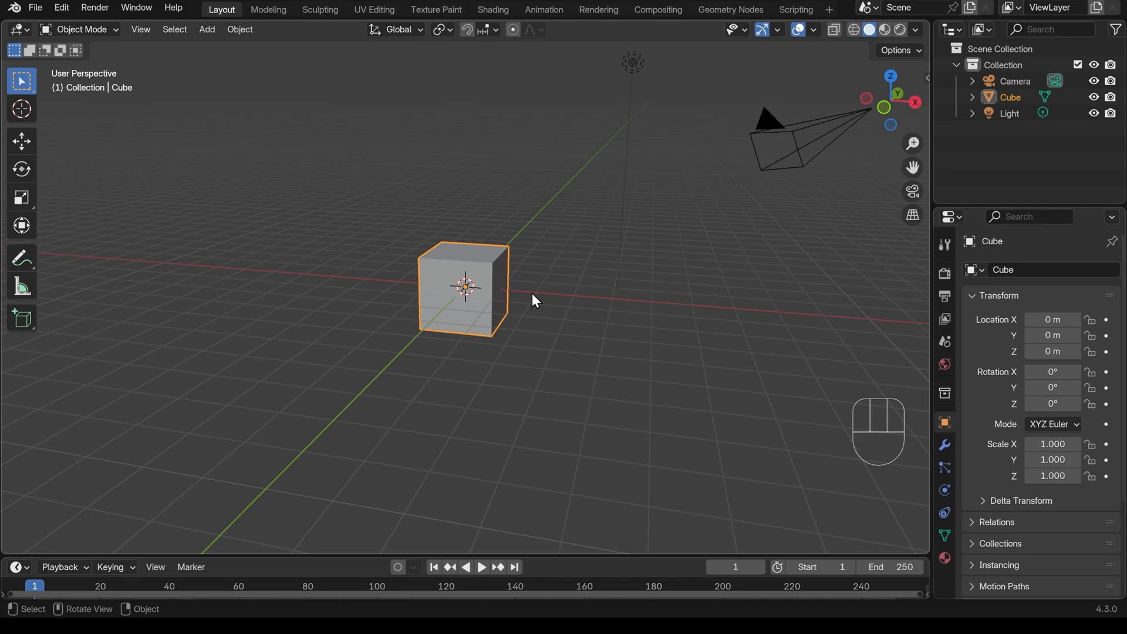
# Step: Stretch the default cube into a tall thin post and add two horizontal loop cuts around its middle
pyautogui.press('Tab')
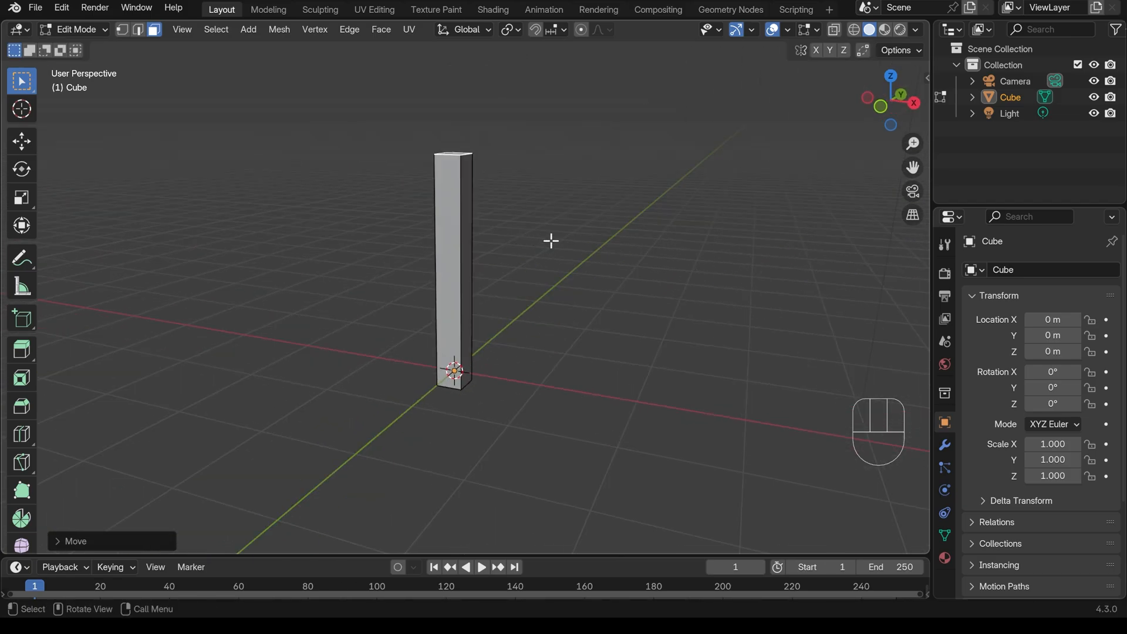
pyautogui.press('ctrl+r')
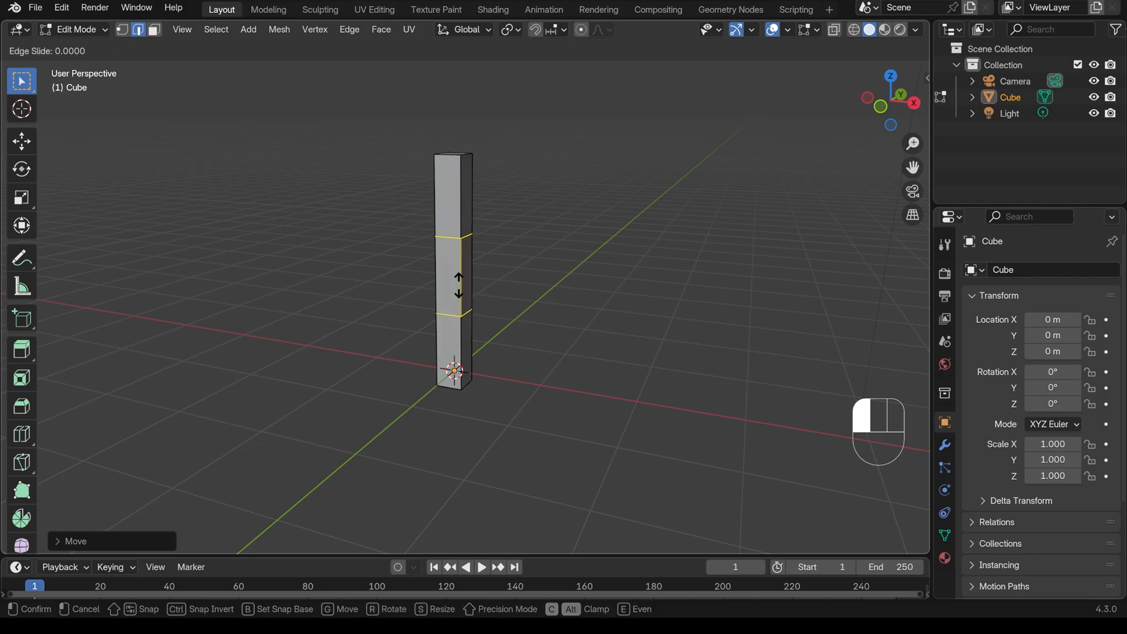
pyautogui.moveTo(456, 280)
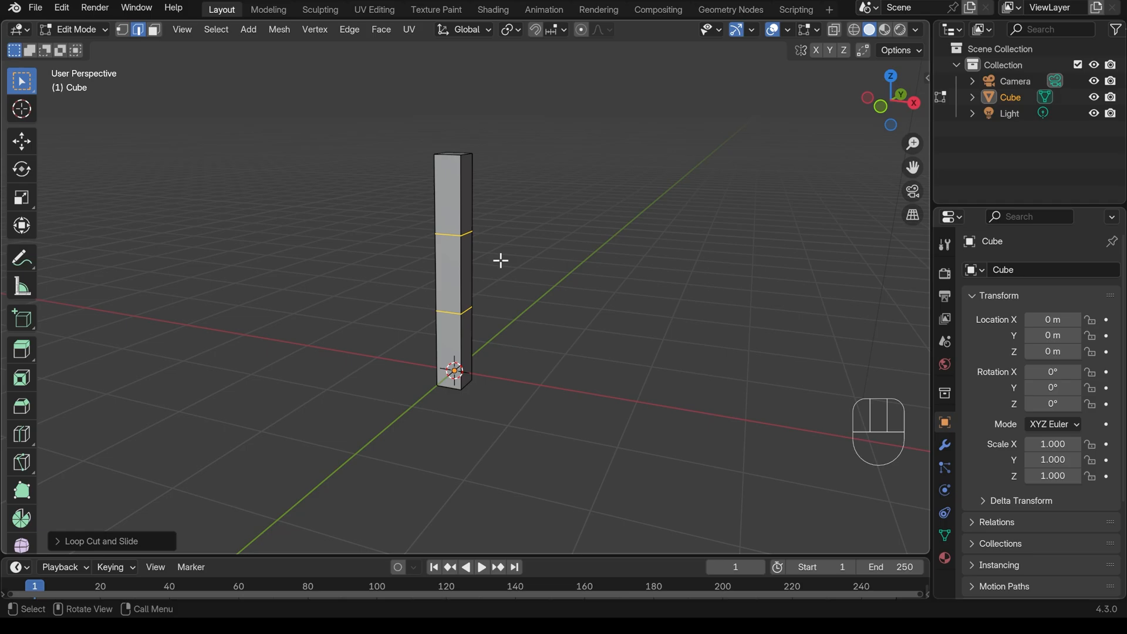
# Step: Resize the middle loops to taper the post, then rotate its top and bottom faces slightly
pyautogui.press('r')
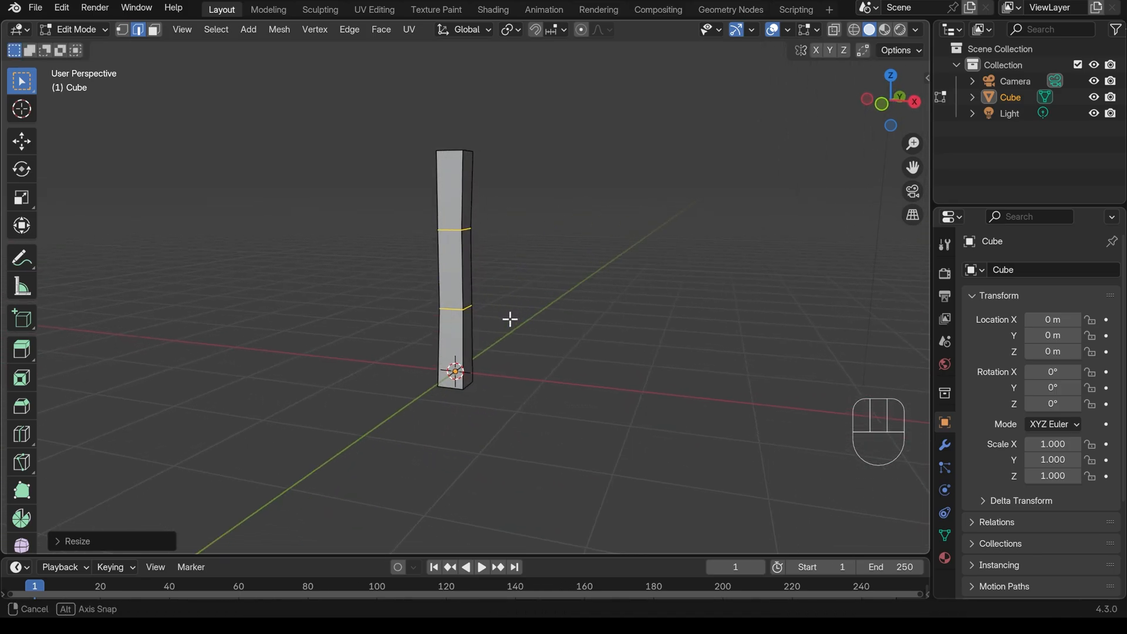
pyautogui.press('r')
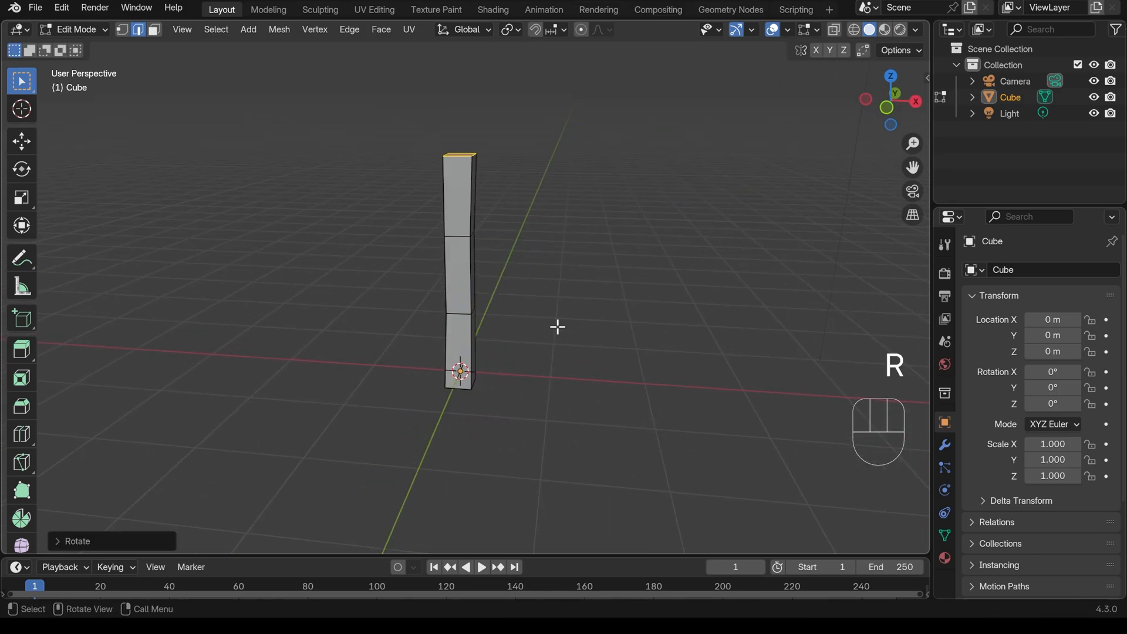
pyautogui.press('r')
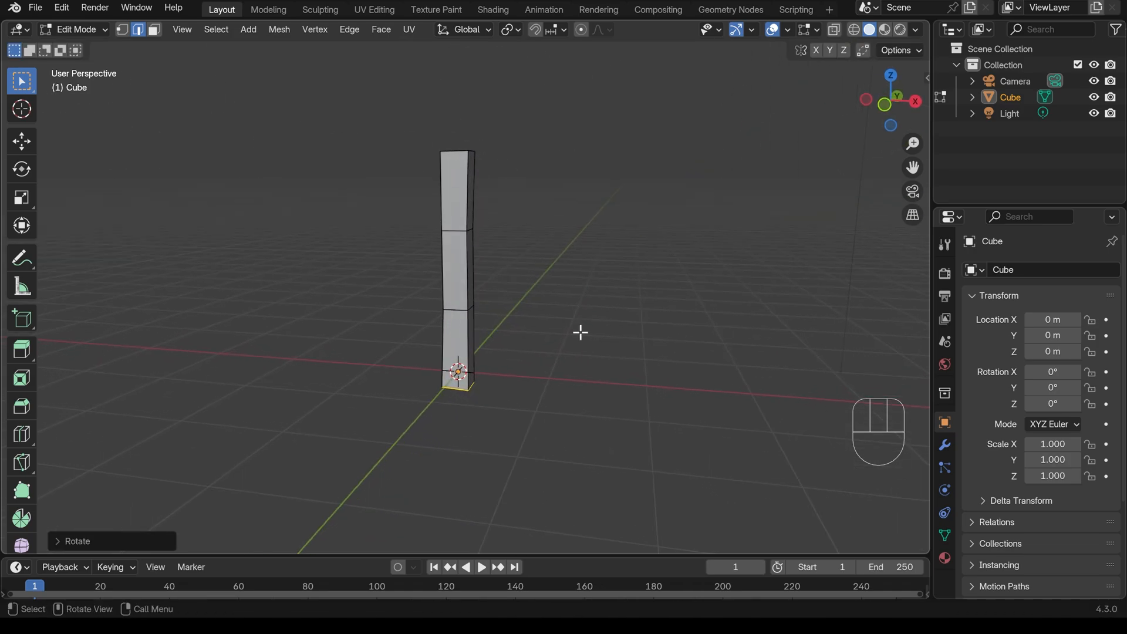
# Step: Add a centred vertical loop and bevel the top vertex into a narrow notch squeezed along X
pyautogui.press('ctrl+r')
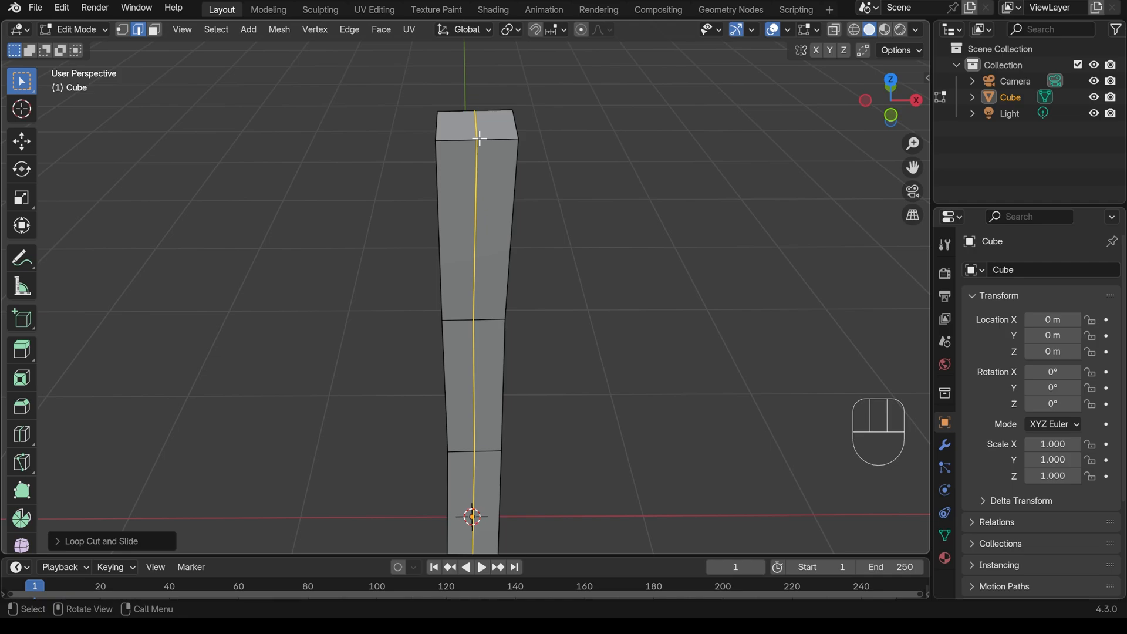
pyautogui.click(138, 29)
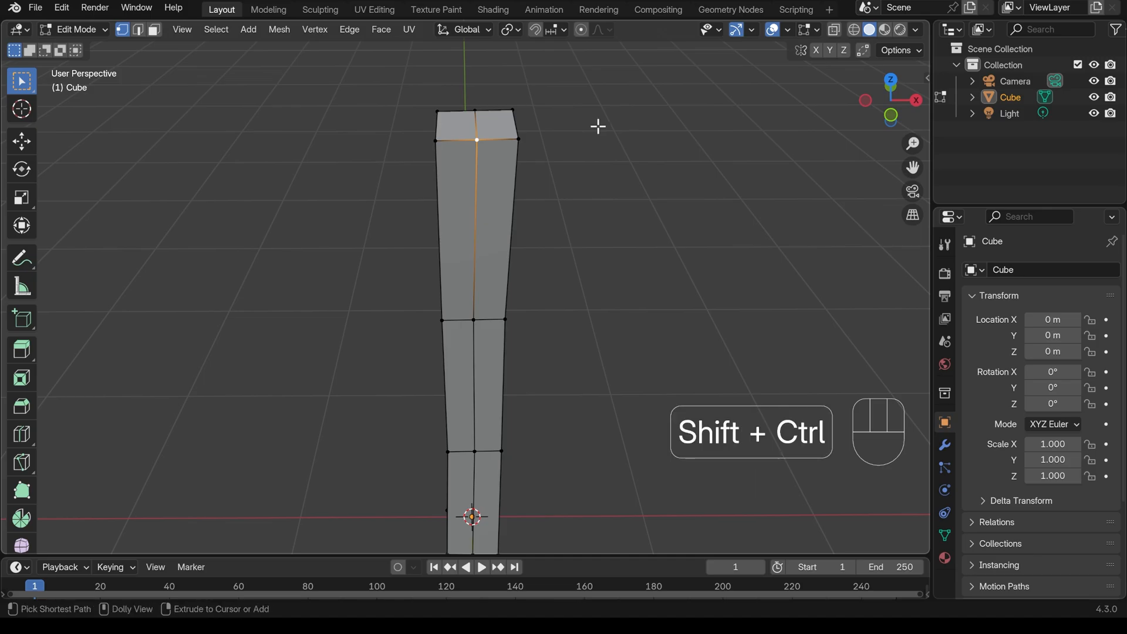
pyautogui.press('shift+ctrl+b')
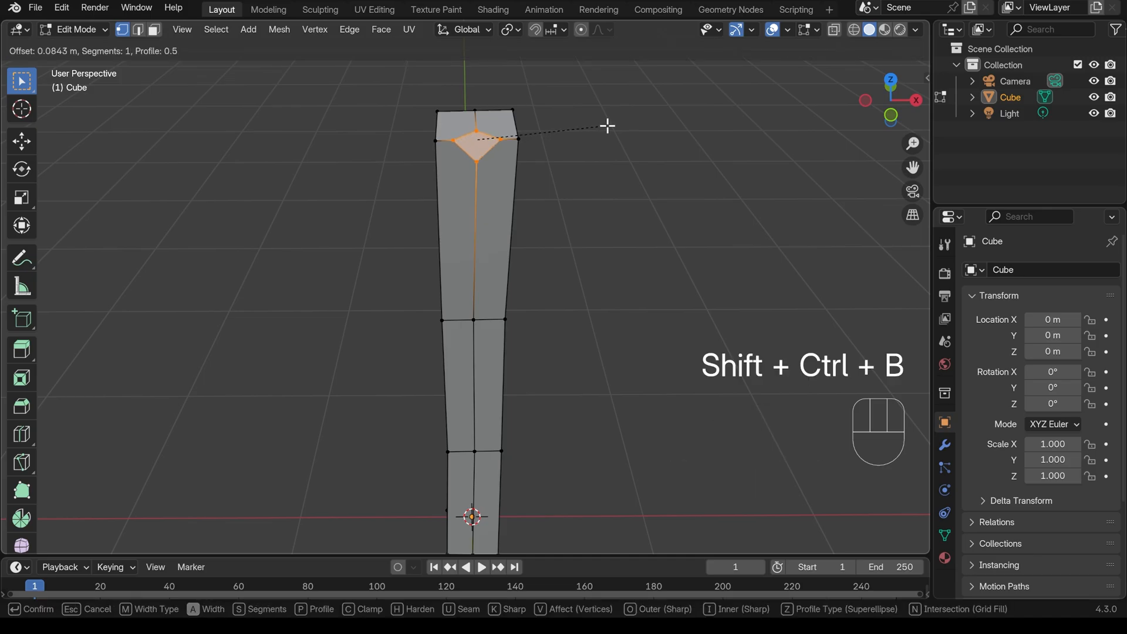
pyautogui.moveTo(604, 123)
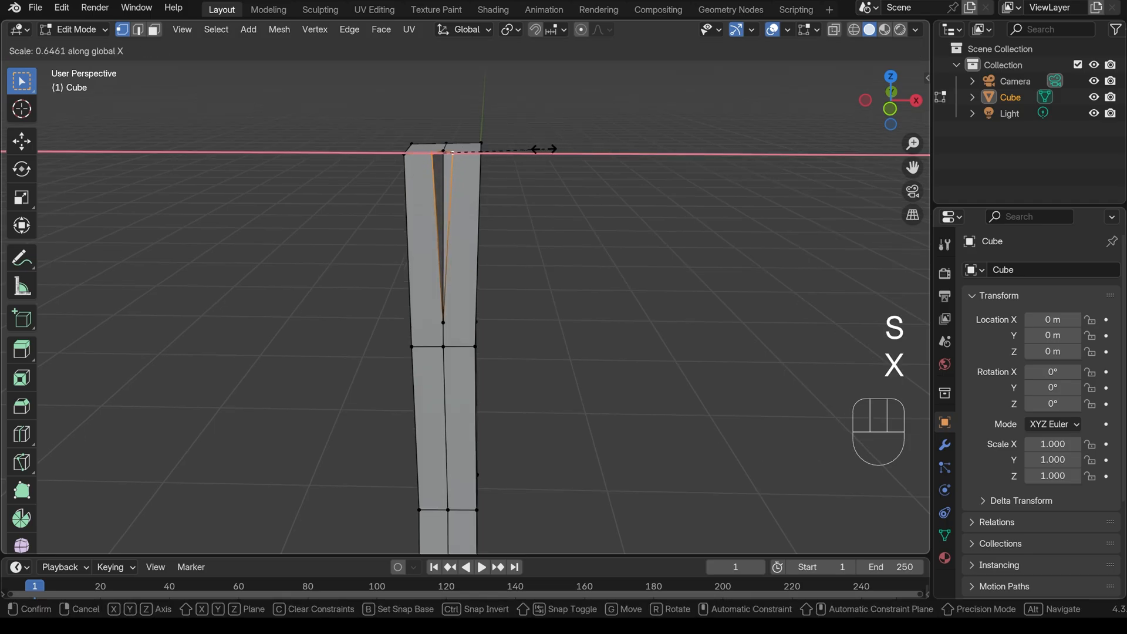
pyautogui.click(472, 209)
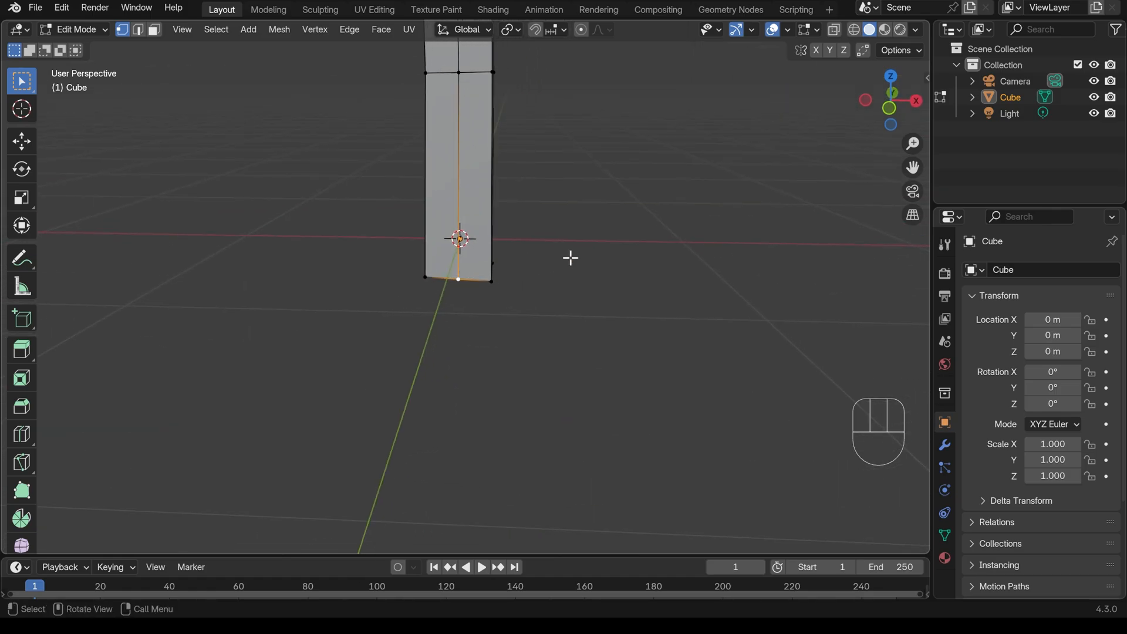
# Step: Cut a matching crack at the bottom end, joining its vertices with a new edge and sliding them into place
pyautogui.press('shift+ctrl+b')
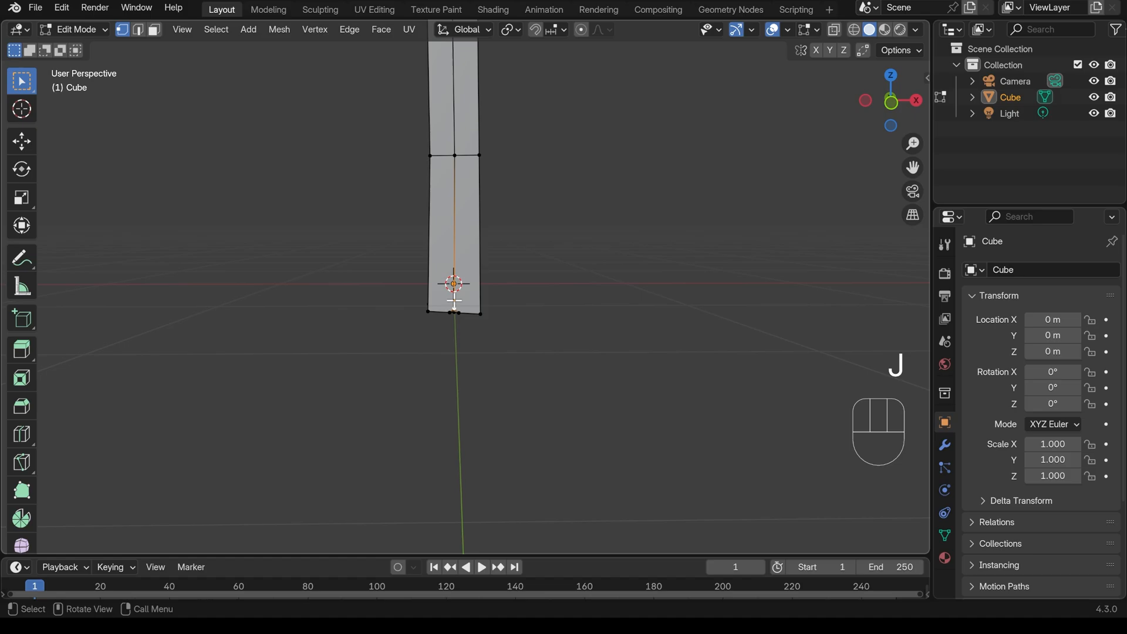
pyautogui.press('g')
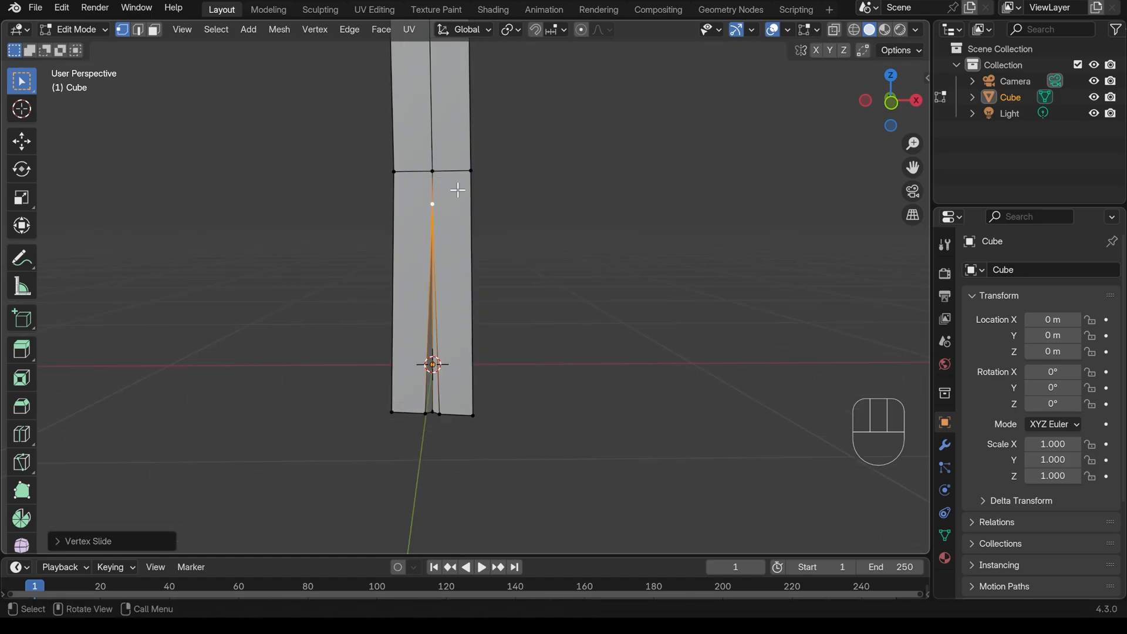
pyautogui.moveTo(862, 51)
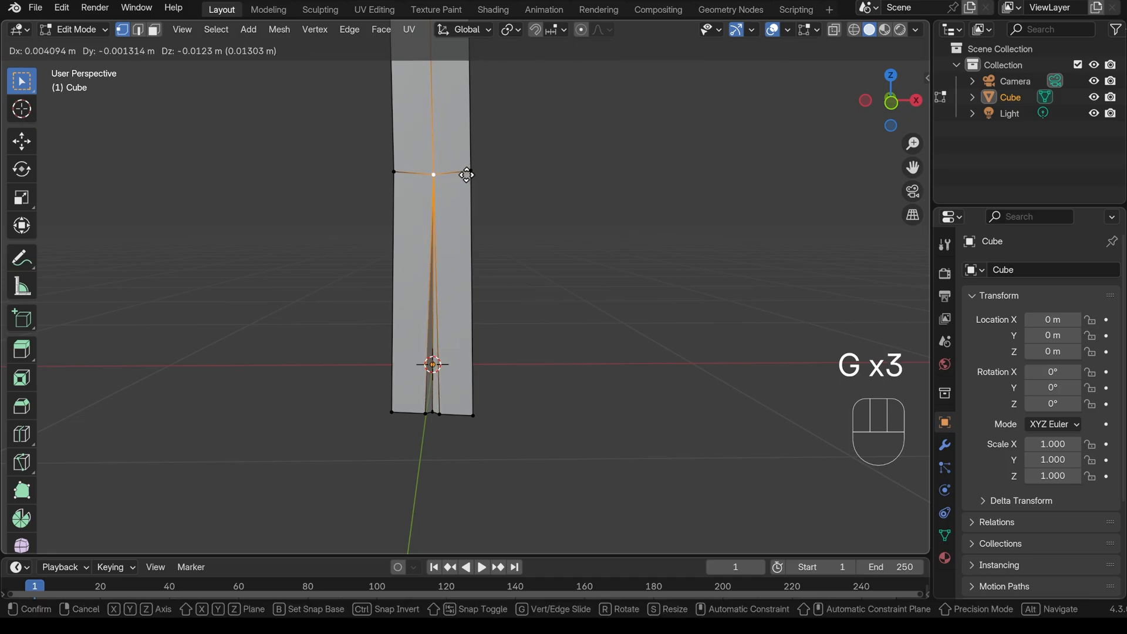
pyautogui.click(466, 174)
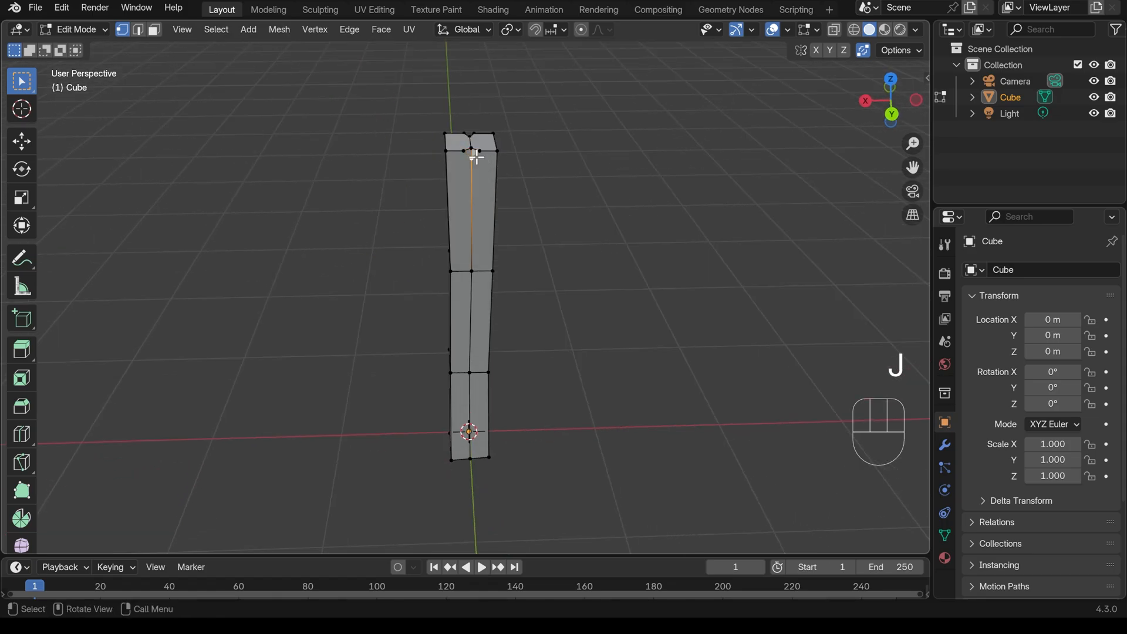
# Step: Slide the top crack's tip further down the front face and join the middle vertex to it
pyautogui.press('g')
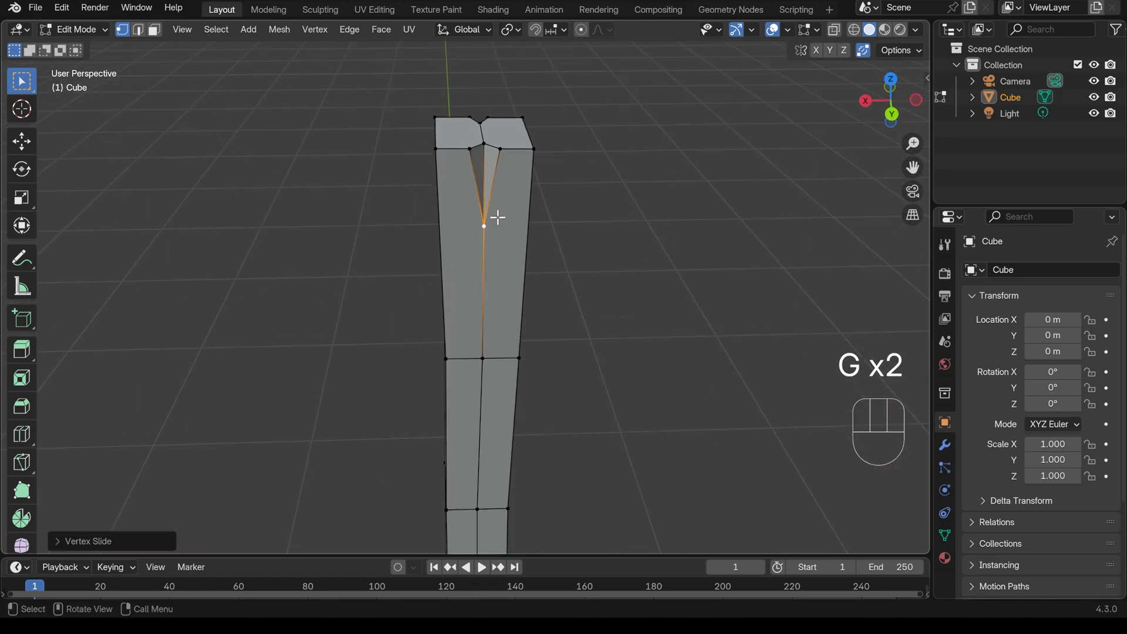
pyautogui.press('s')
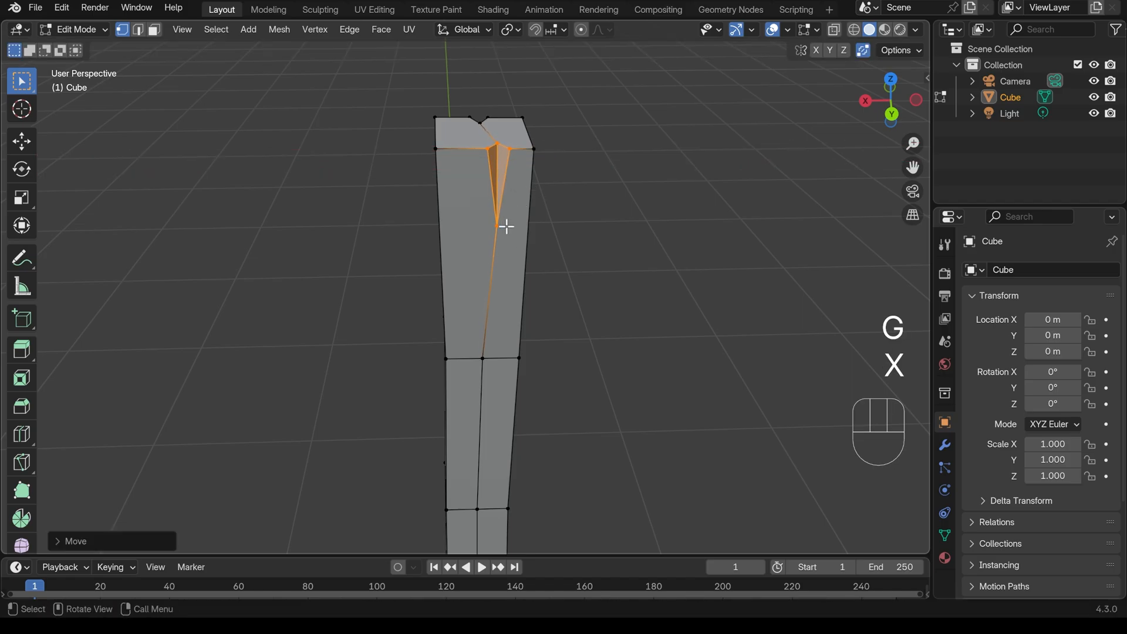
pyautogui.press('z')
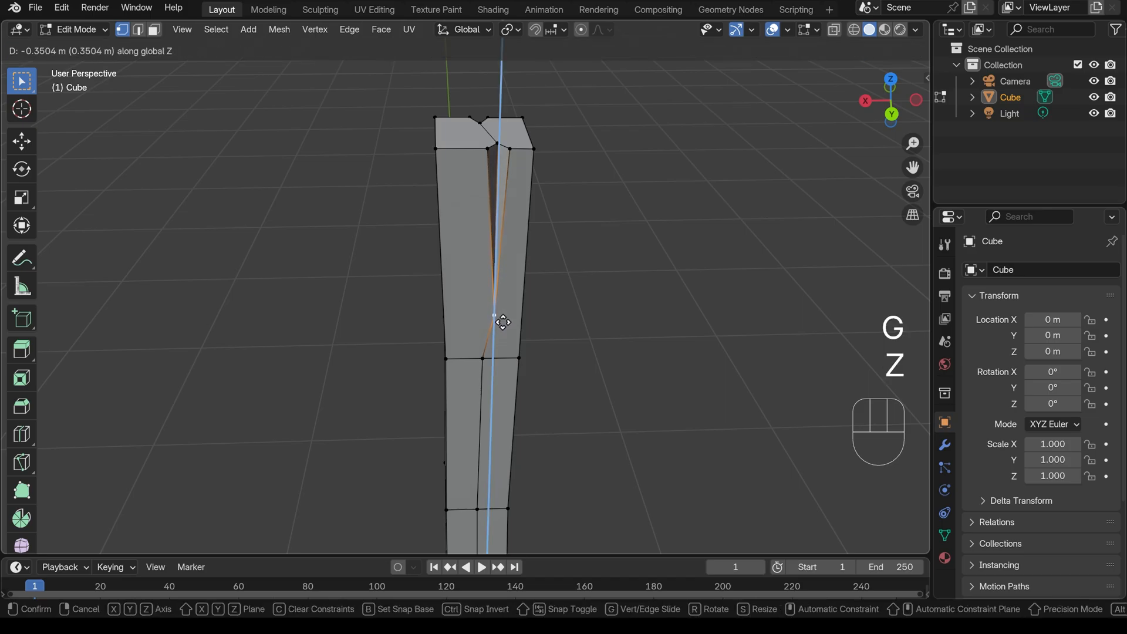
pyautogui.click(503, 321)
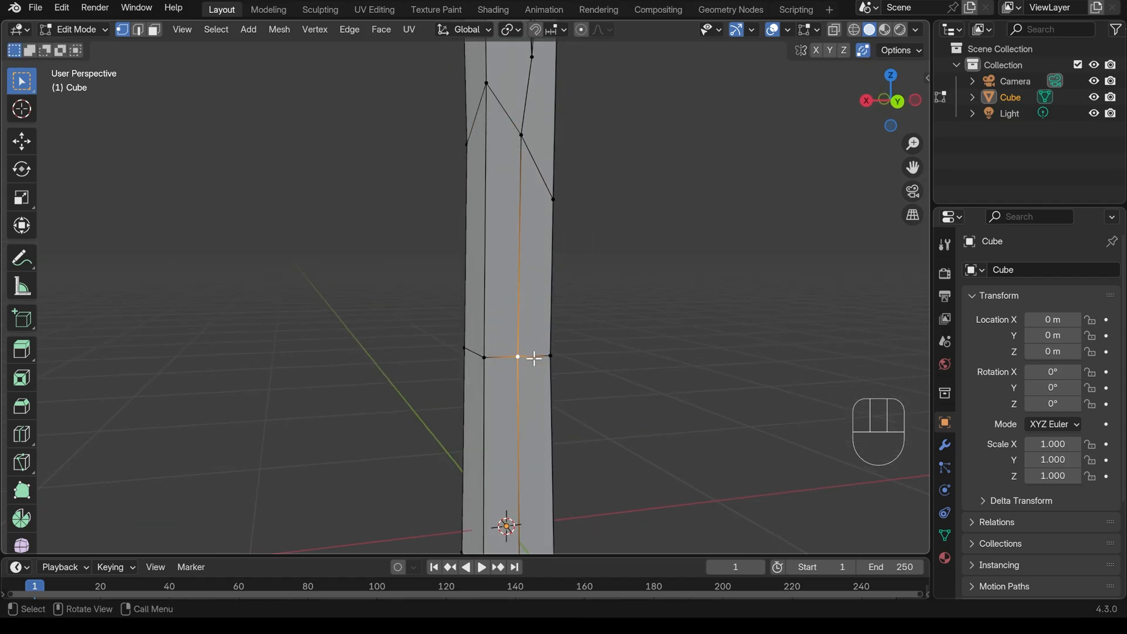
pyautogui.press('g')
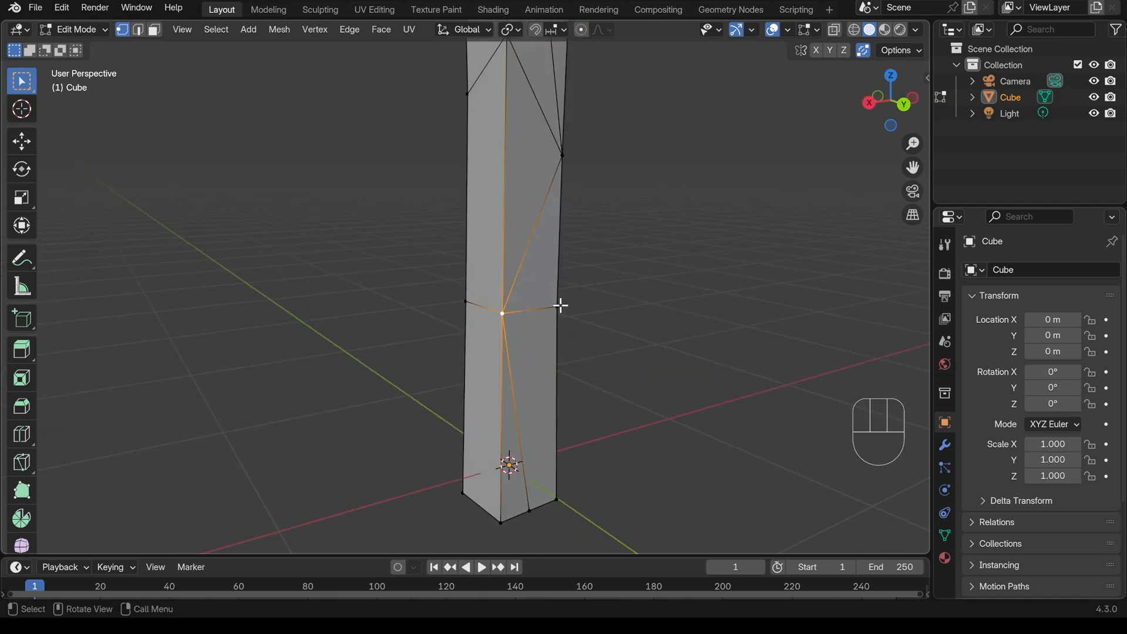
# Step: Bevel the middle vertex into a small diamond gouge, undoing a bad move and reshaping it
pyautogui.press('shift+ctrl+b')
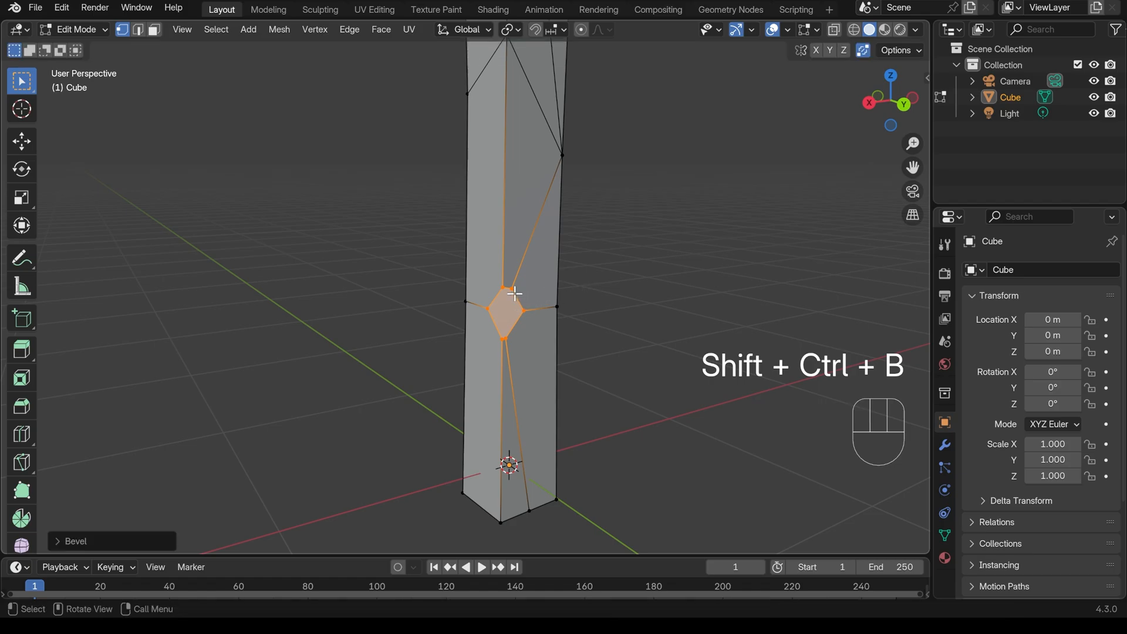
pyautogui.press('g')
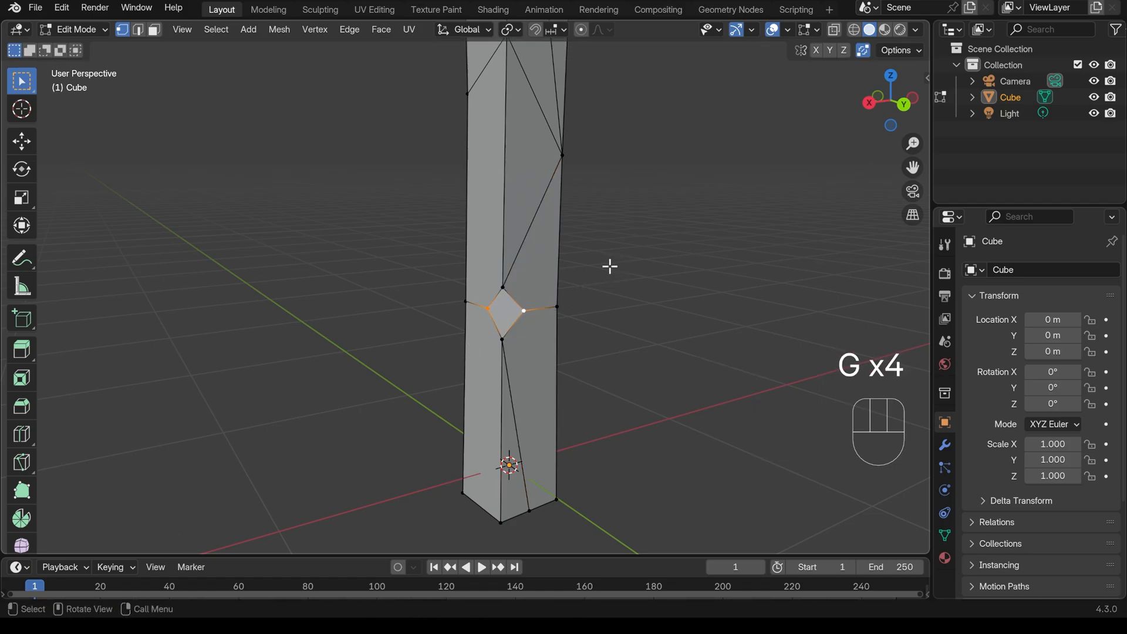
pyautogui.press('ctrl+z')
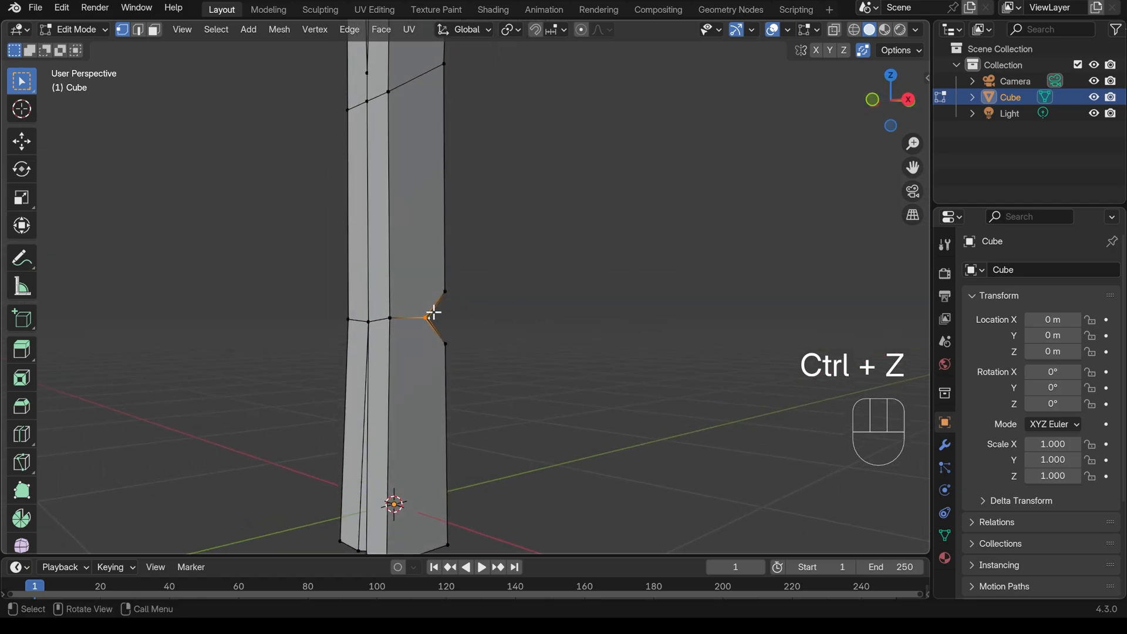
pyautogui.press('s')
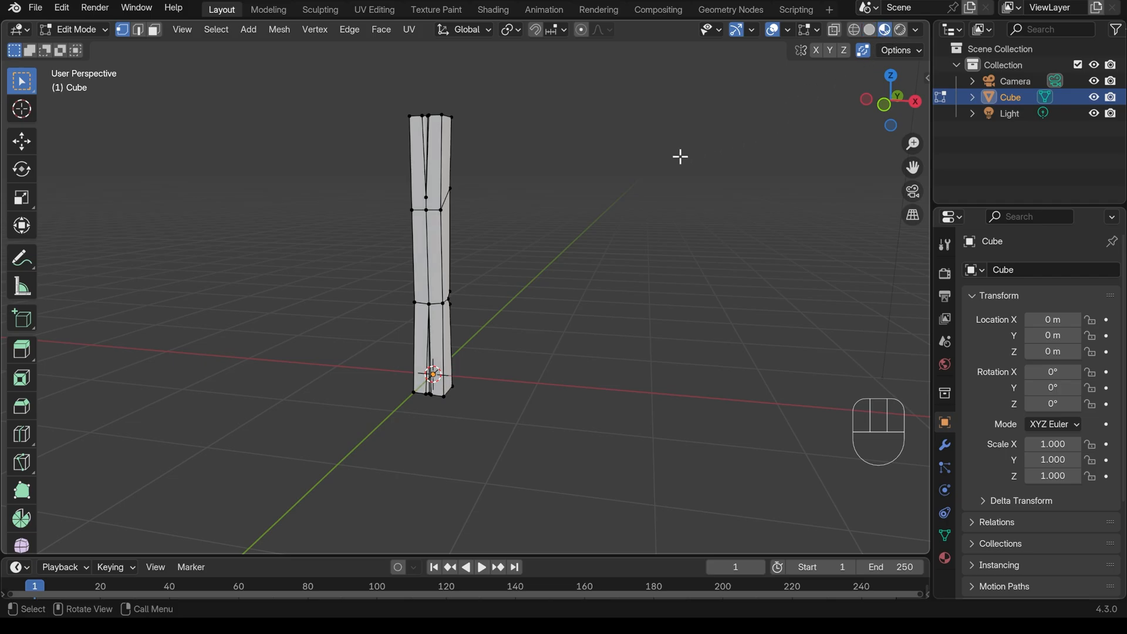
# Step: Give the post a brown material with roughness about 0.87 in Shading, then return to Layout
pyautogui.press('Tab')
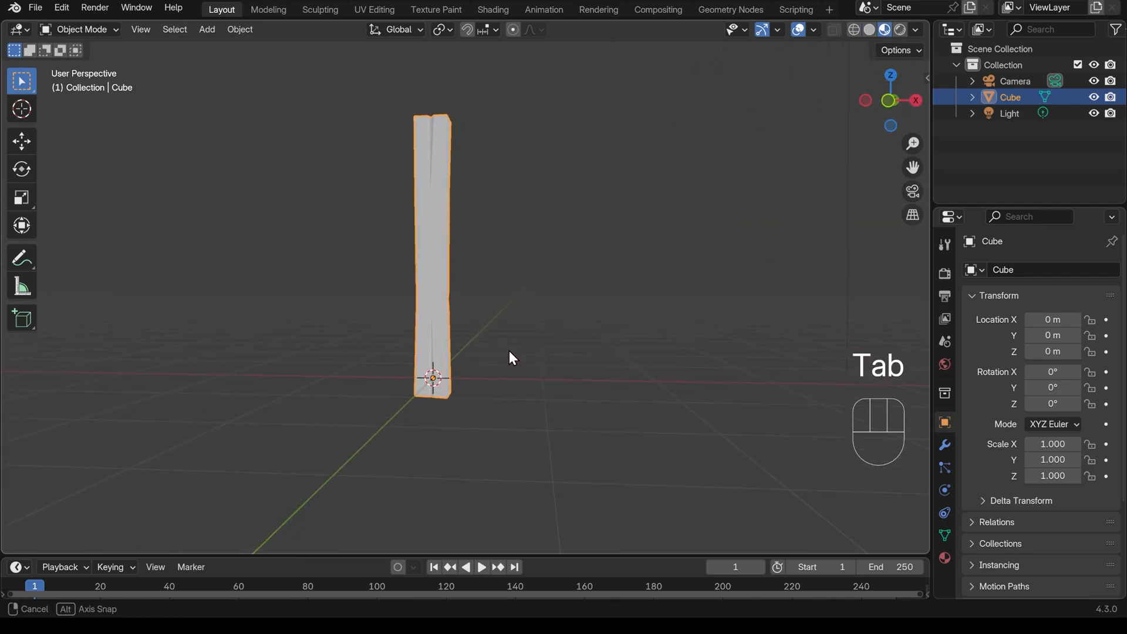
pyautogui.click(492, 10)
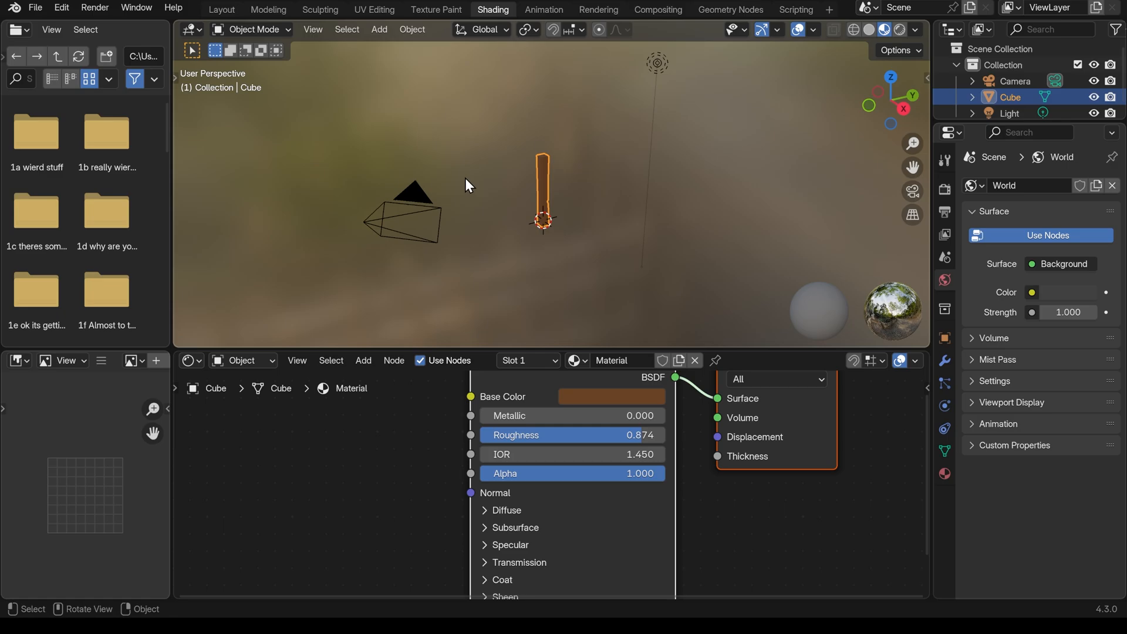
pyautogui.click(221, 9)
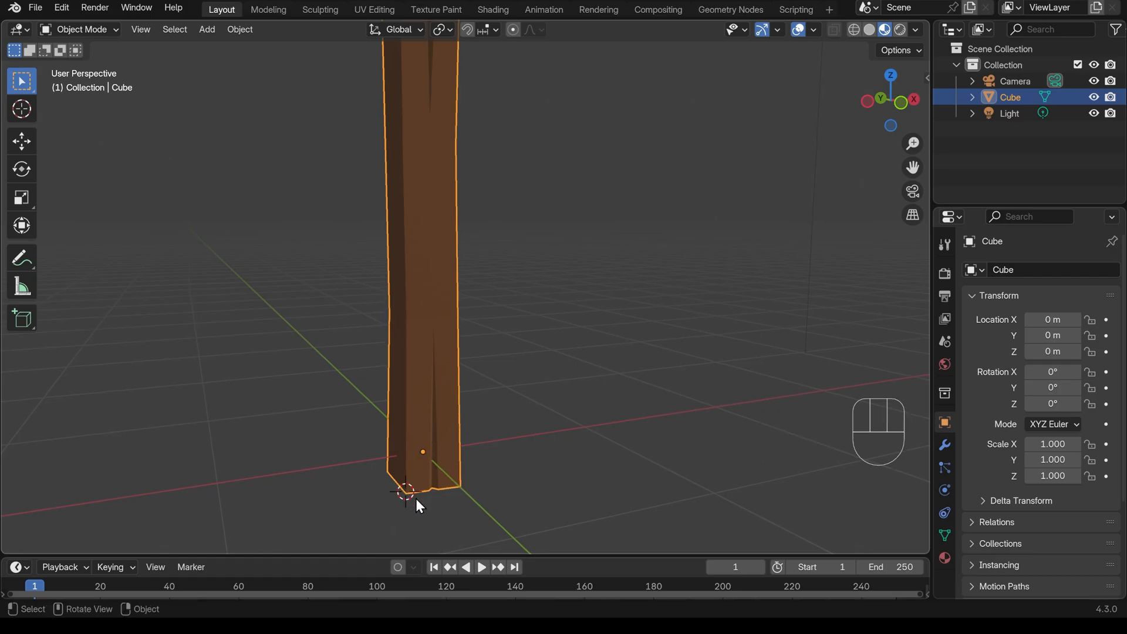
# Step: Set the beam's origin to the 3D cursor and move its bottom corner onto the world centre in front view
pyautogui.rightClick(419, 501)
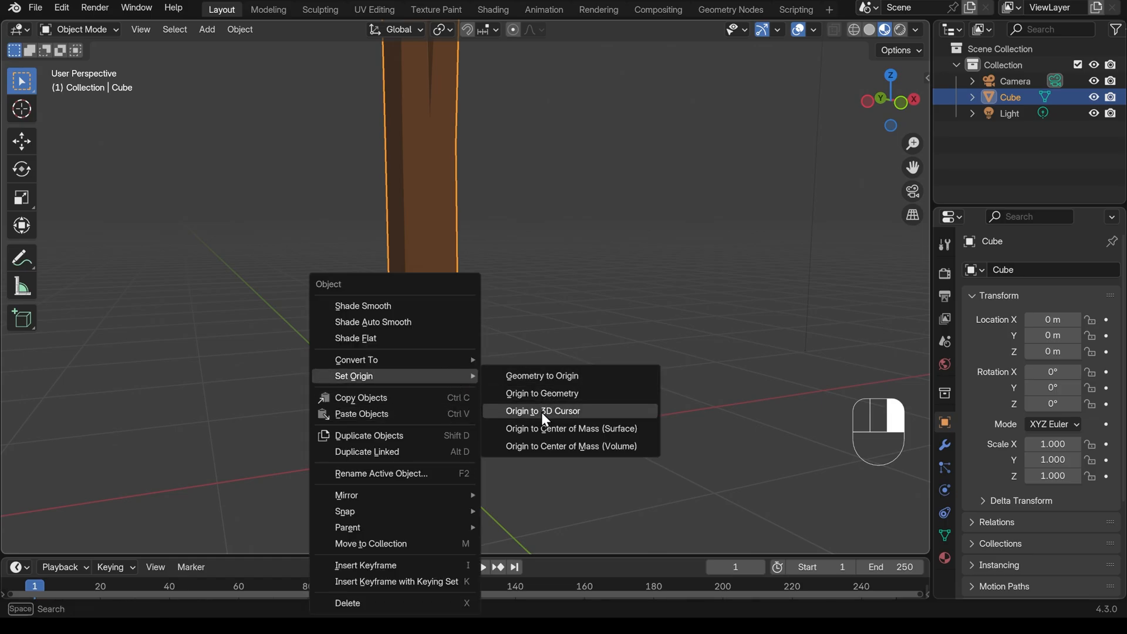
pyautogui.click(542, 411)
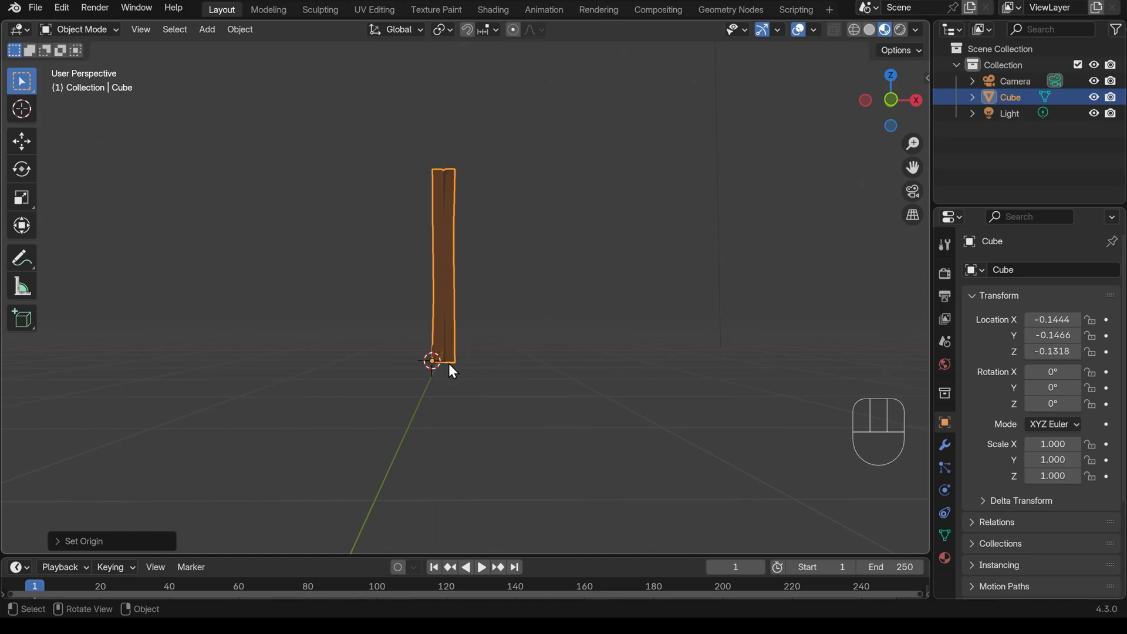
pyautogui.press('r')
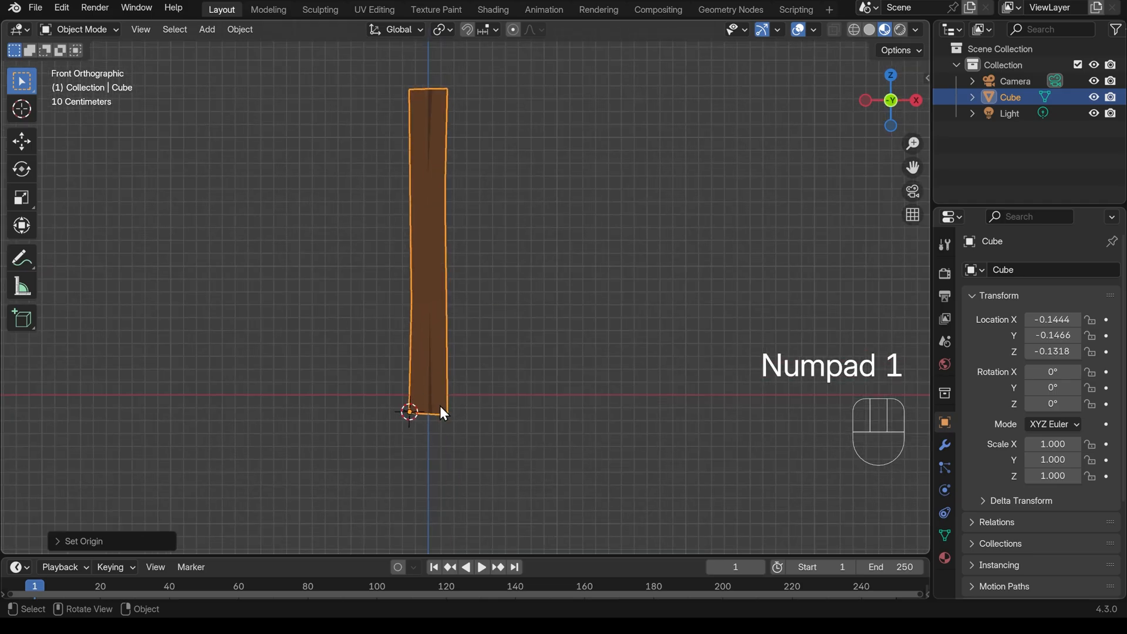
pyautogui.press('g')
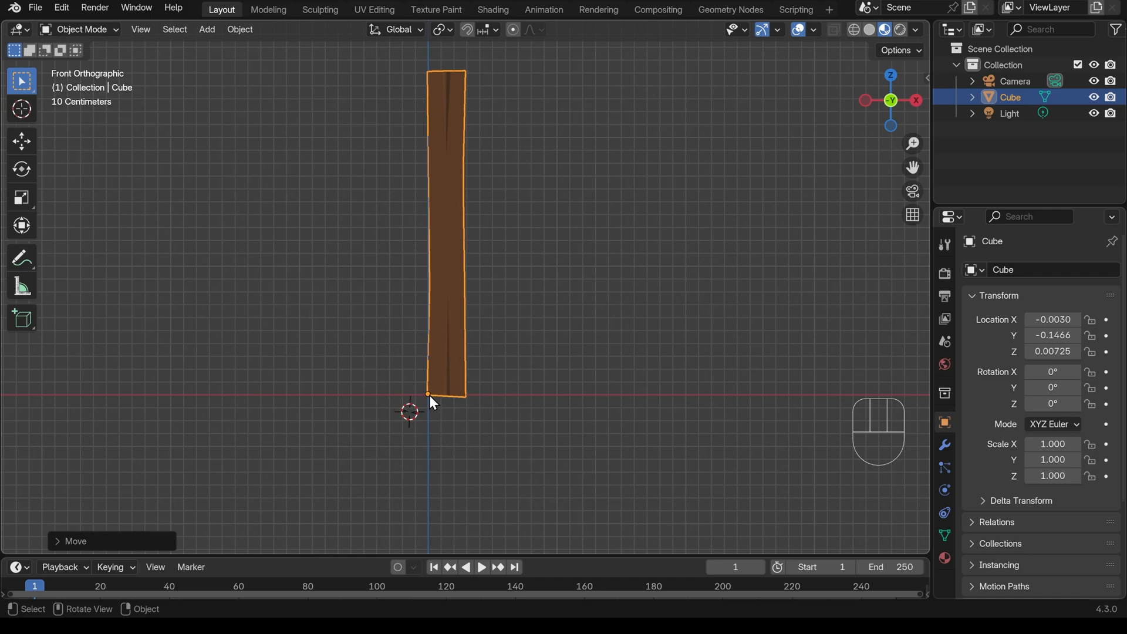
pyautogui.moveTo(471, 380)
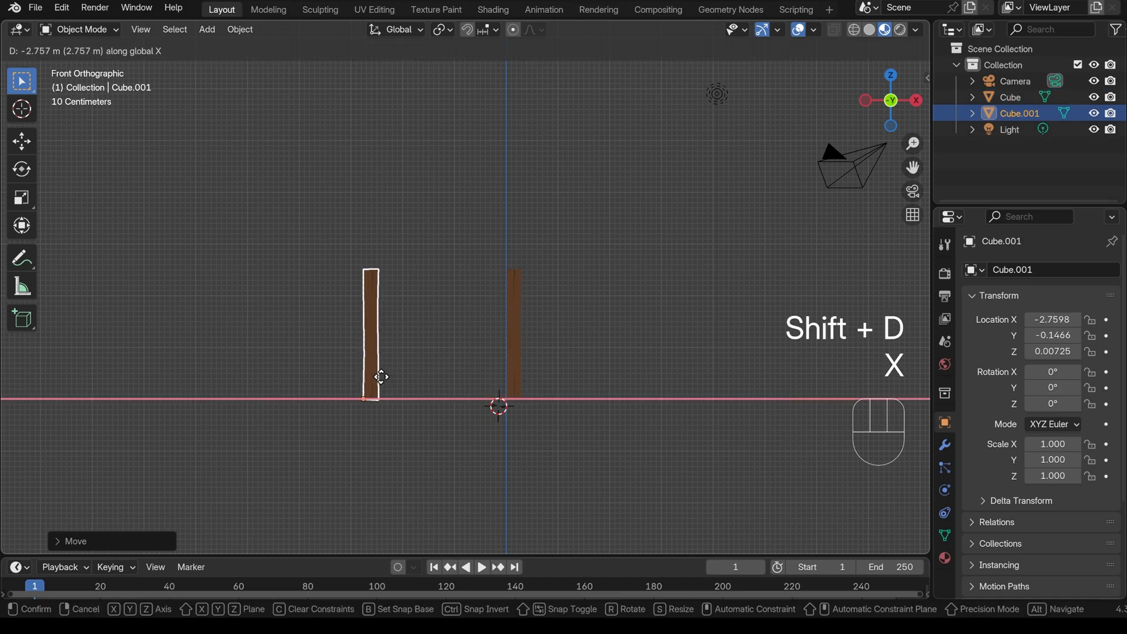
# Step: Duplicate the beam about 3 m along X, flip it 180° on X, raise it and tweak its crack vertices
pyautogui.click(521, 257)
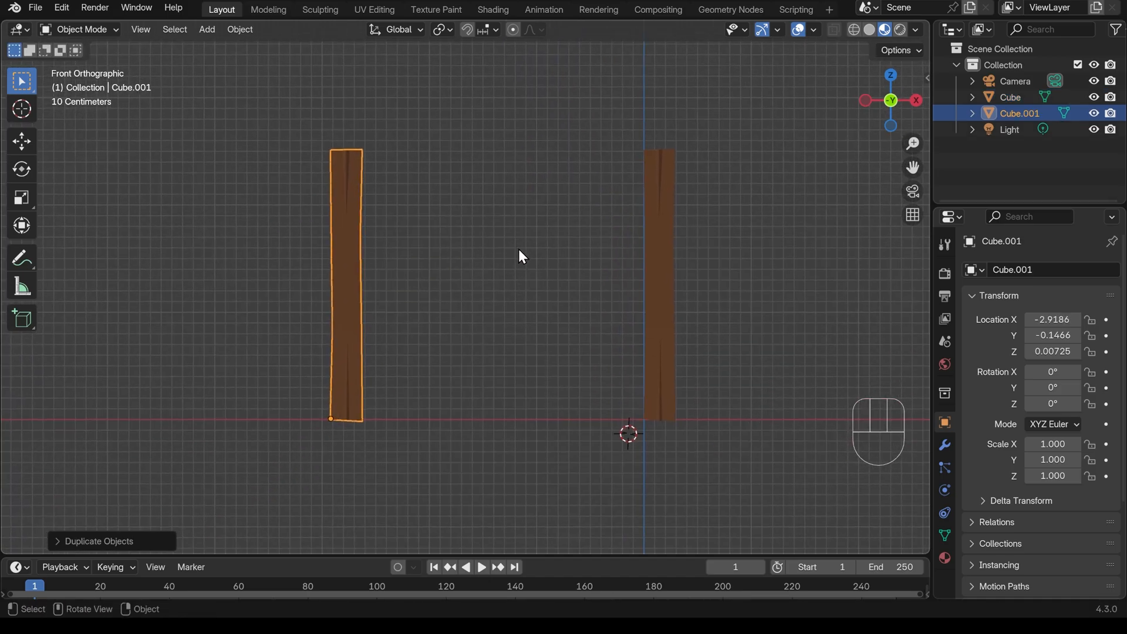
pyautogui.moveTo(434, 250)
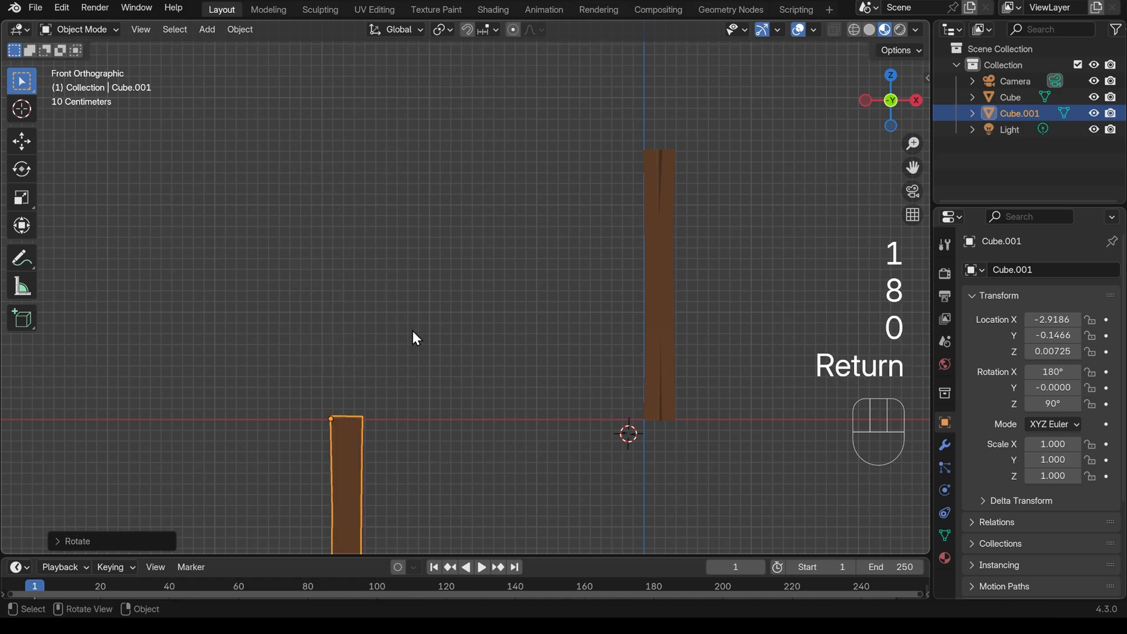
pyautogui.press('g')
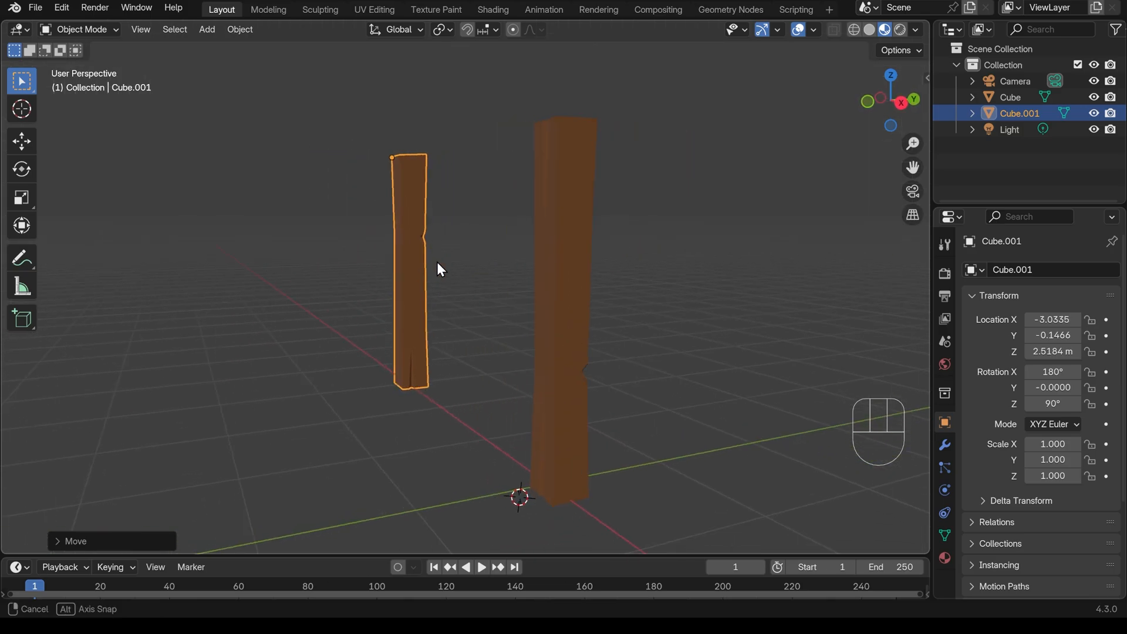
pyautogui.press('Tab')
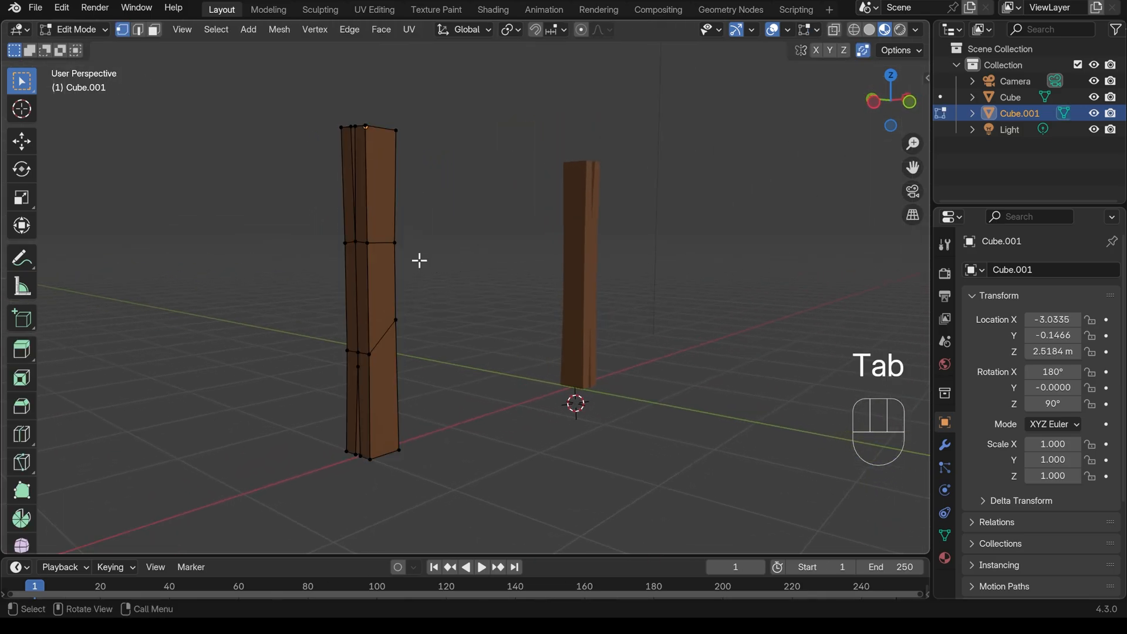
pyautogui.press('g')
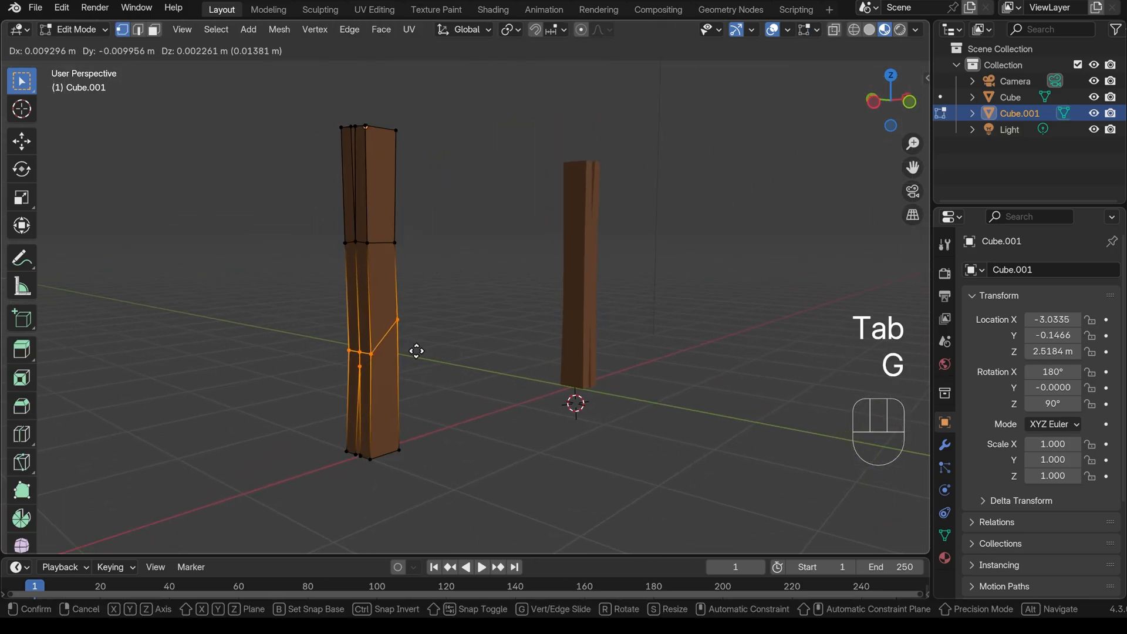
pyautogui.press('Tab')
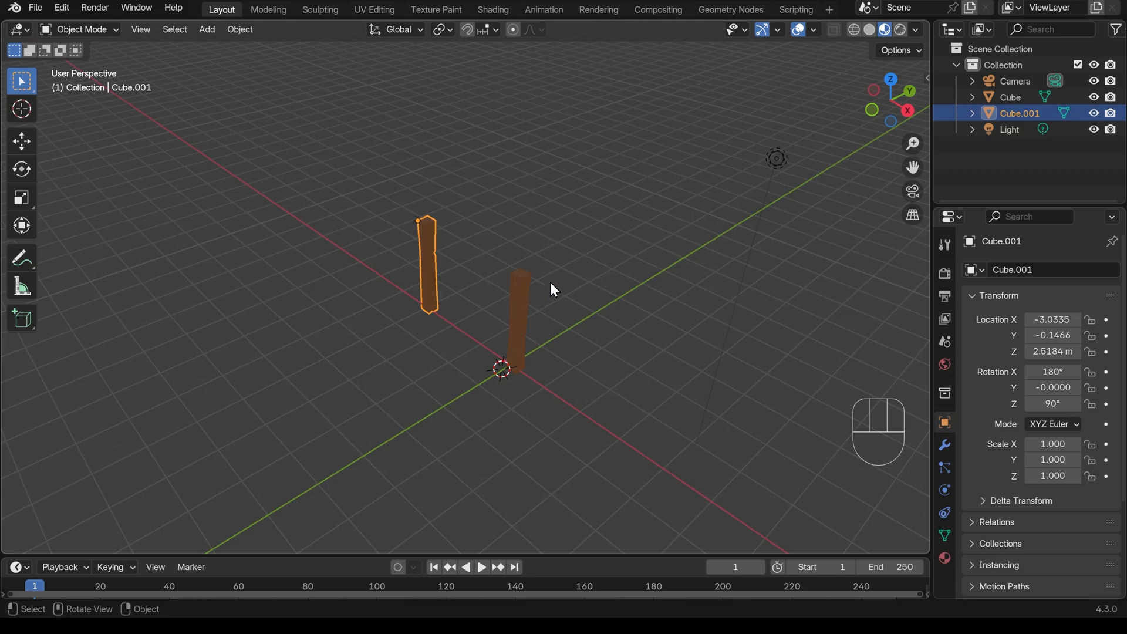
pyautogui.moveTo(532, 336)
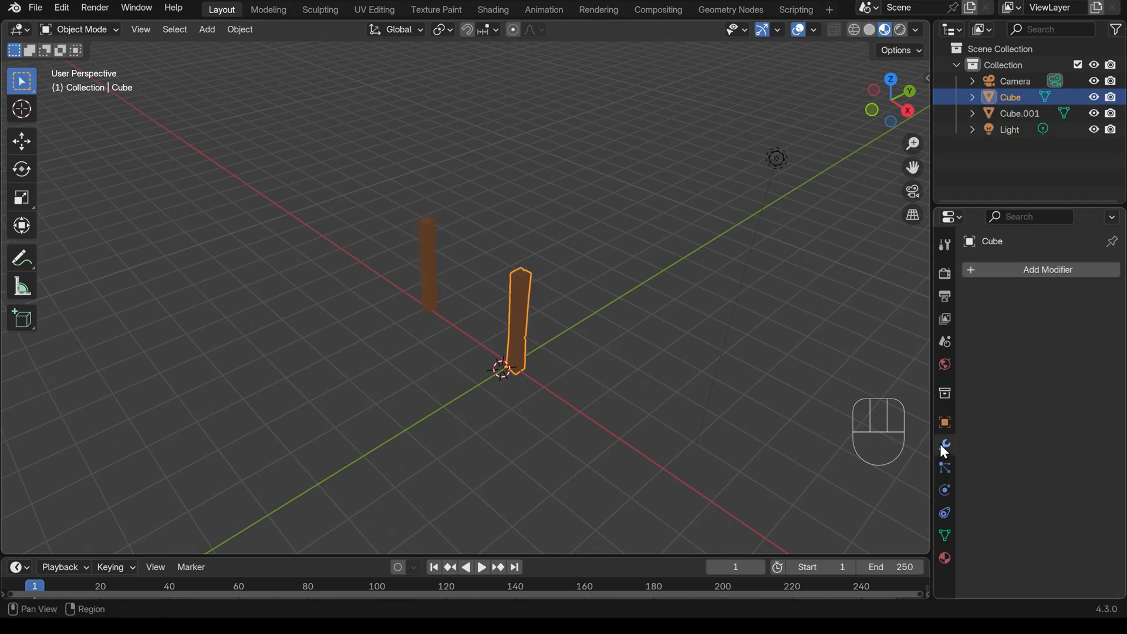
# Step: Add a Mirror modifier to the first beam set to mirror along Y only, not X
pyautogui.click(1047, 269)
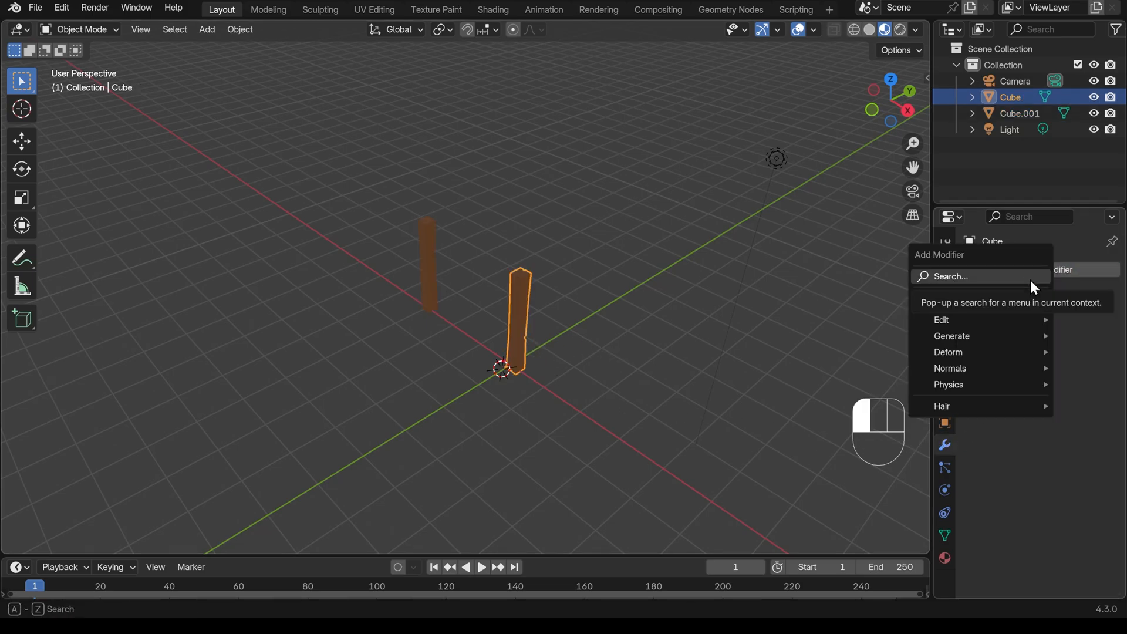
pyautogui.write('mirr')
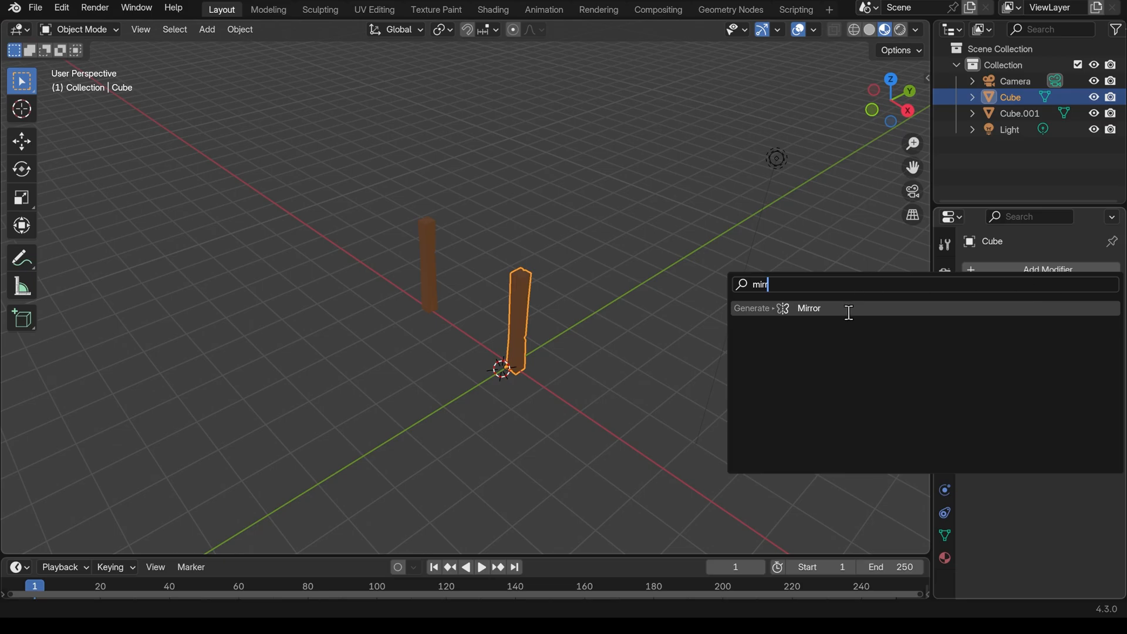
pyautogui.click(808, 308)
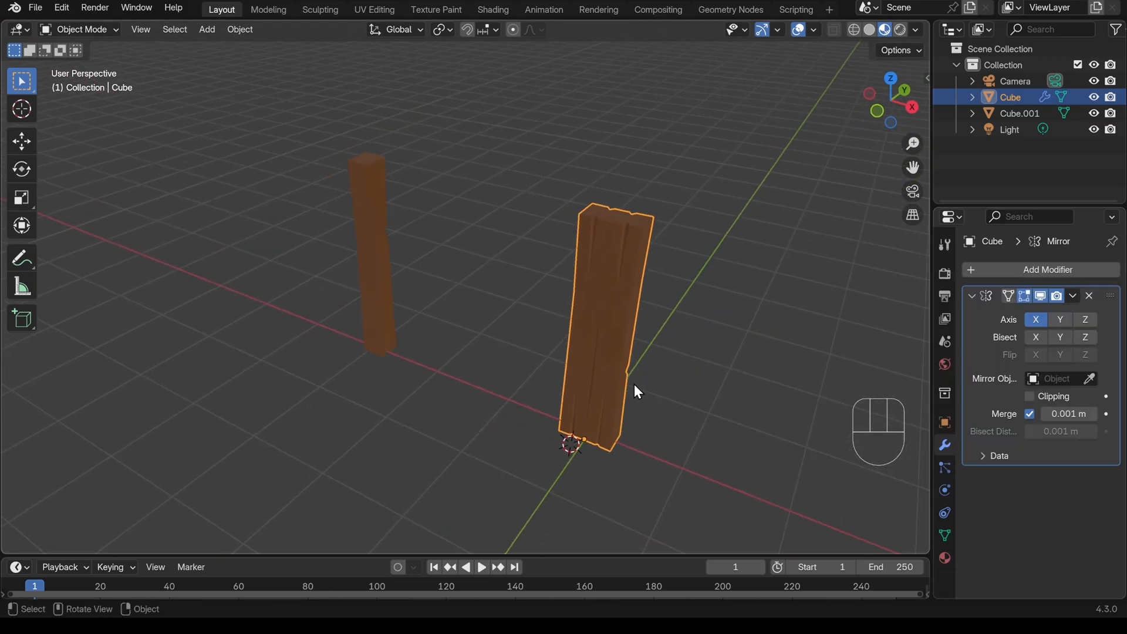
pyautogui.moveTo(584, 448)
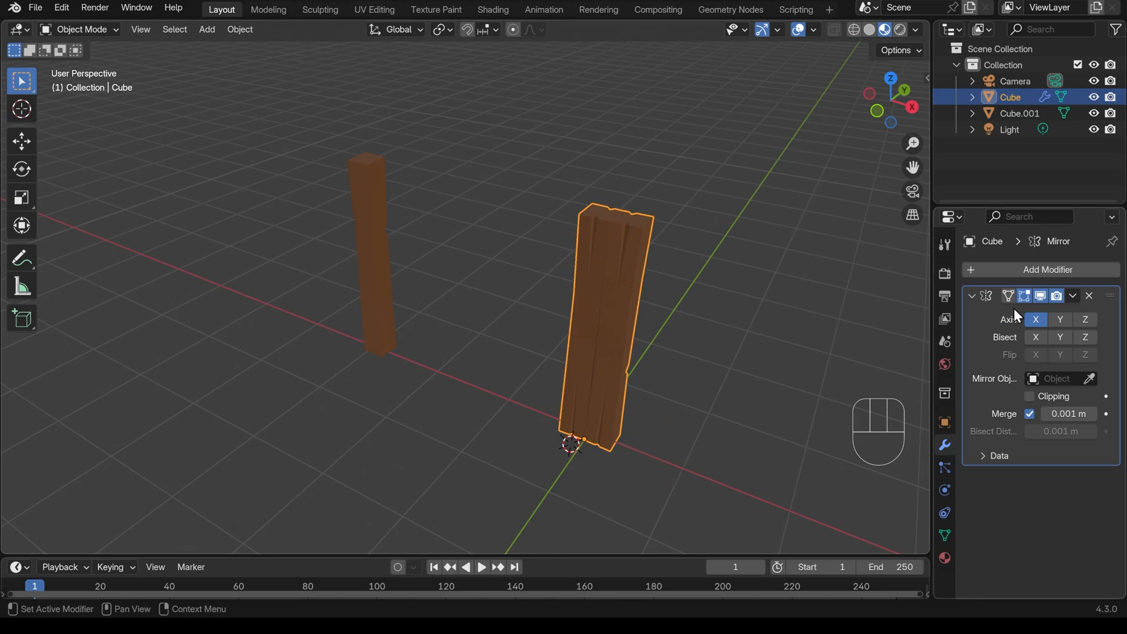
pyautogui.click(1059, 320)
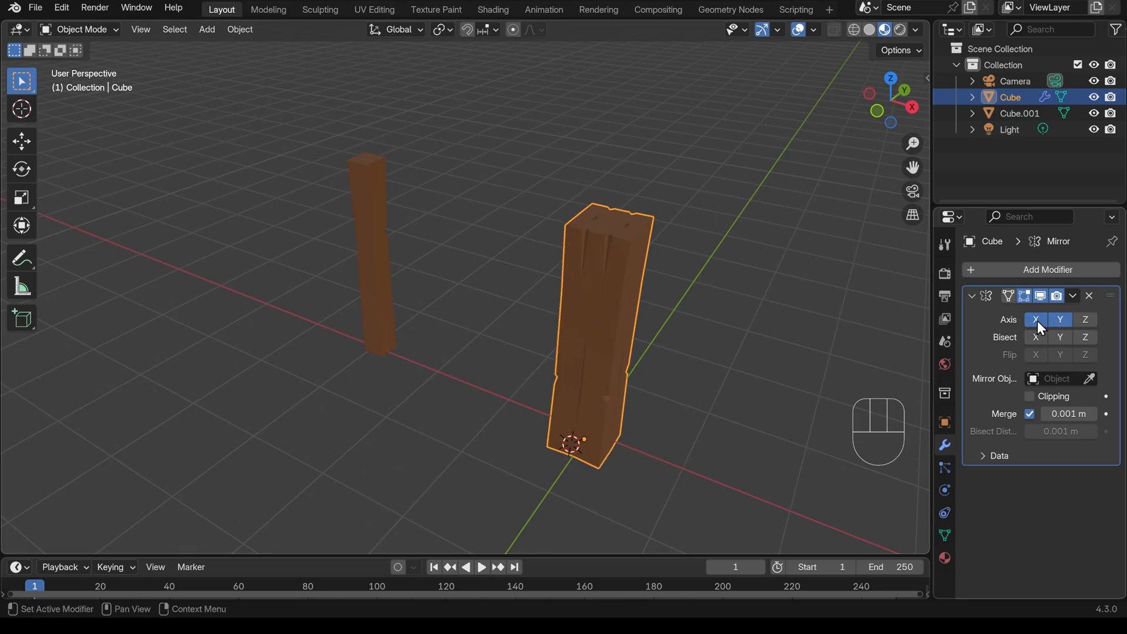
pyautogui.click(1036, 320)
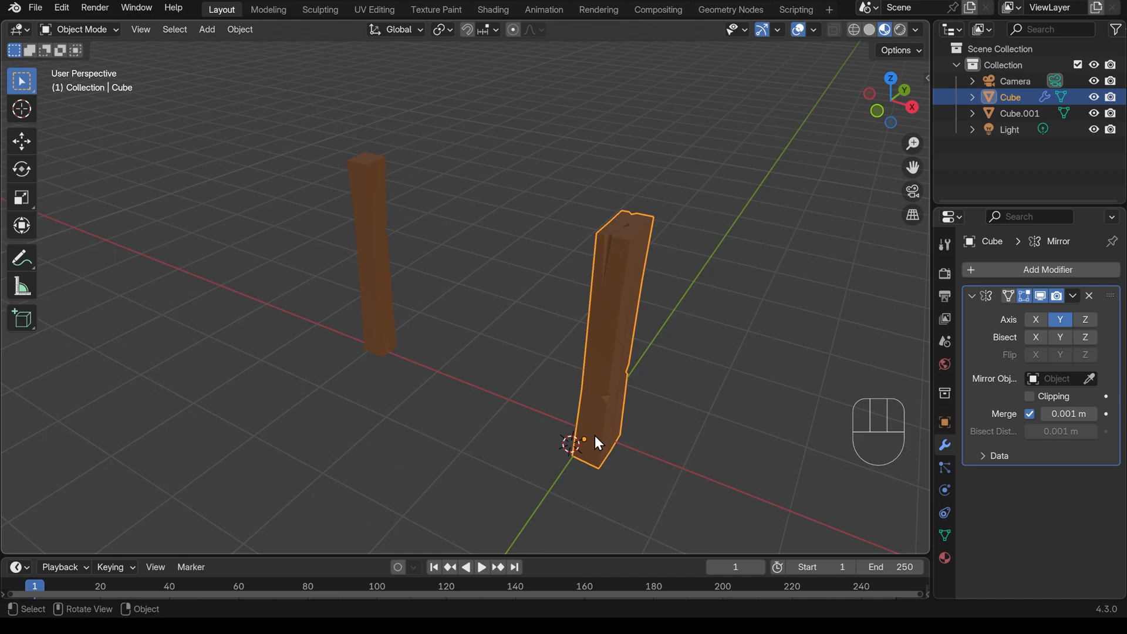
pyautogui.moveTo(654, 363)
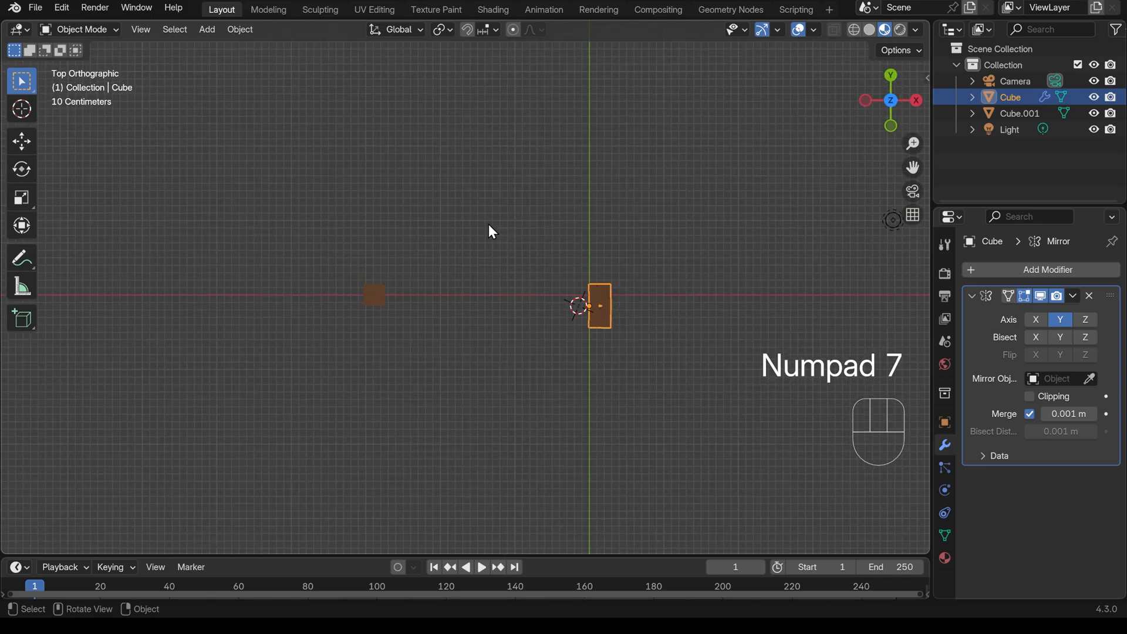
# Step: Add a plain-axes Empty, pick it as the beam's mirror object, and reposition it so the mirrored copy lands across Y
pyautogui.press('shift+a')
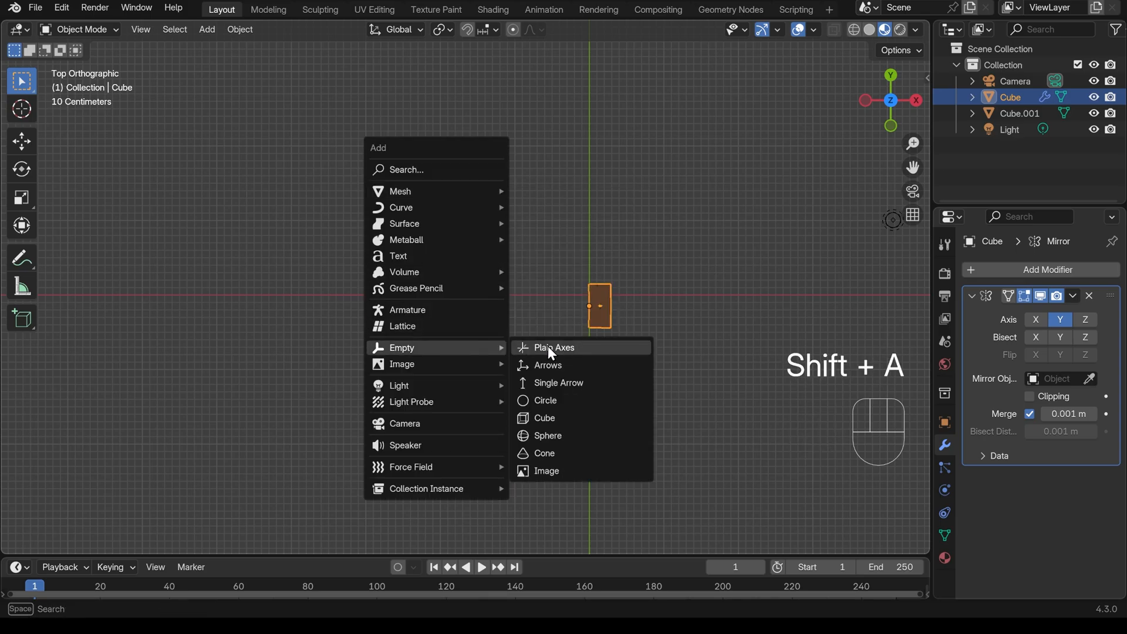
pyautogui.click(552, 347)
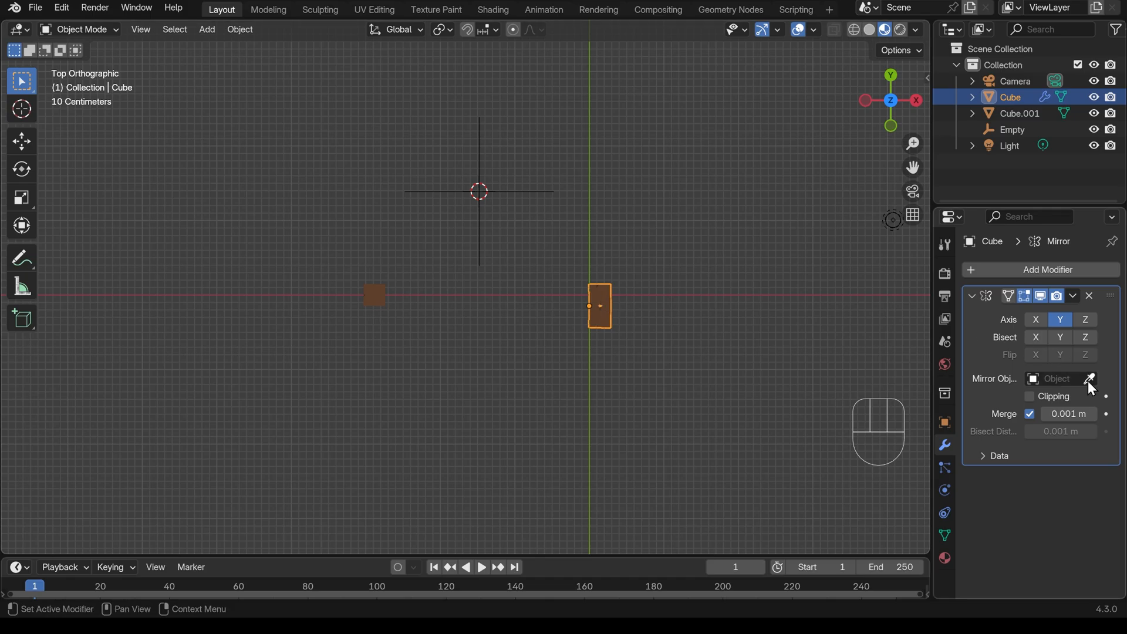
pyautogui.click(1090, 380)
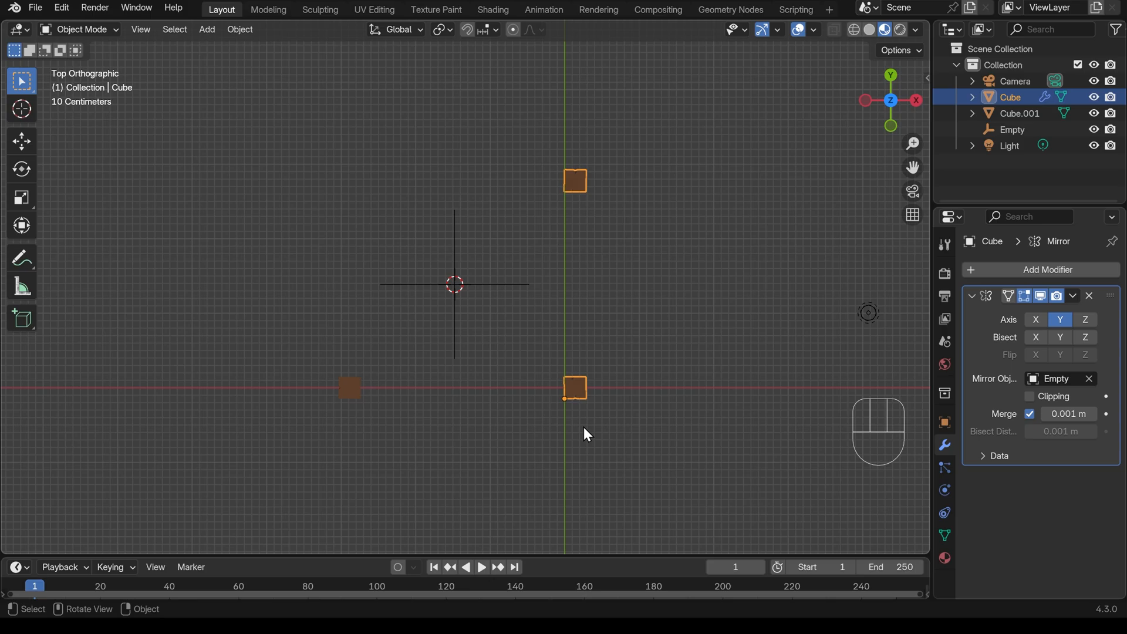
pyautogui.moveTo(453, 288)
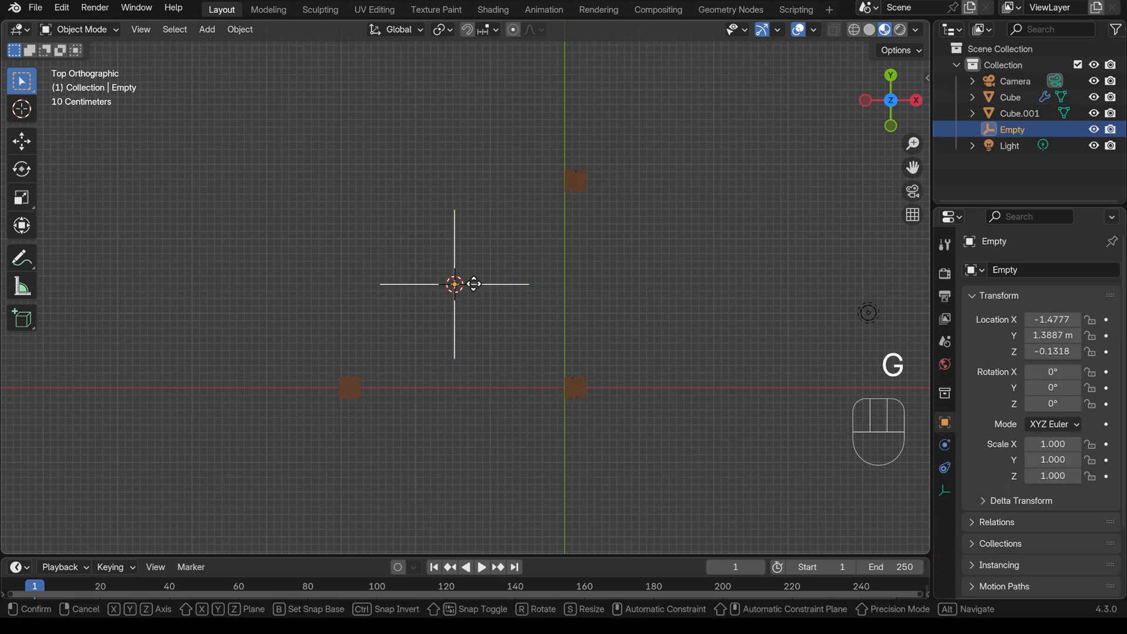
pyautogui.moveTo(481, 288)
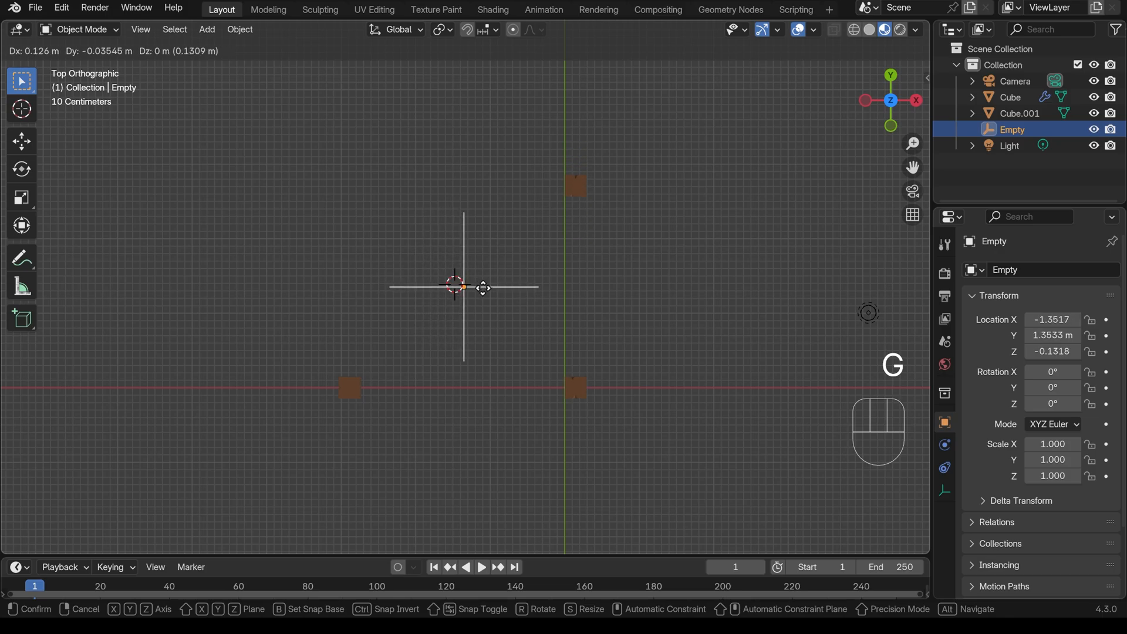
pyautogui.click(349, 386)
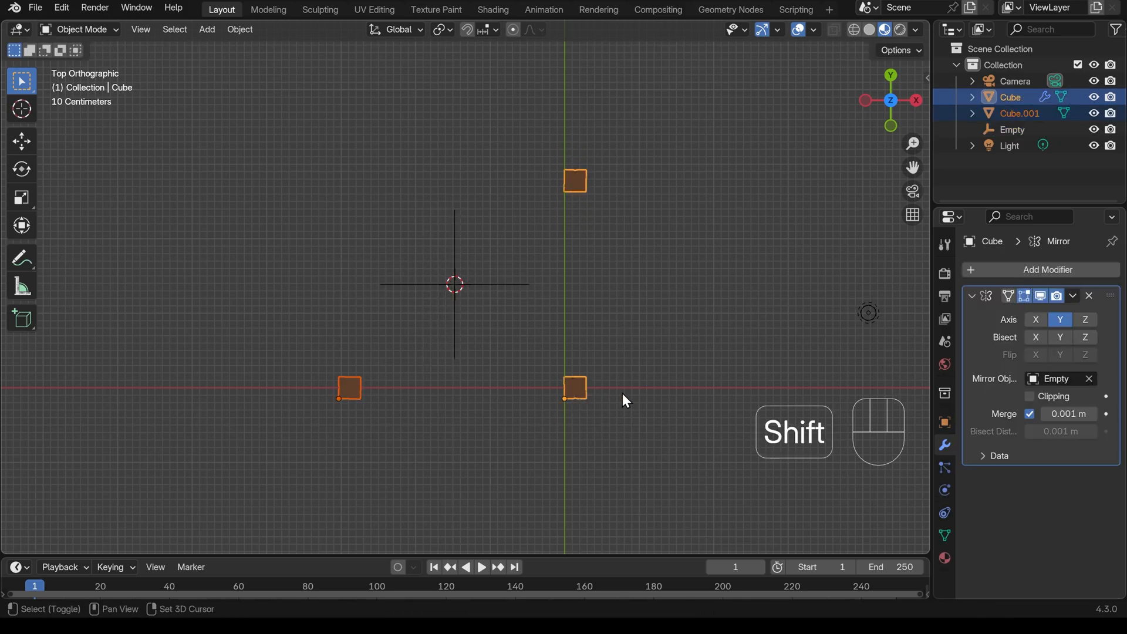
# Step: Copy the Y mirror modifier onto the second post via Ctrl+L so four corner posts stand mirrored
pyautogui.press('ctrl+l')
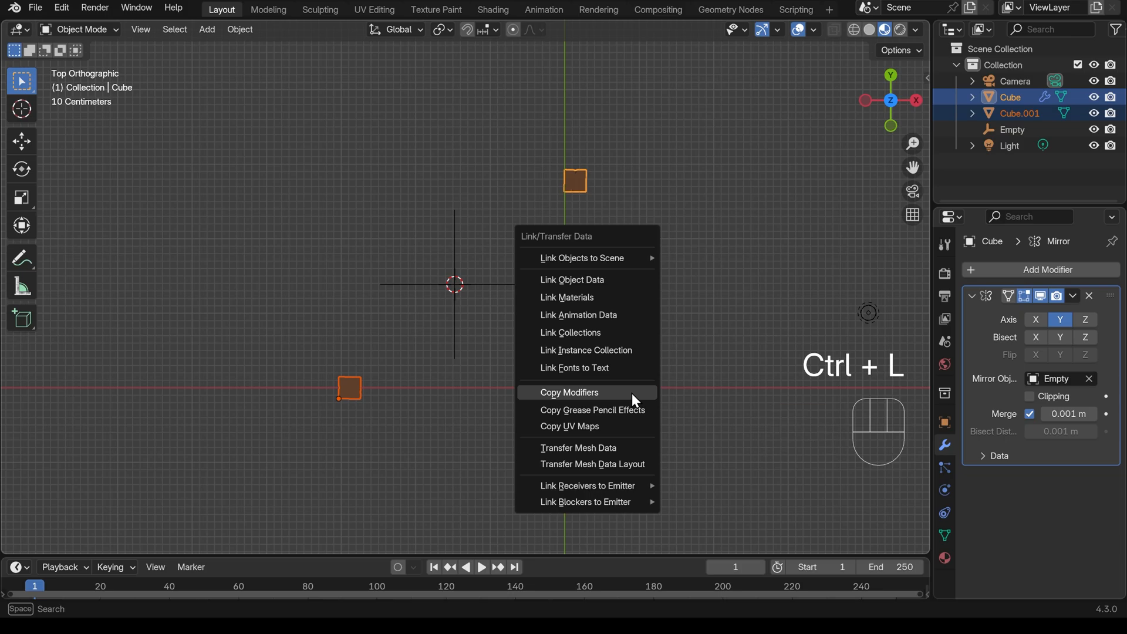
pyautogui.click(569, 392)
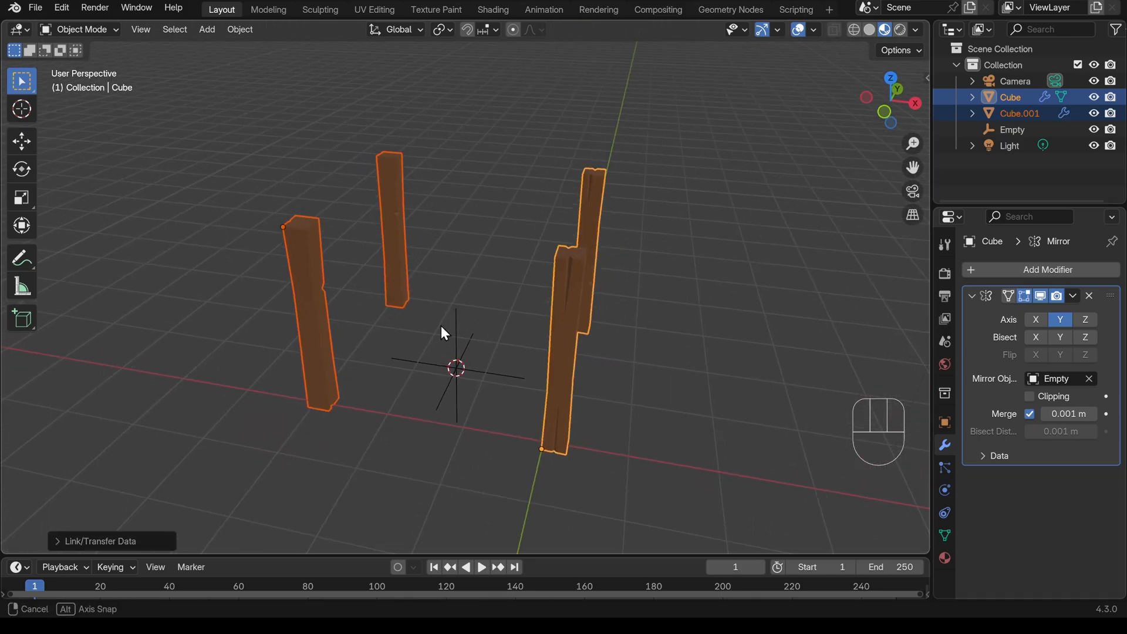
pyautogui.click(1013, 129)
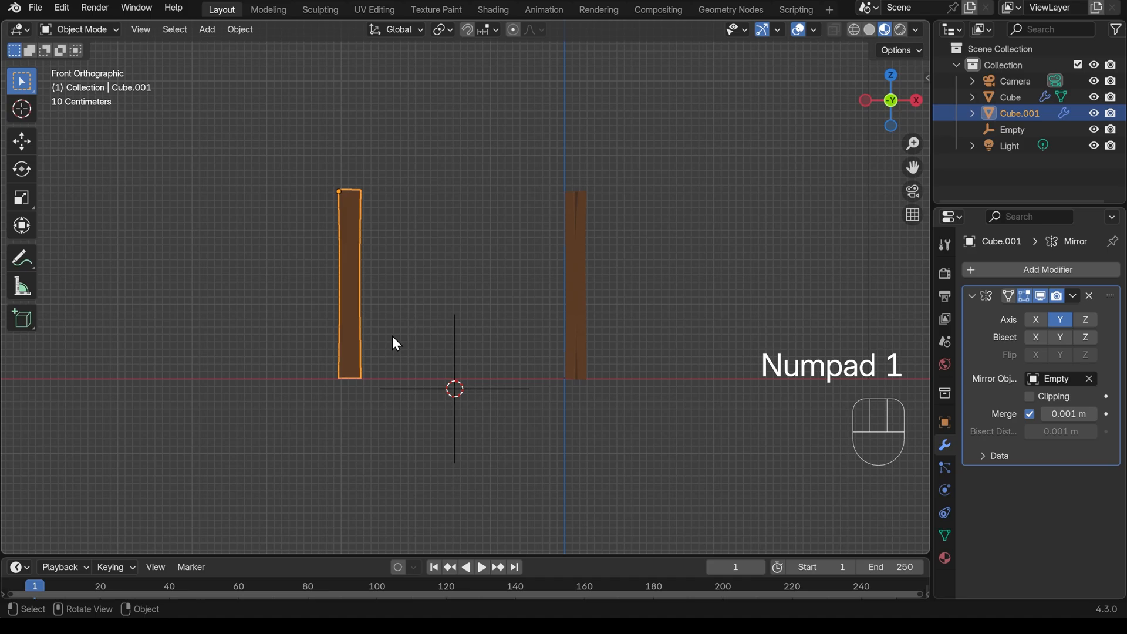
# Step: Duplicate a post into a horizontal top beam stretched across both posts and begin reshaping its vertices
pyautogui.press('g')
pyautogui.write('-90')
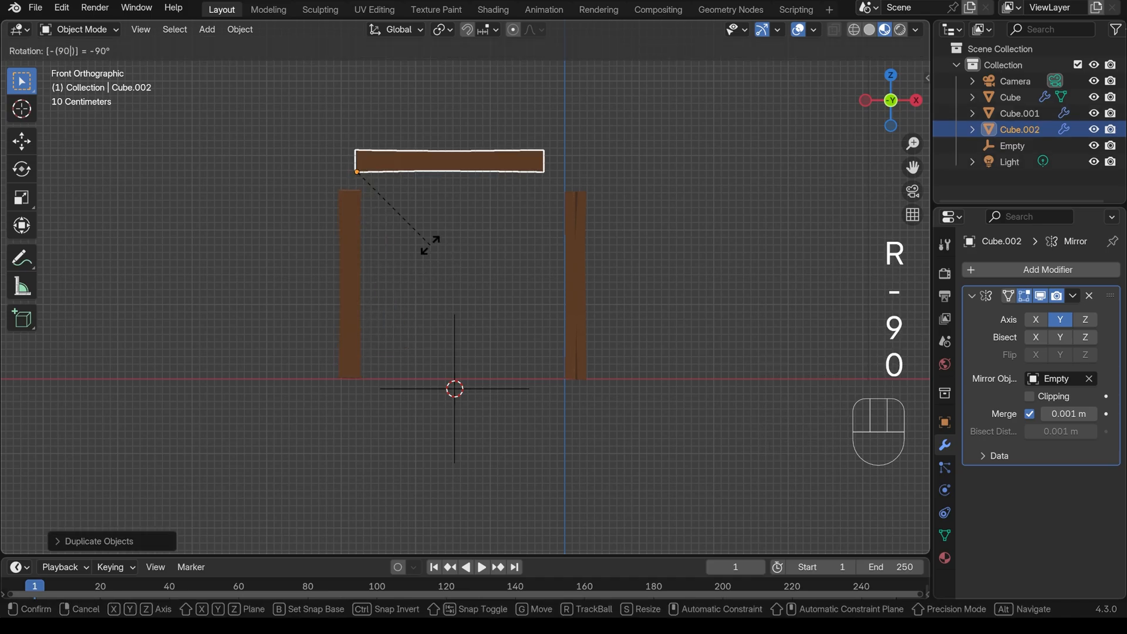
pyautogui.press('Return')
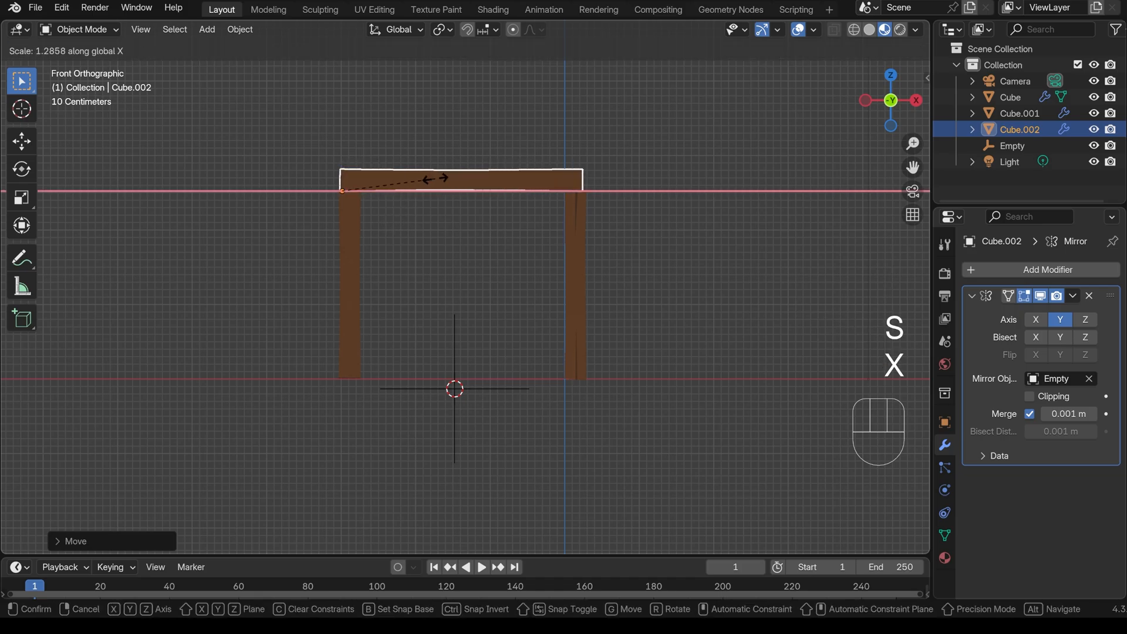
pyautogui.press('Tab')
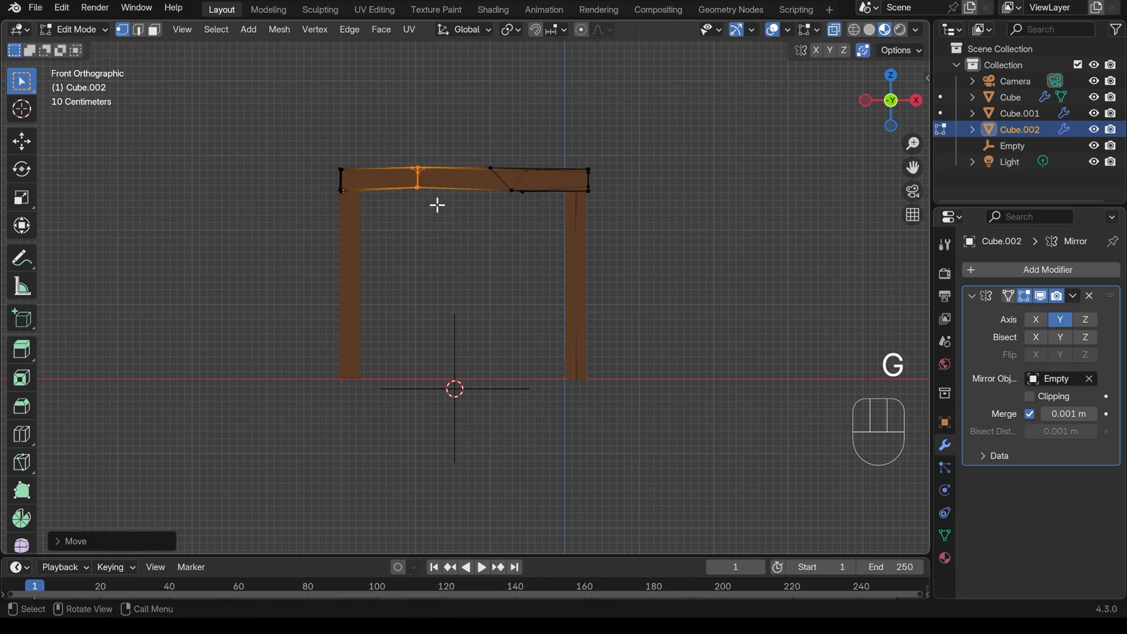
# Step: Duplicate the right post into two shorter inner studs under the beam, bent slightly in Edit Mode
pyautogui.press('shift+d')
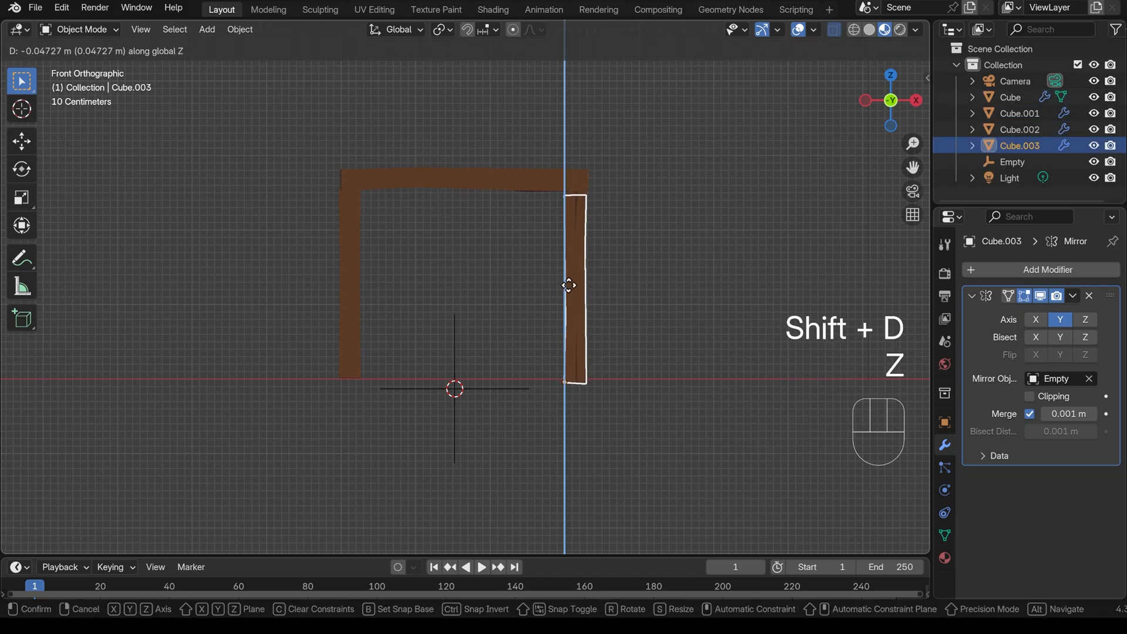
pyautogui.press('s')
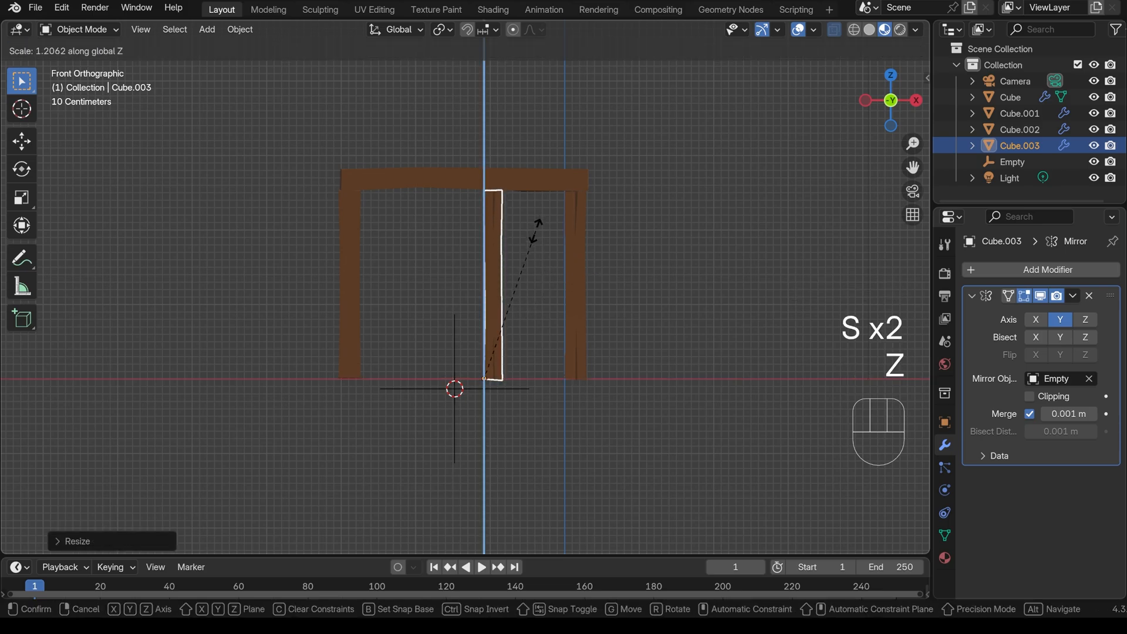
pyautogui.press('Return')
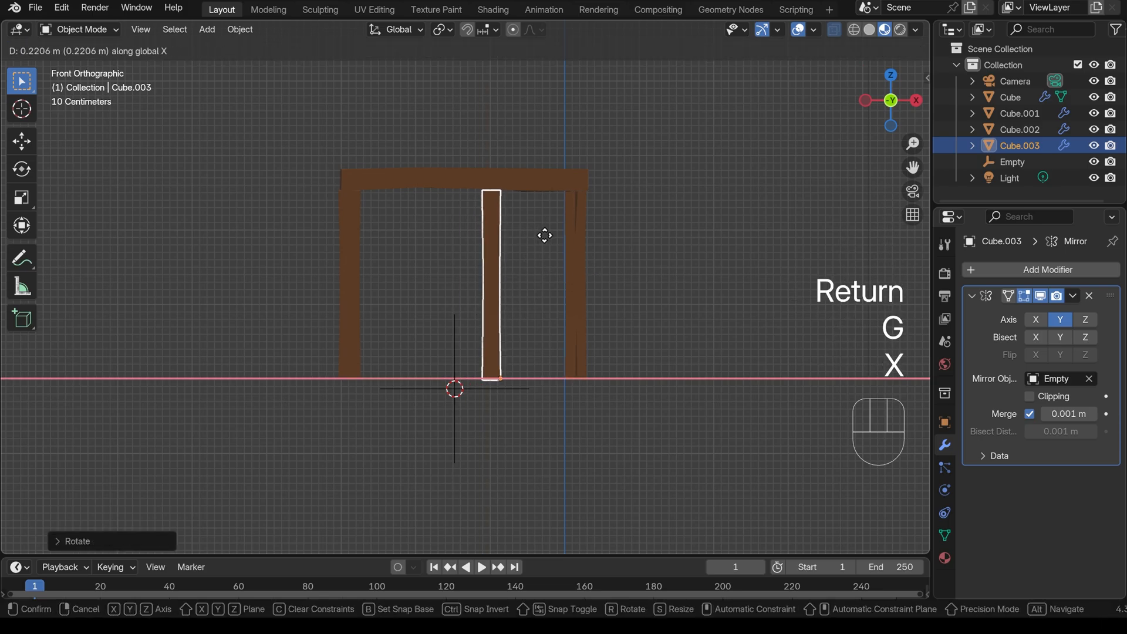
pyautogui.press('Tab')
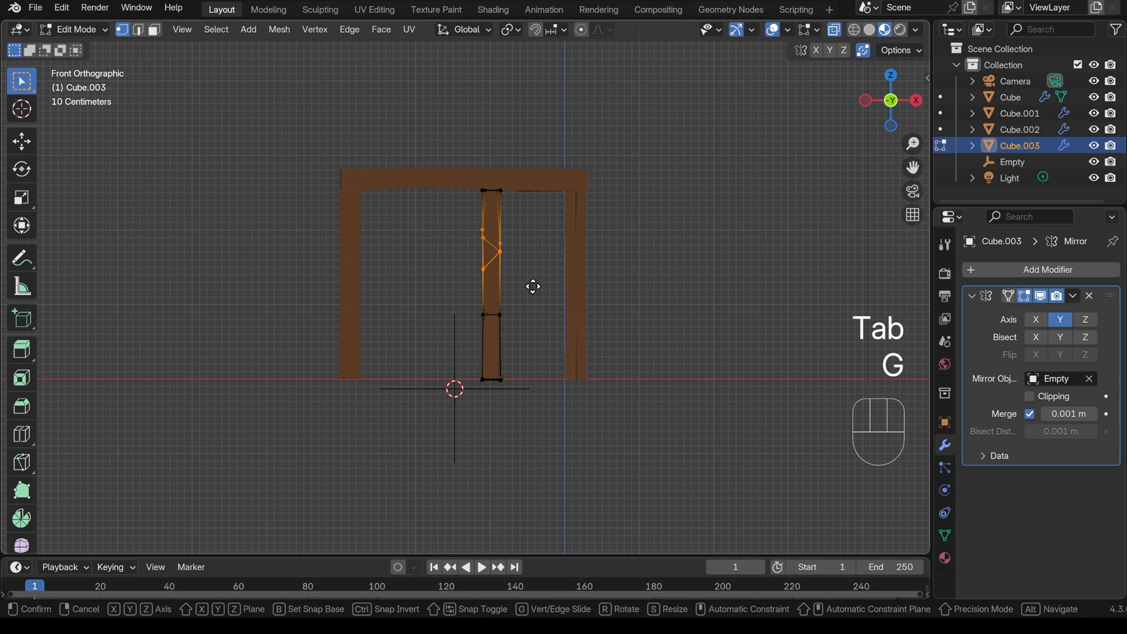
pyautogui.click(511, 332)
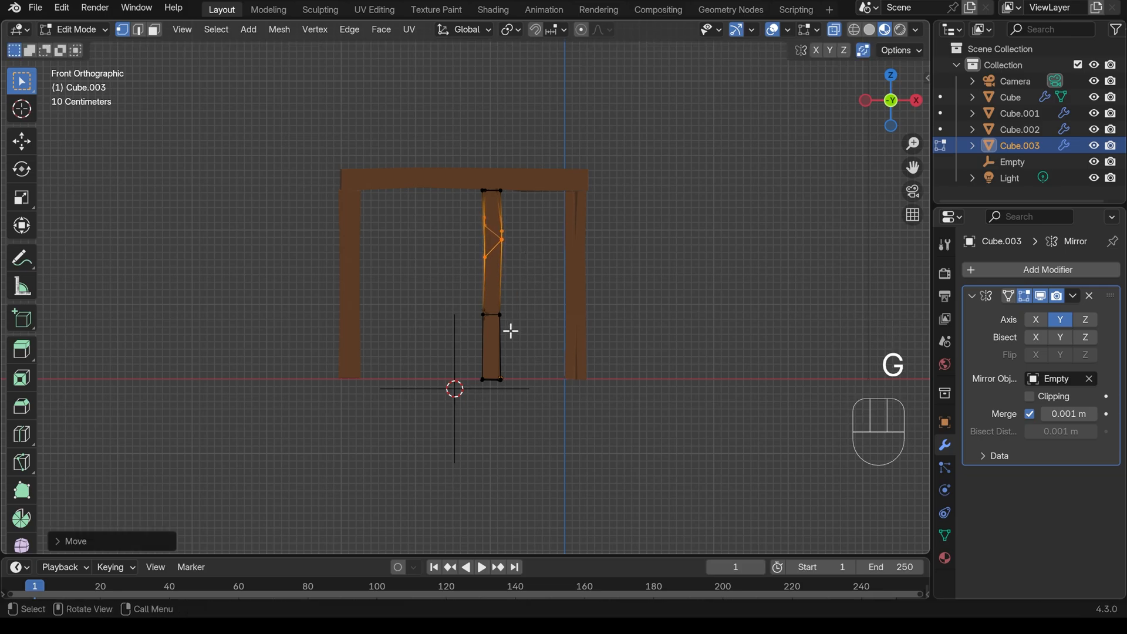
pyautogui.press('shift+d')
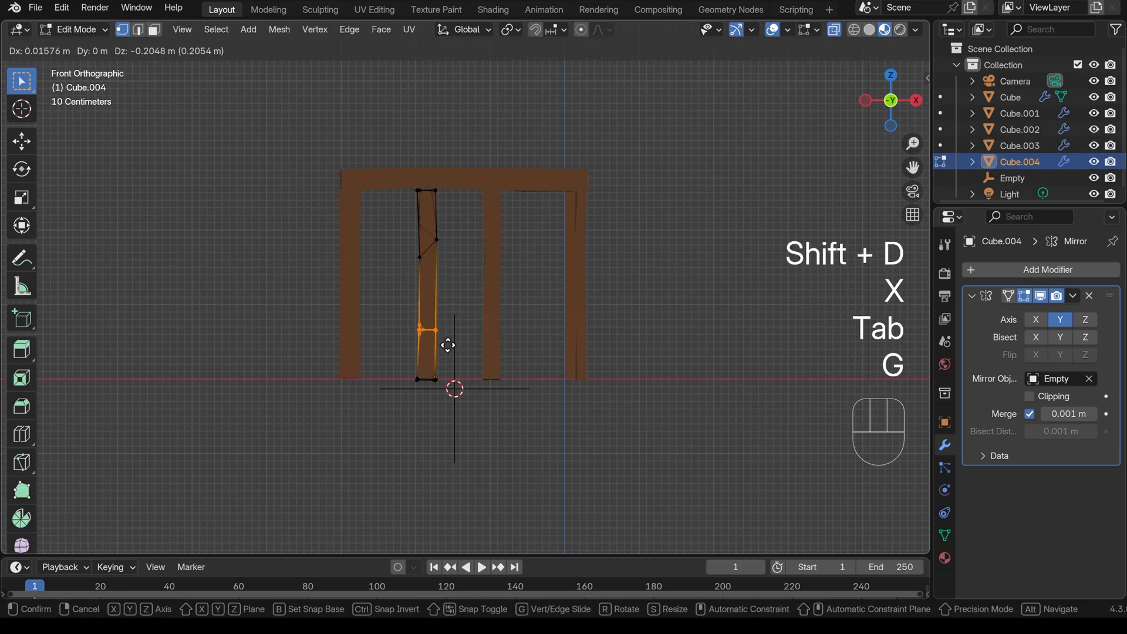
pyautogui.press('Tab')
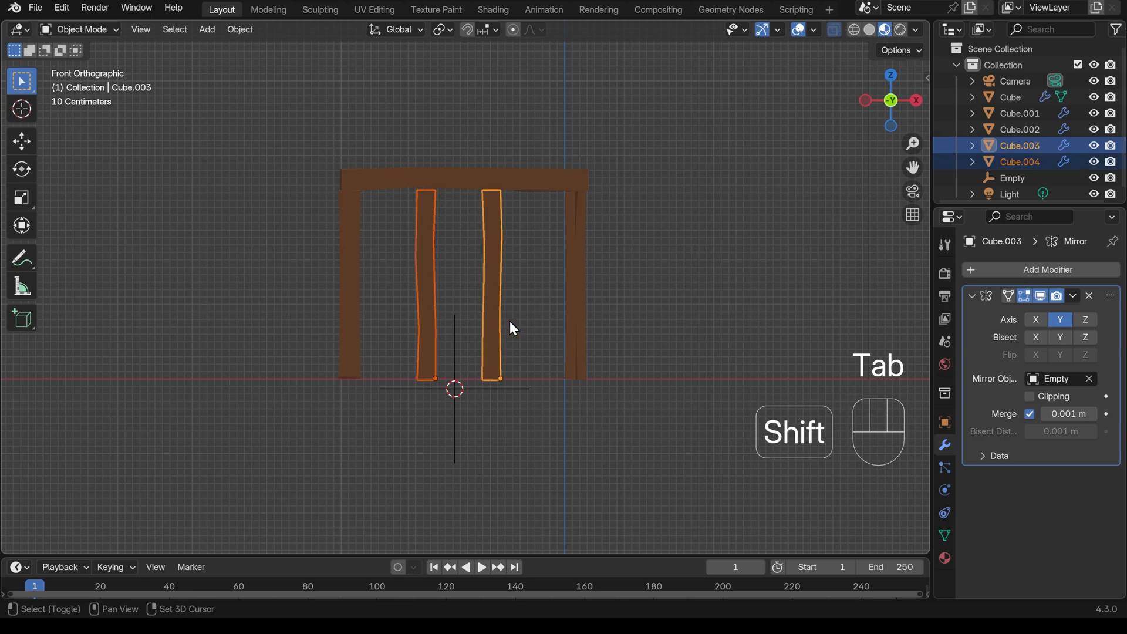
# Step: Duplicate a stud into a short horizontal crossbar between the inner studs, viewed from the front
pyautogui.press('shift+d')
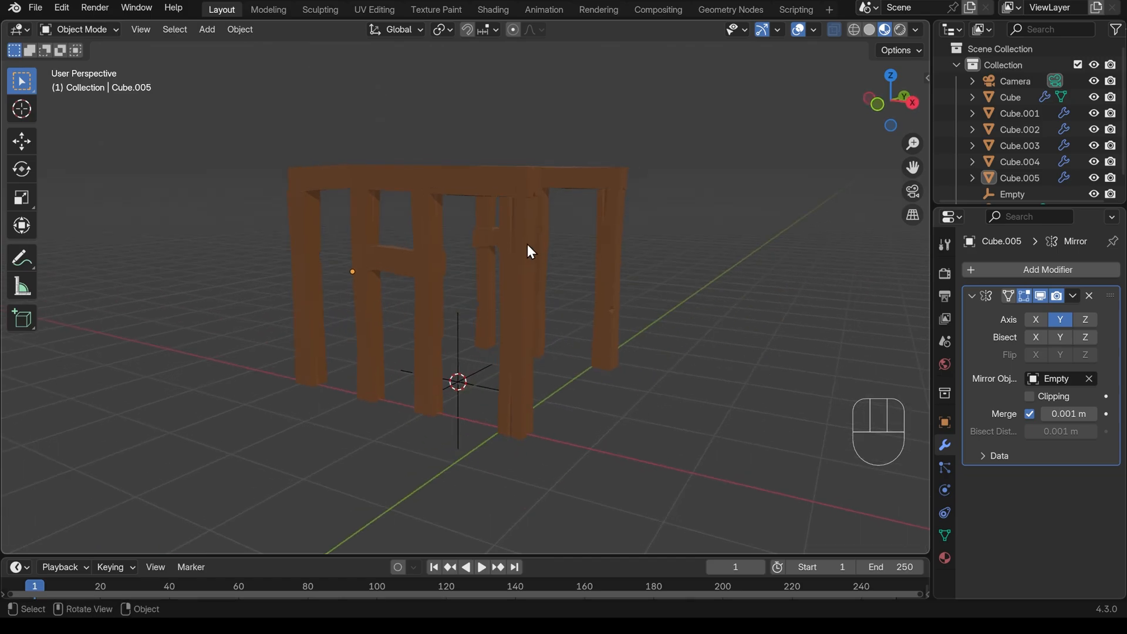
pyautogui.press('ctrl+z')
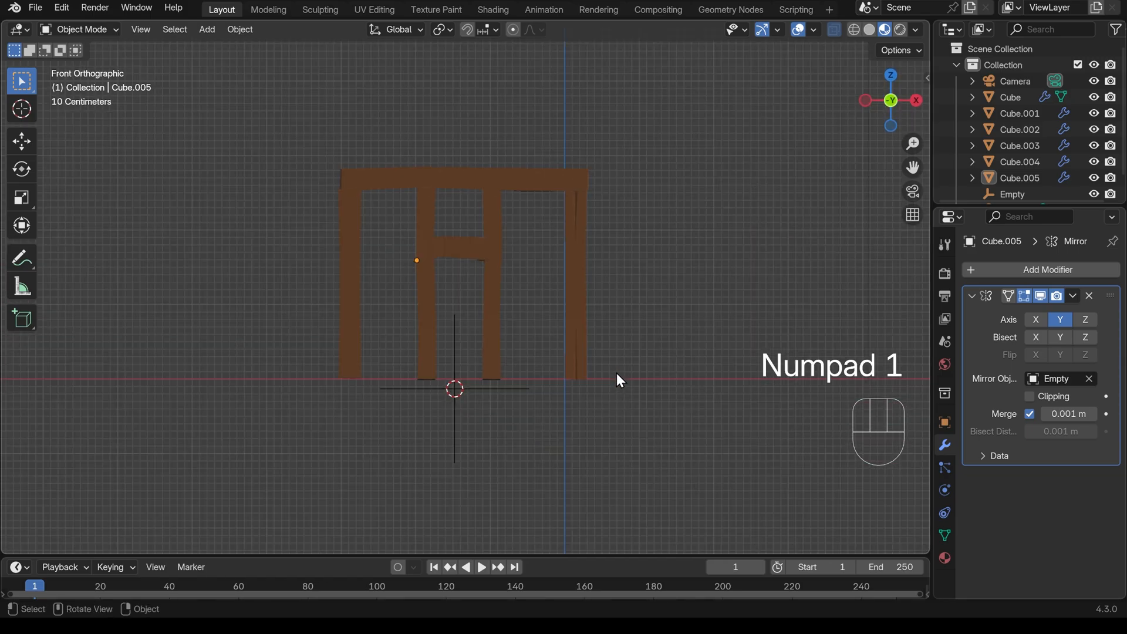
pyautogui.press('shift+a')
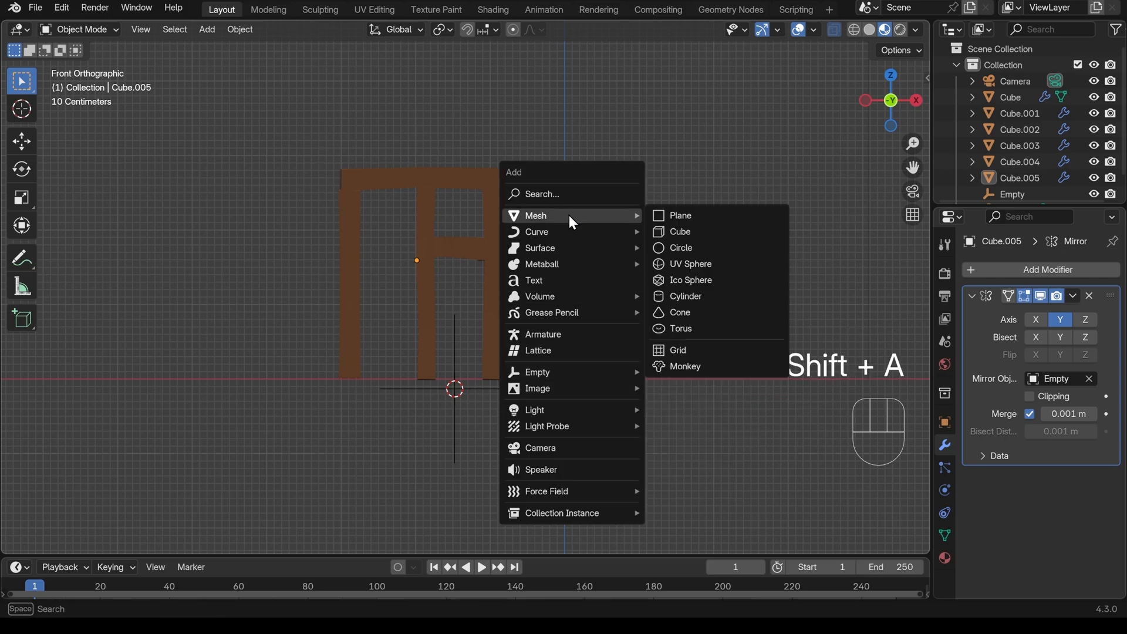
# Step: Add a plane wall, fit its corners to the front beam frame and place it just behind the beams
pyautogui.click(679, 215)
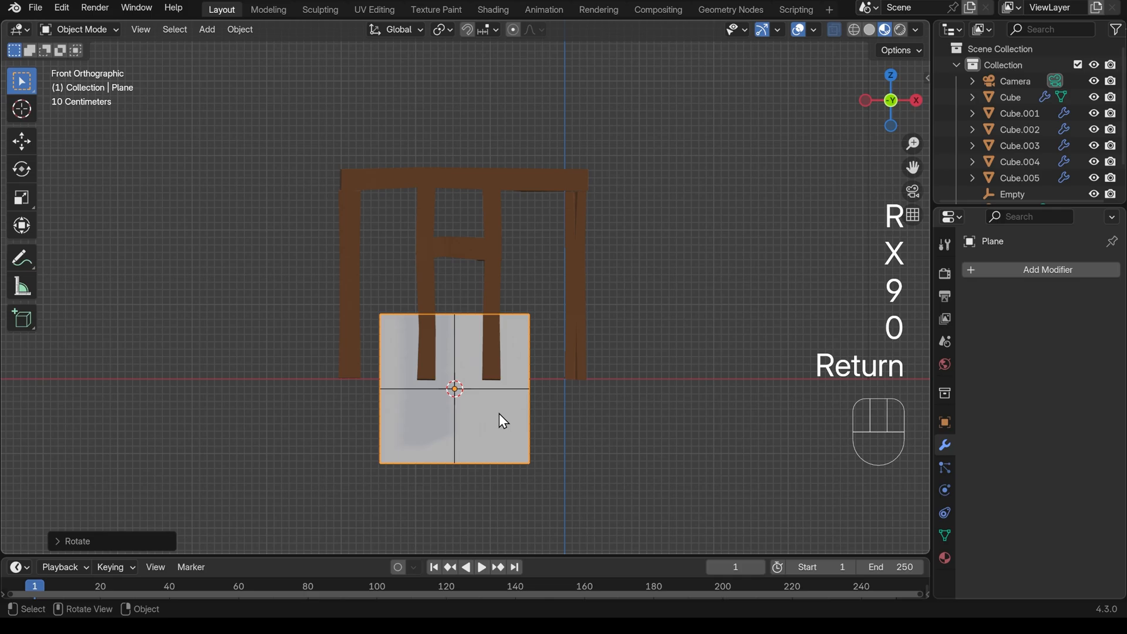
pyautogui.press('Tab')
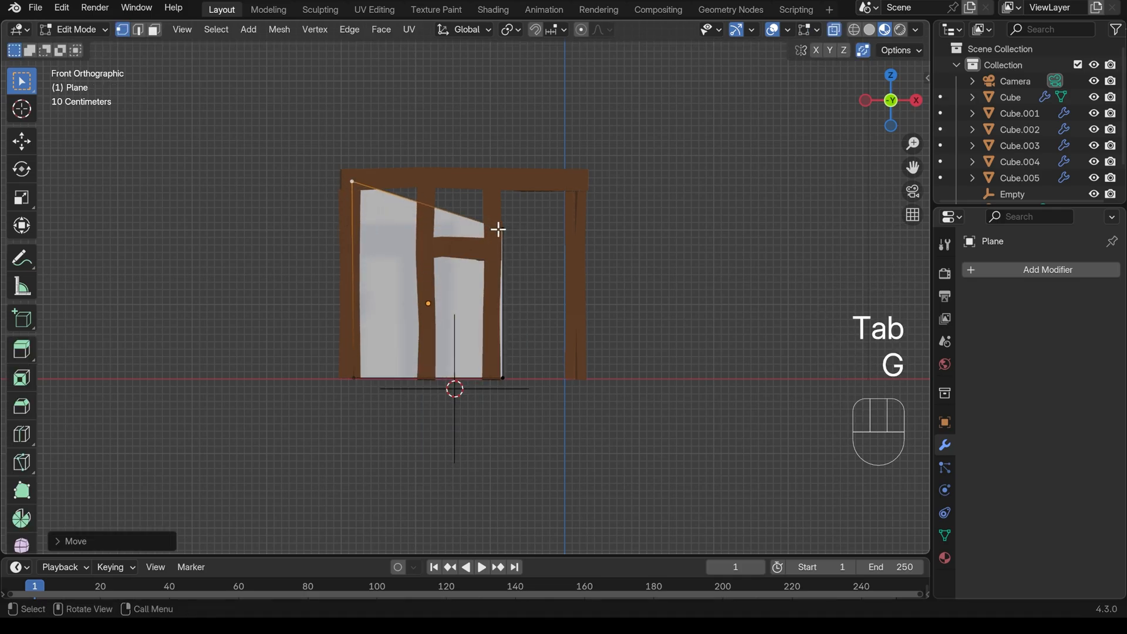
pyautogui.press('g')
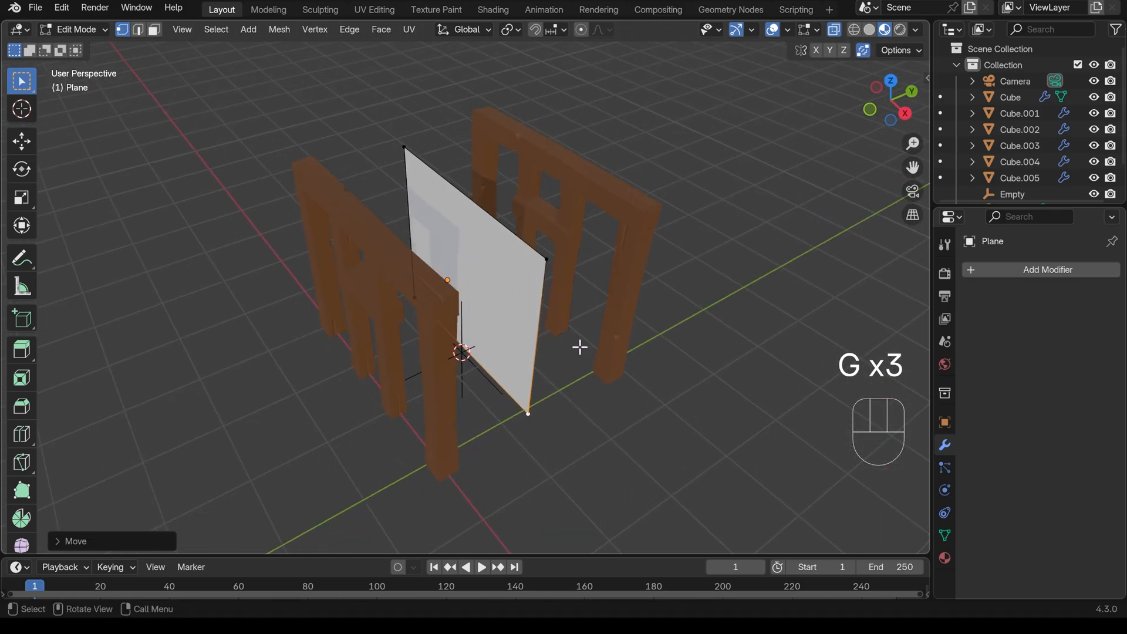
pyautogui.press('Tab')
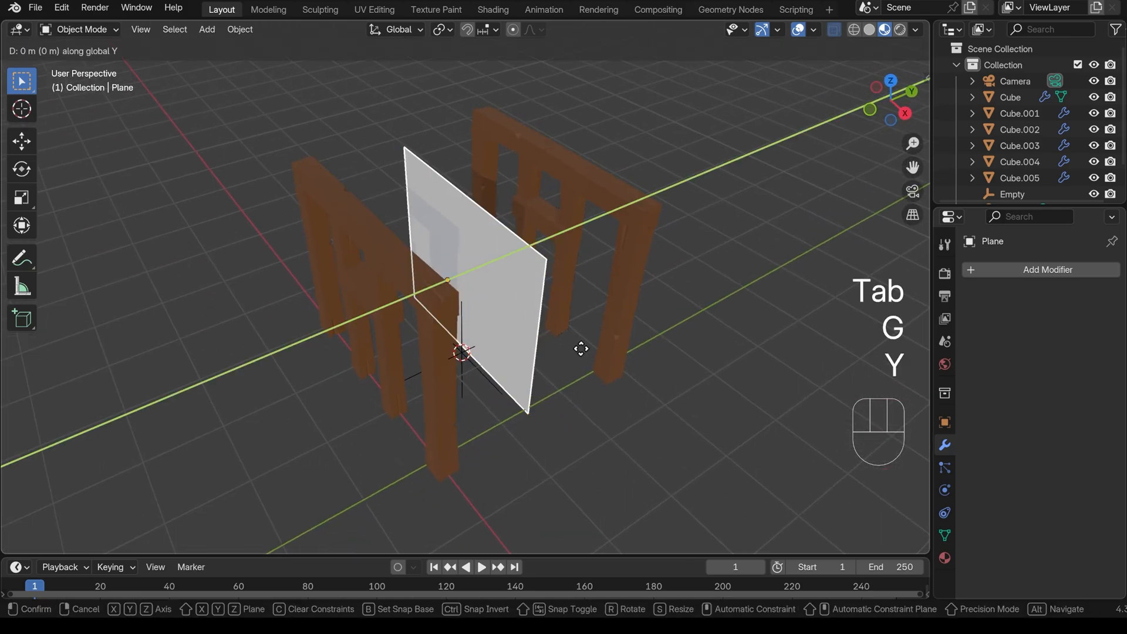
pyautogui.click(520, 438)
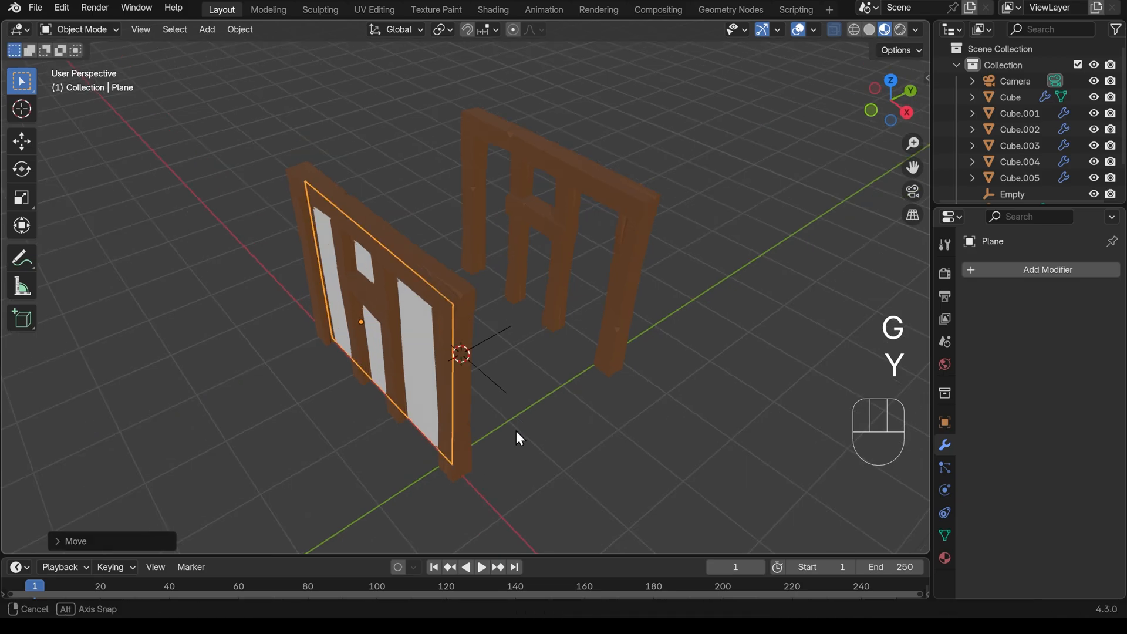
# Step: Add a horizontal loop cut across the wall plane
pyautogui.press('Tab')
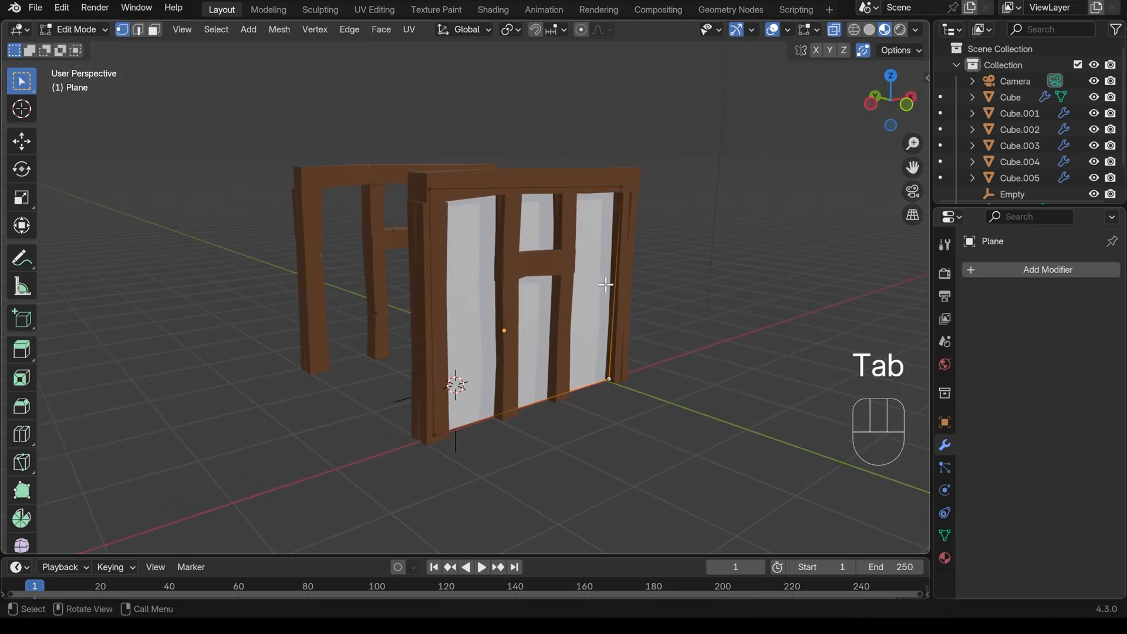
pyautogui.press('ctrl+r')
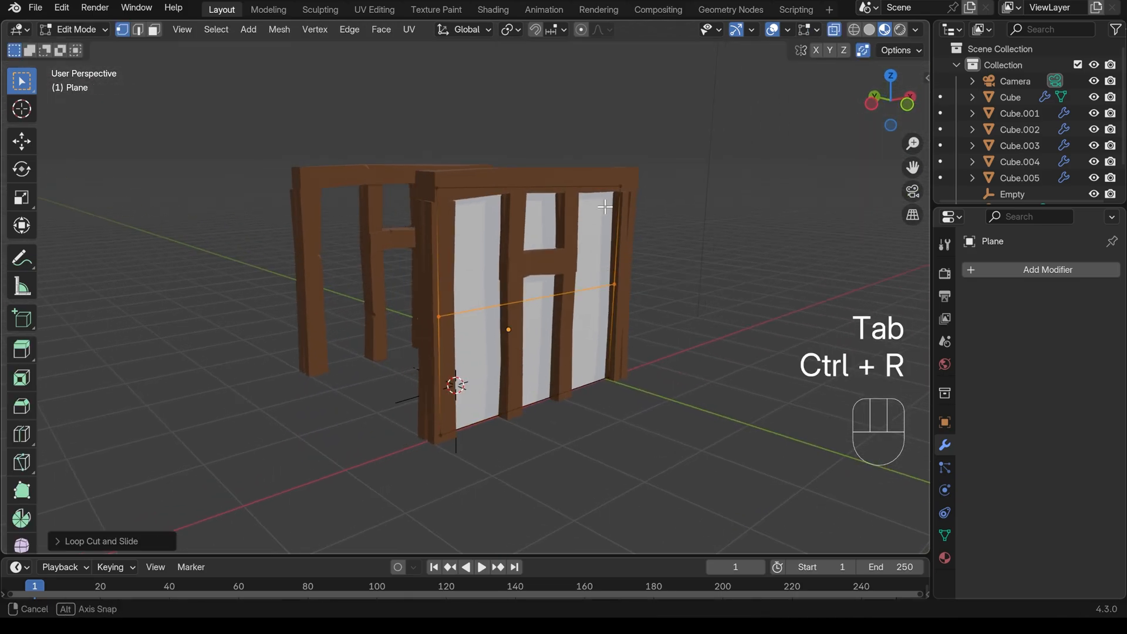
pyautogui.press('g')
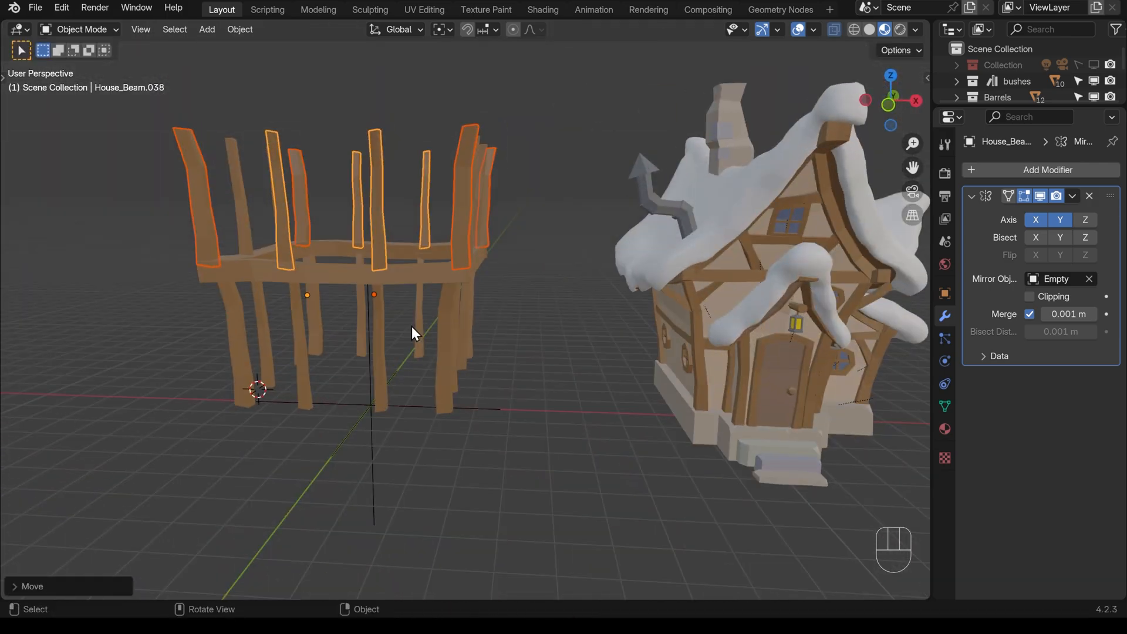
# Step: Move the curved roof beams into position above the fuller beam framework
pyautogui.press('g')
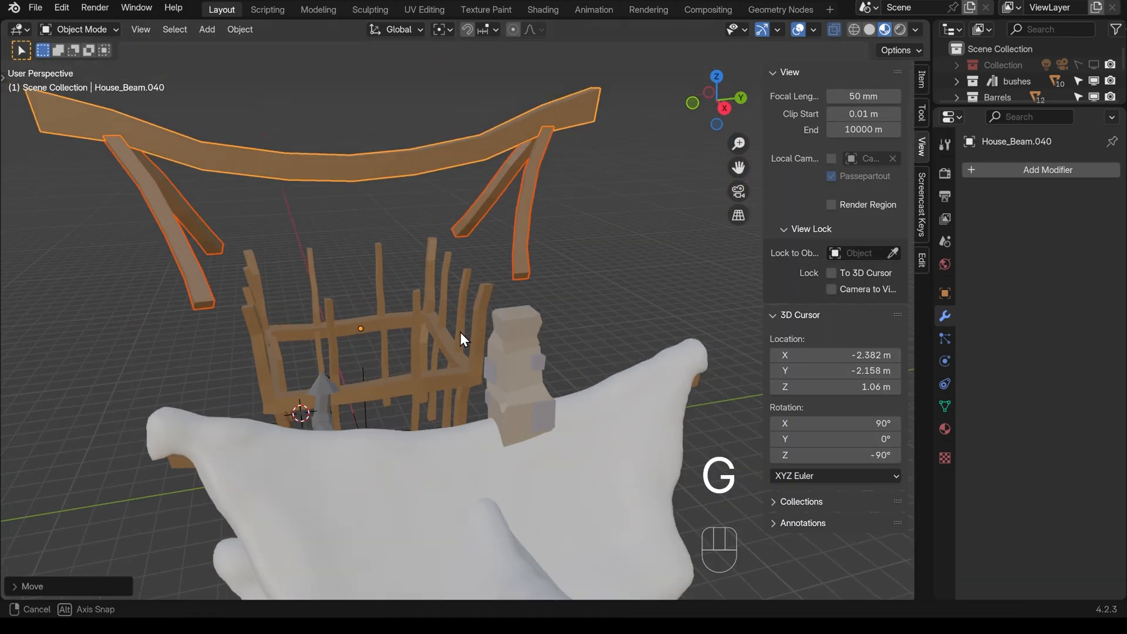
pyautogui.press('Return')
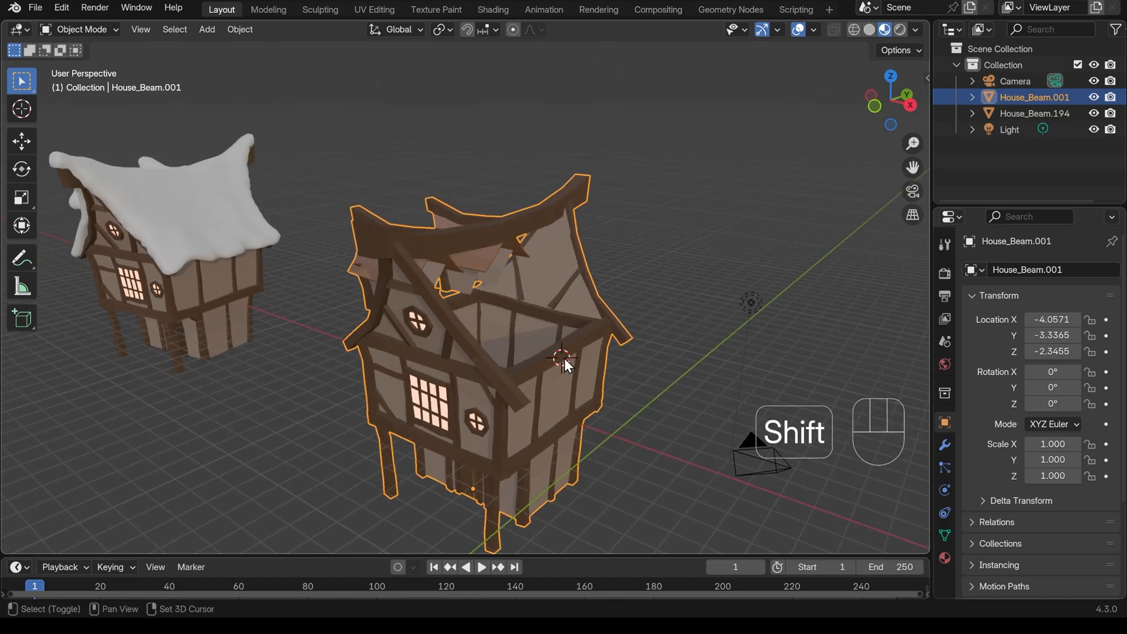
# Step: Add a plane and, from the side view, extend and loop-cut it into a grid draped along the roof slope
pyautogui.press('shift+a')
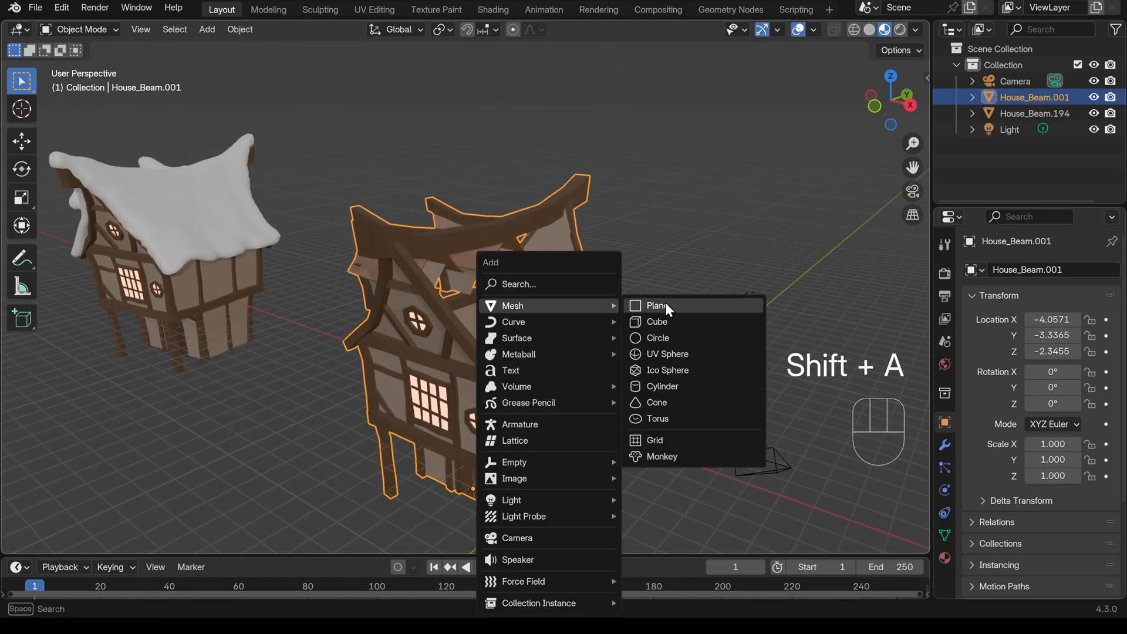
pyautogui.click(656, 306)
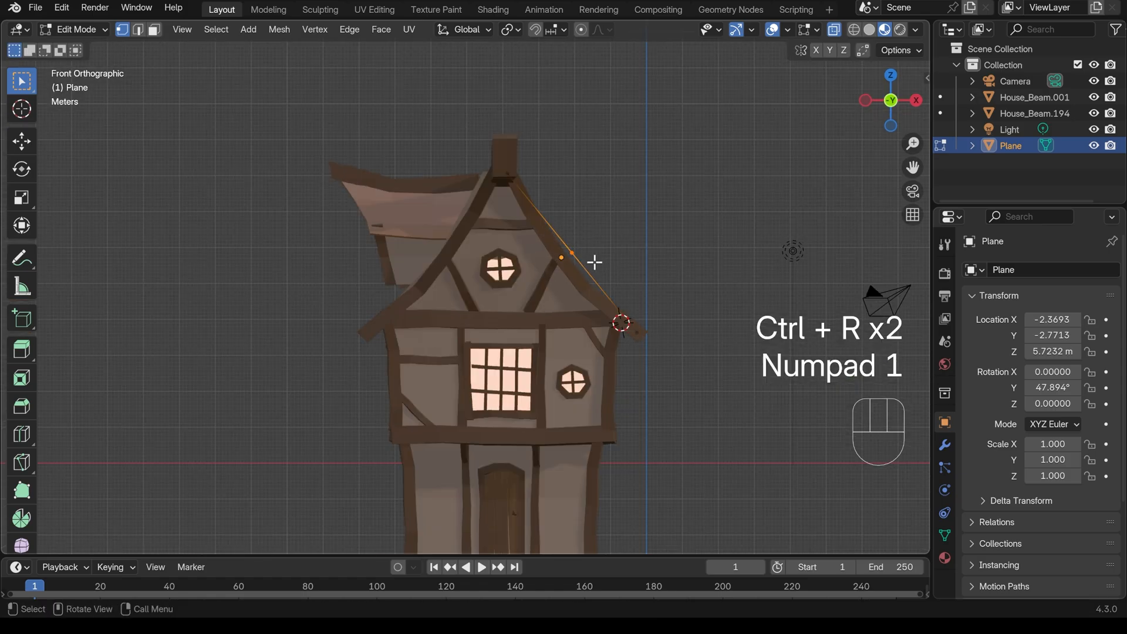
pyautogui.press('ctrl+b')
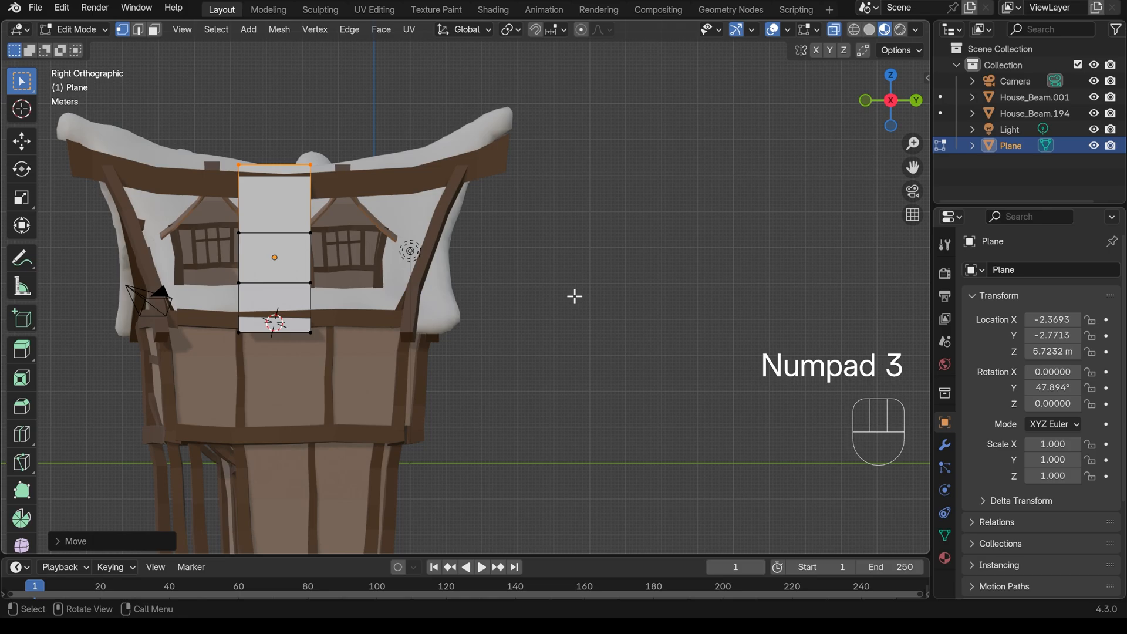
pyautogui.press('e')
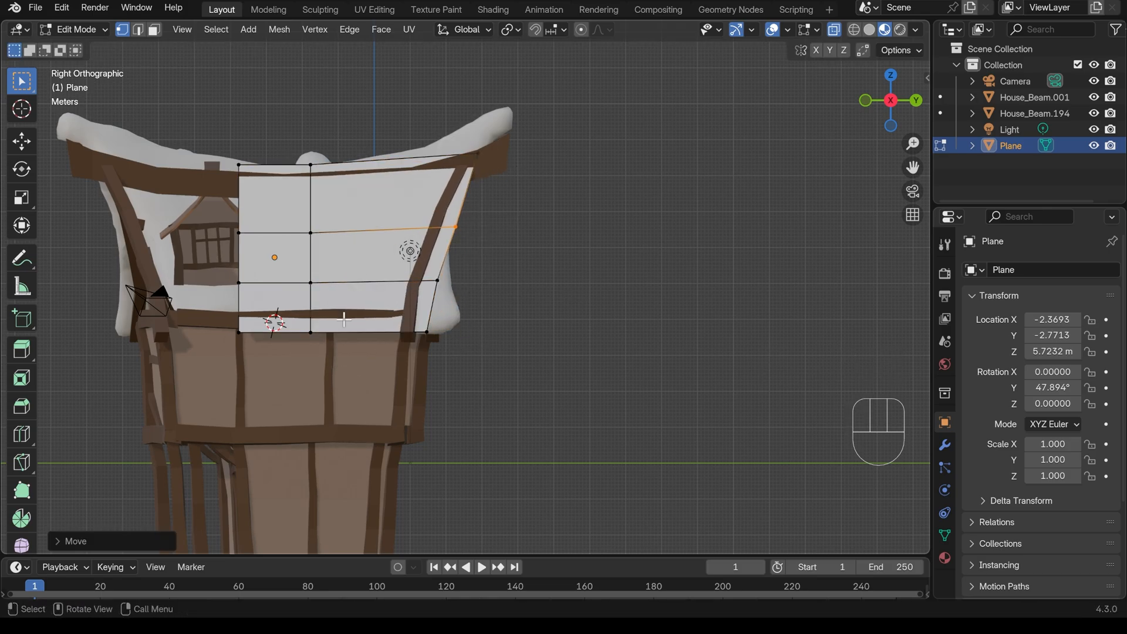
pyautogui.press('g')
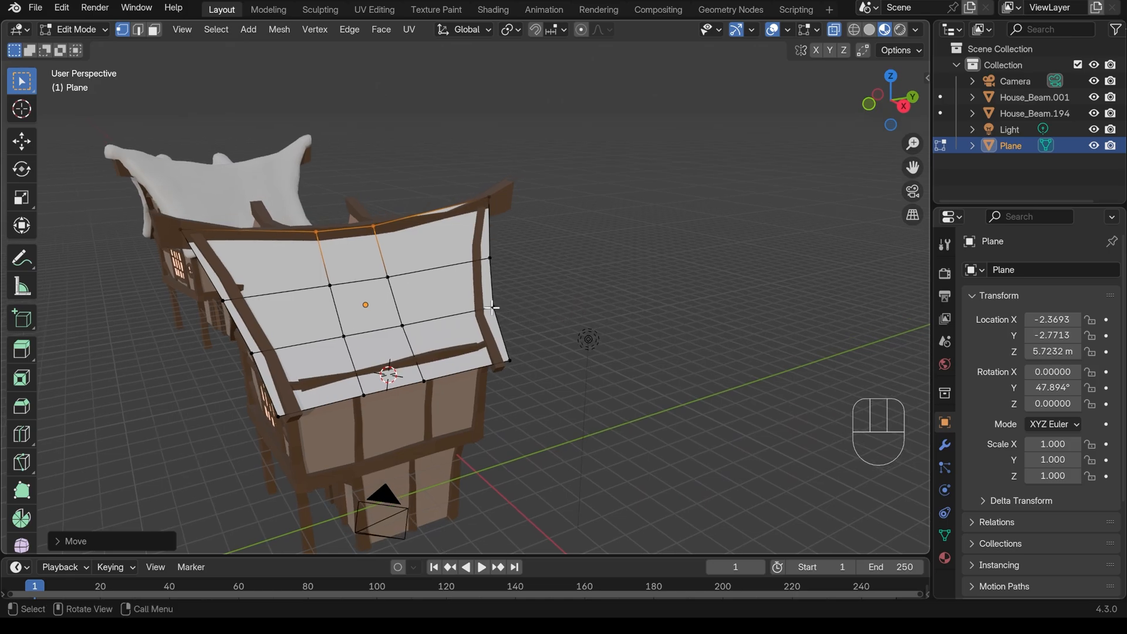
# Step: Select all faces of the roof plane and extrude them into a thick slab
pyautogui.press('3')
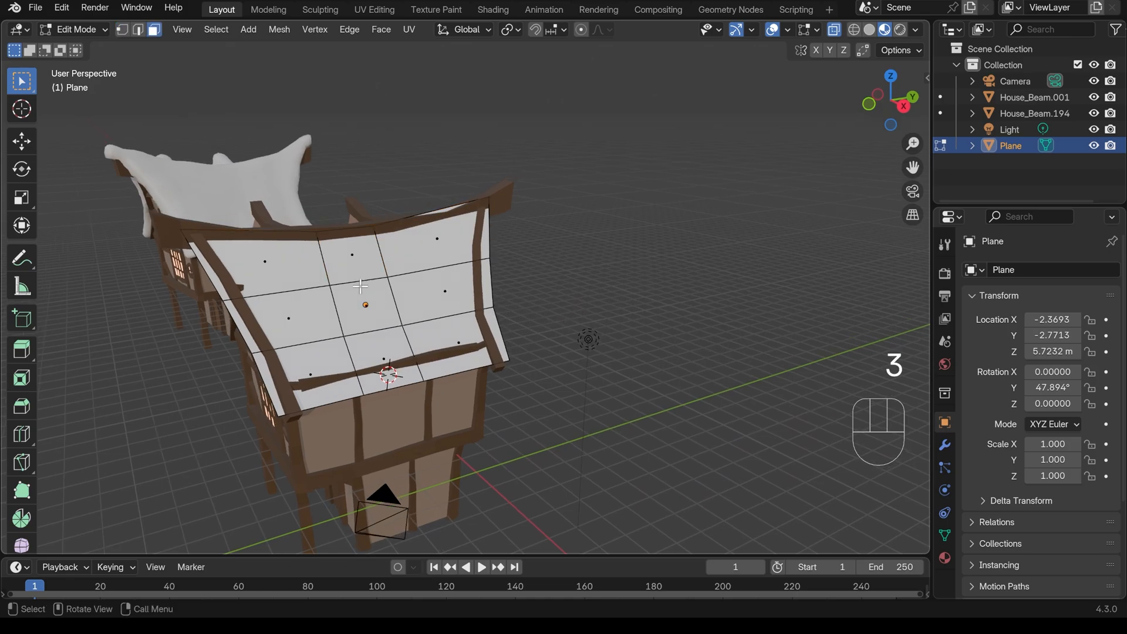
pyautogui.click(153, 29)
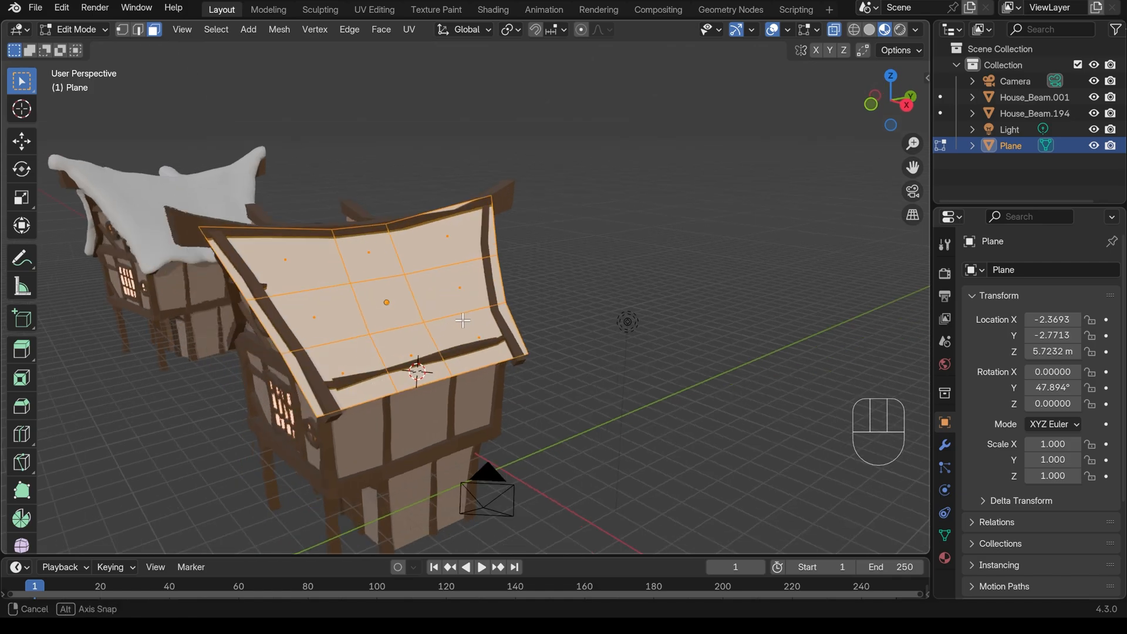
pyautogui.press('e')
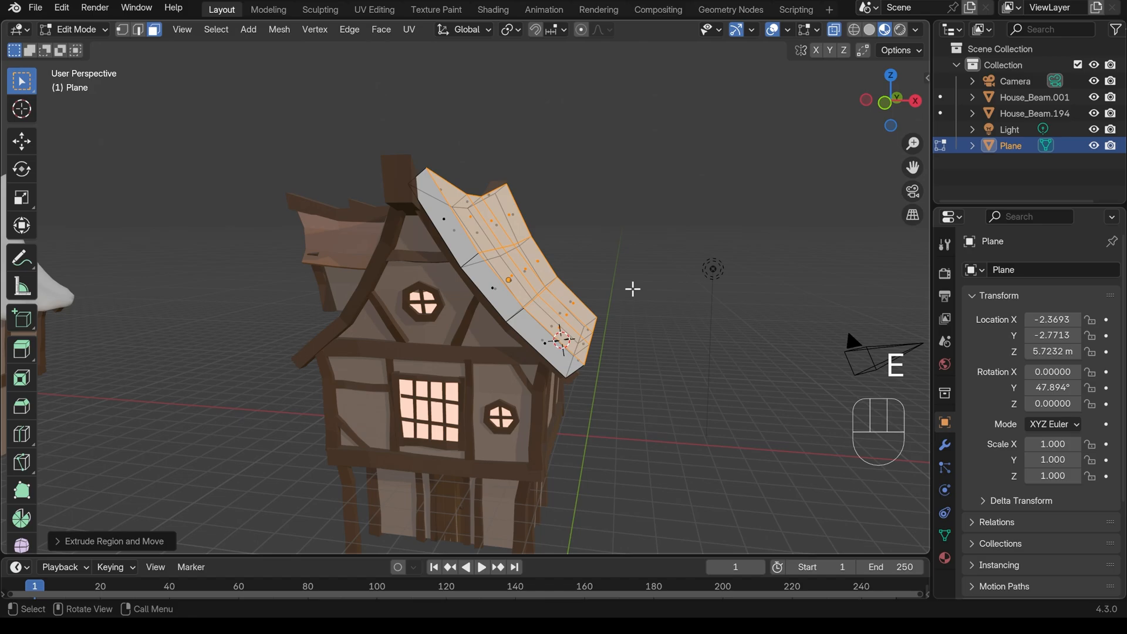
pyautogui.click(320, 10)
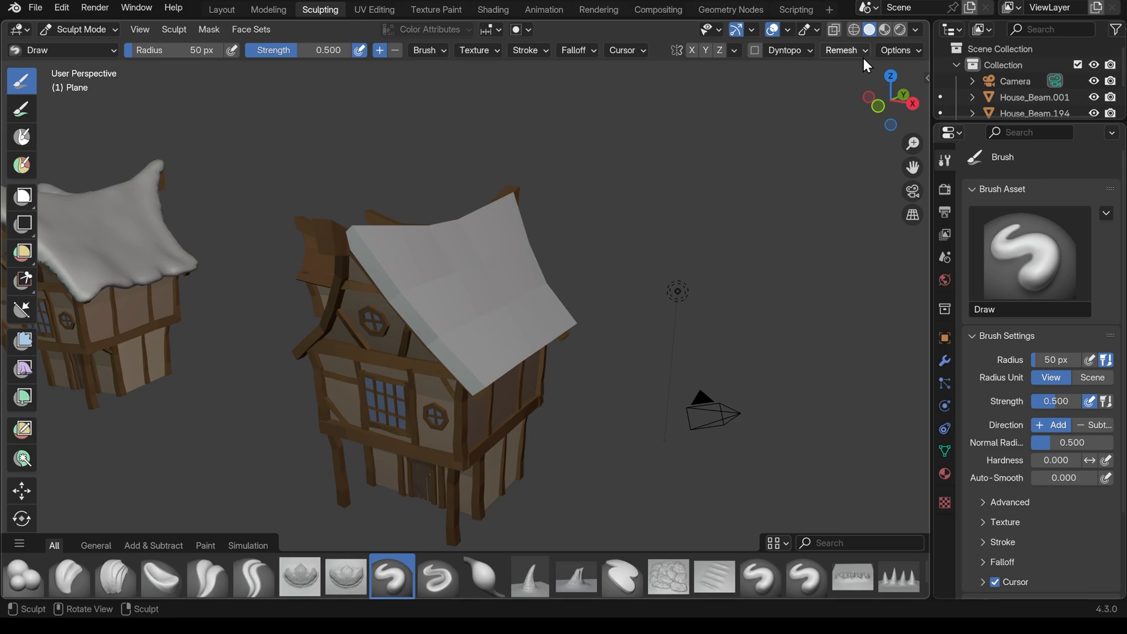
# Step: Remesh the roof slab with voxel size 0.1 m into dense even geometry, then return to sculpting
pyautogui.click(843, 50)
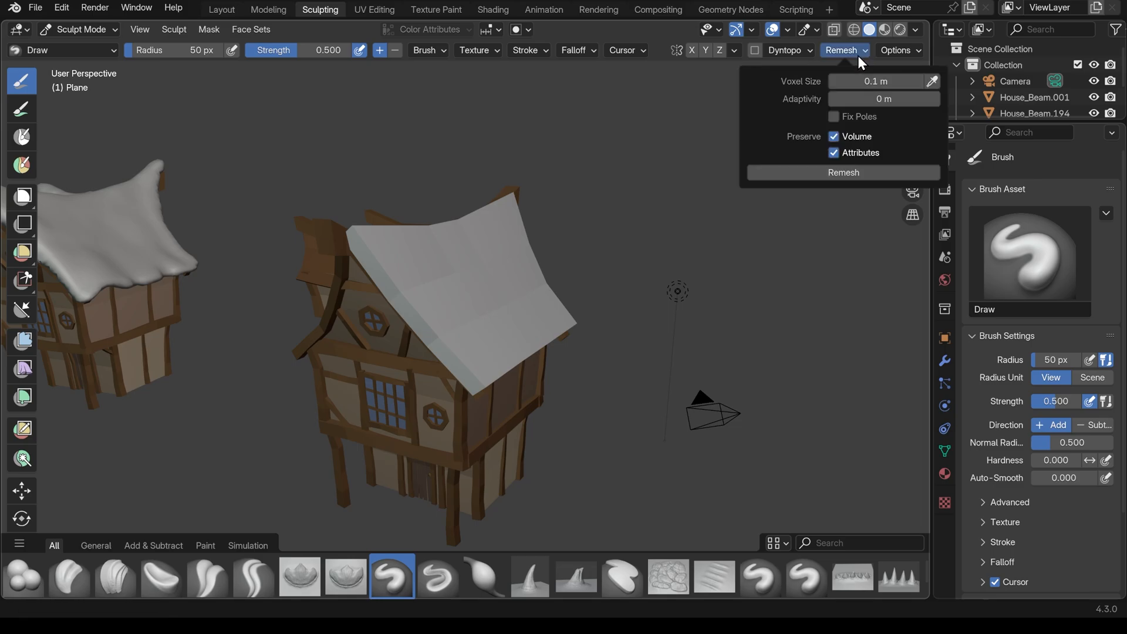
pyautogui.moveTo(800, 89)
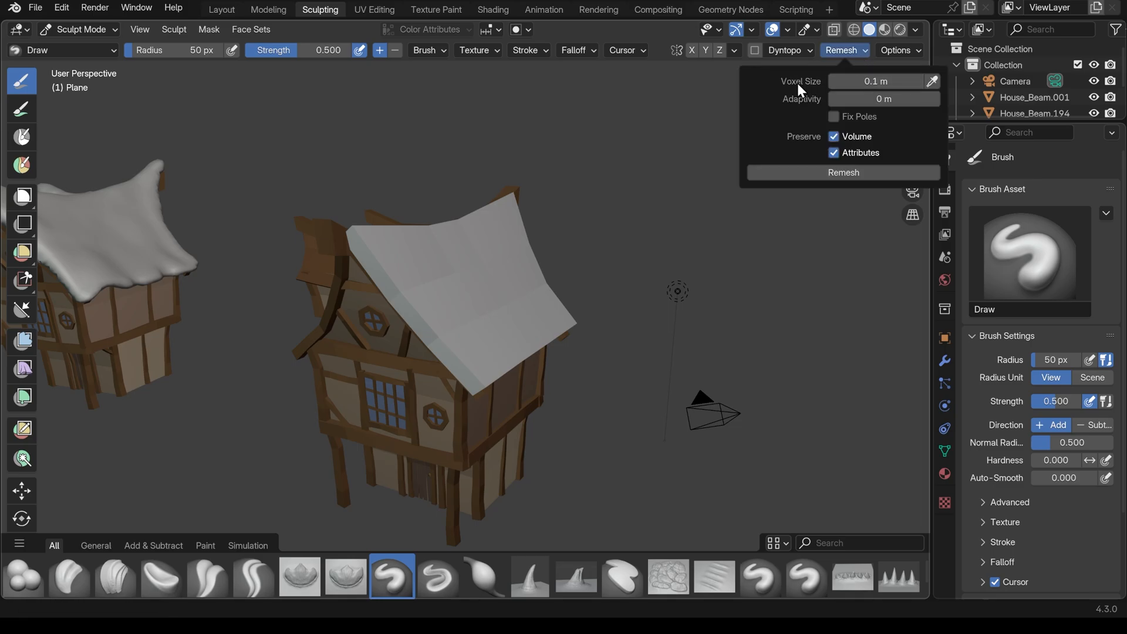
pyautogui.moveTo(792, 173)
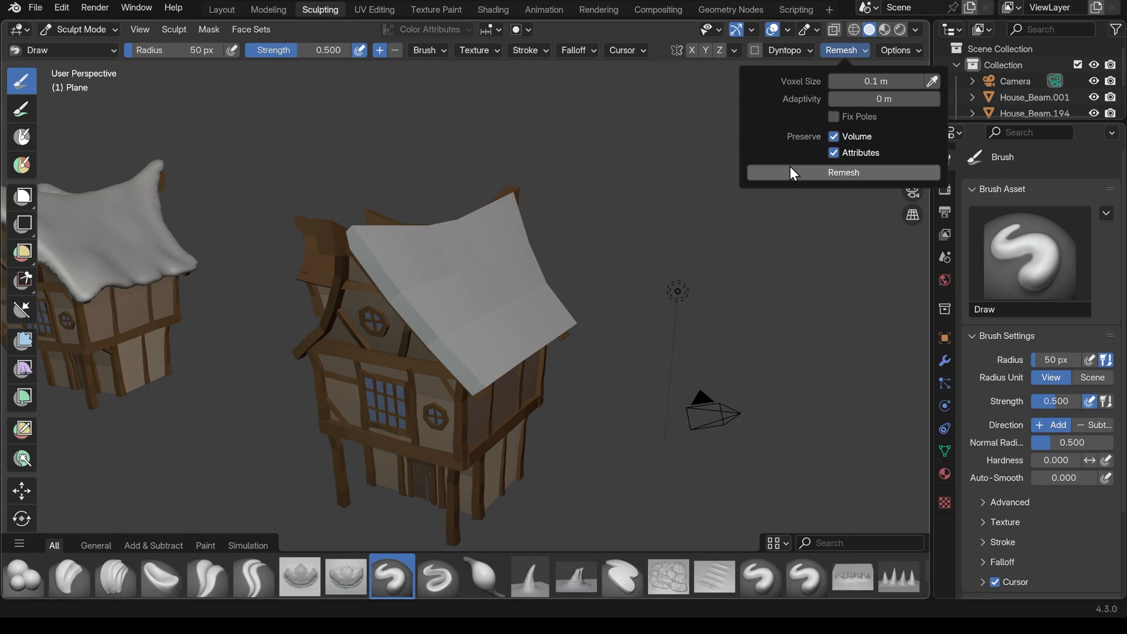
pyautogui.moveTo(790, 167)
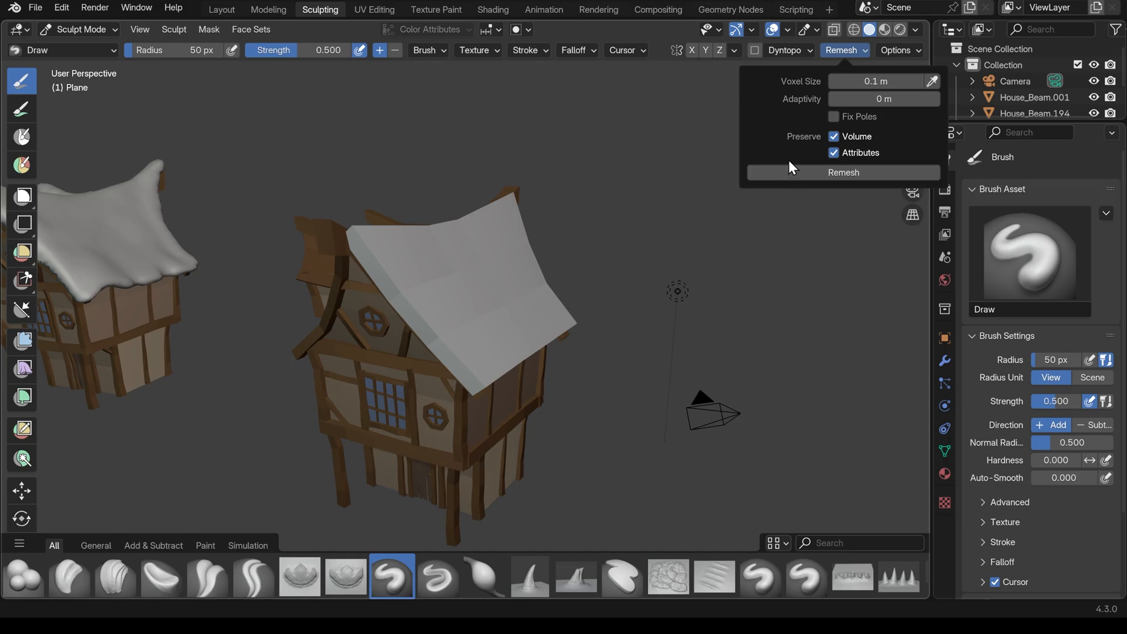
pyautogui.click(569, 199)
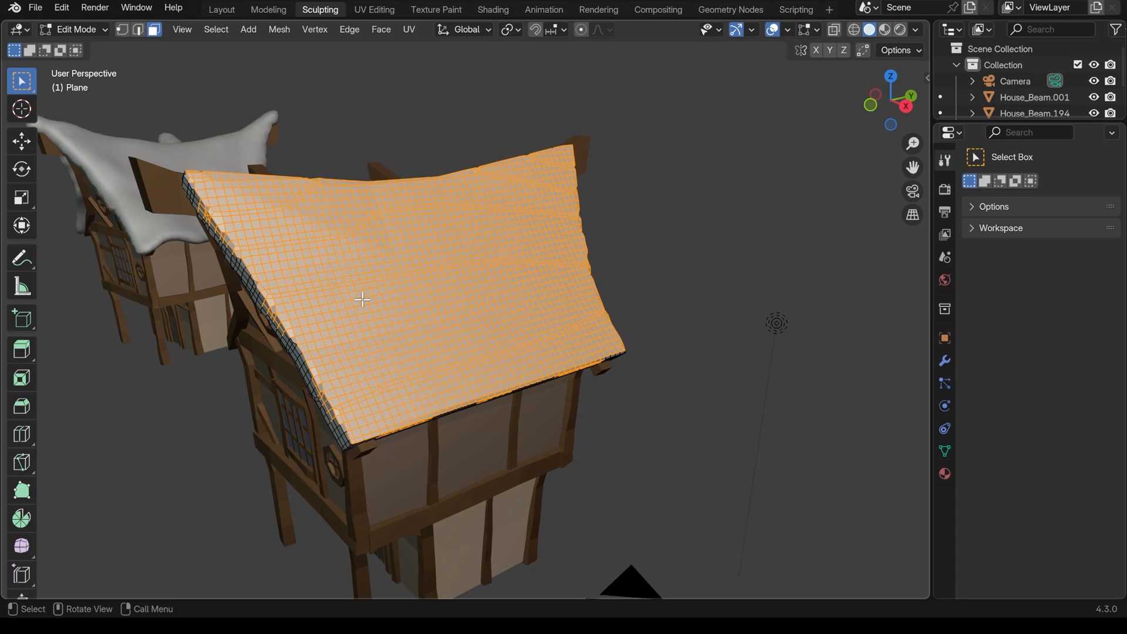
pyautogui.click(75, 28)
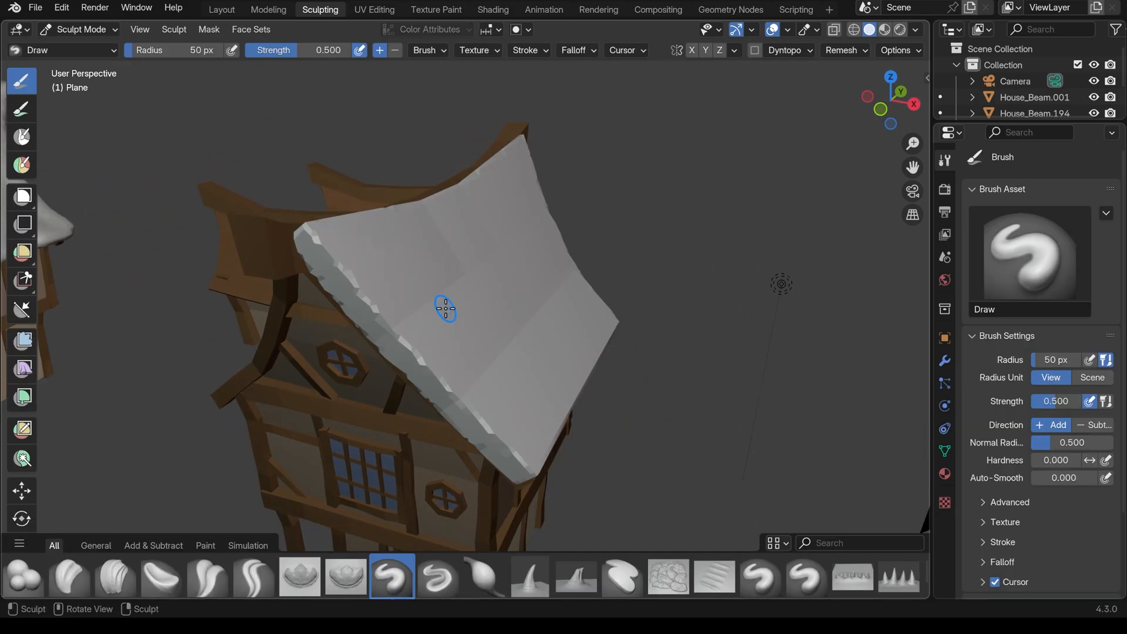
pyautogui.moveTo(476, 371)
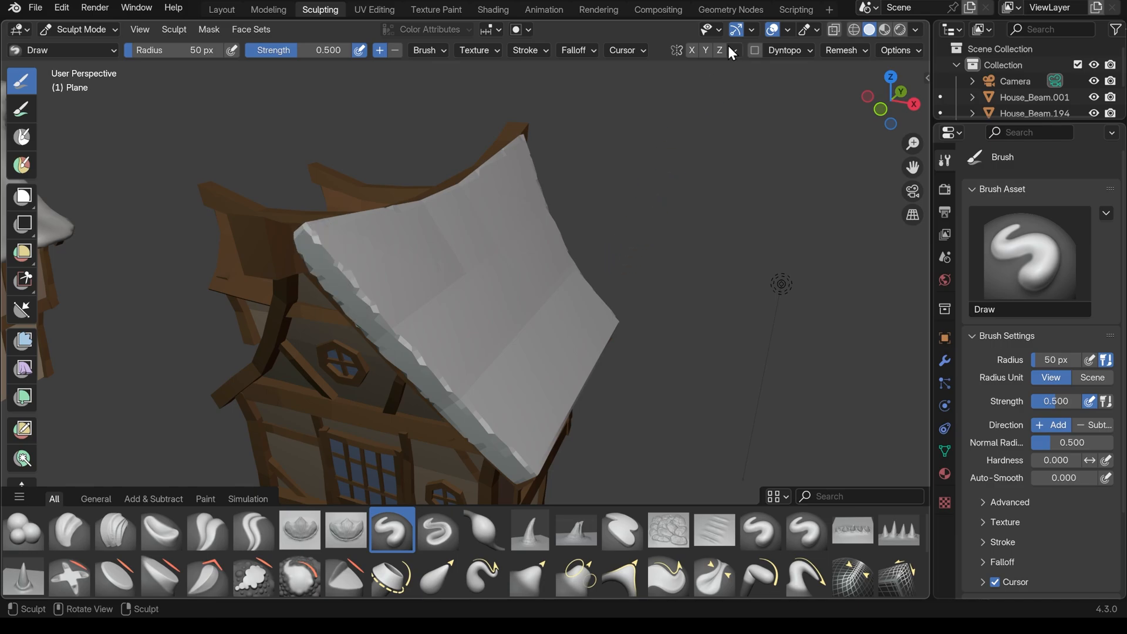
# Step: Enable Y symmetry and use the Grab brush to pull the slab's edges down into drooping snow folds
pyautogui.click(706, 51)
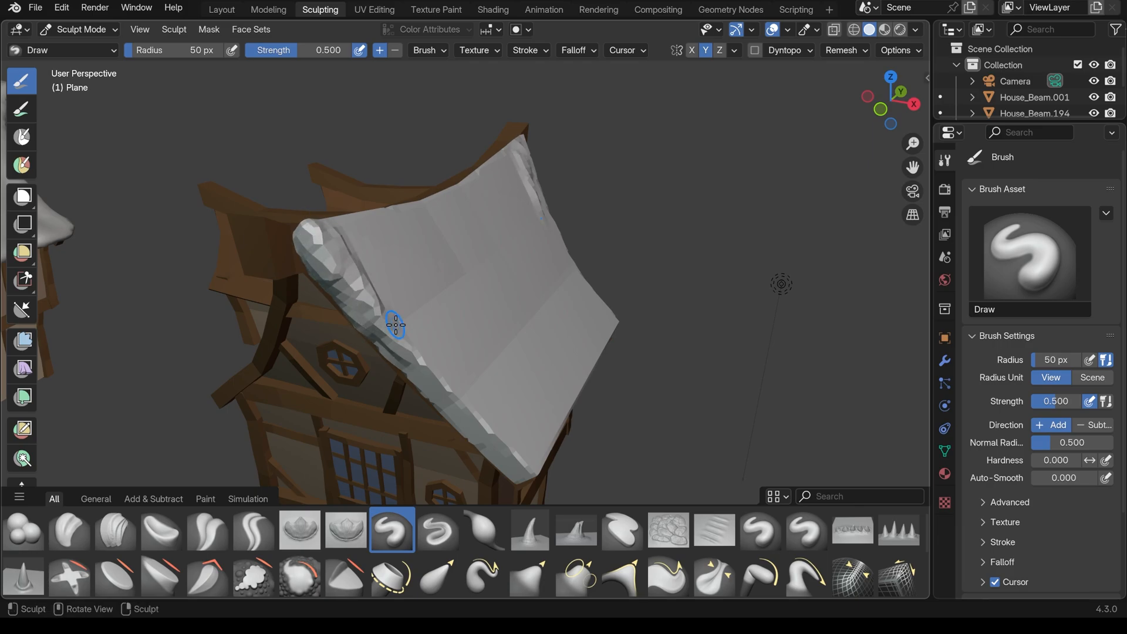
pyautogui.moveTo(635, 517)
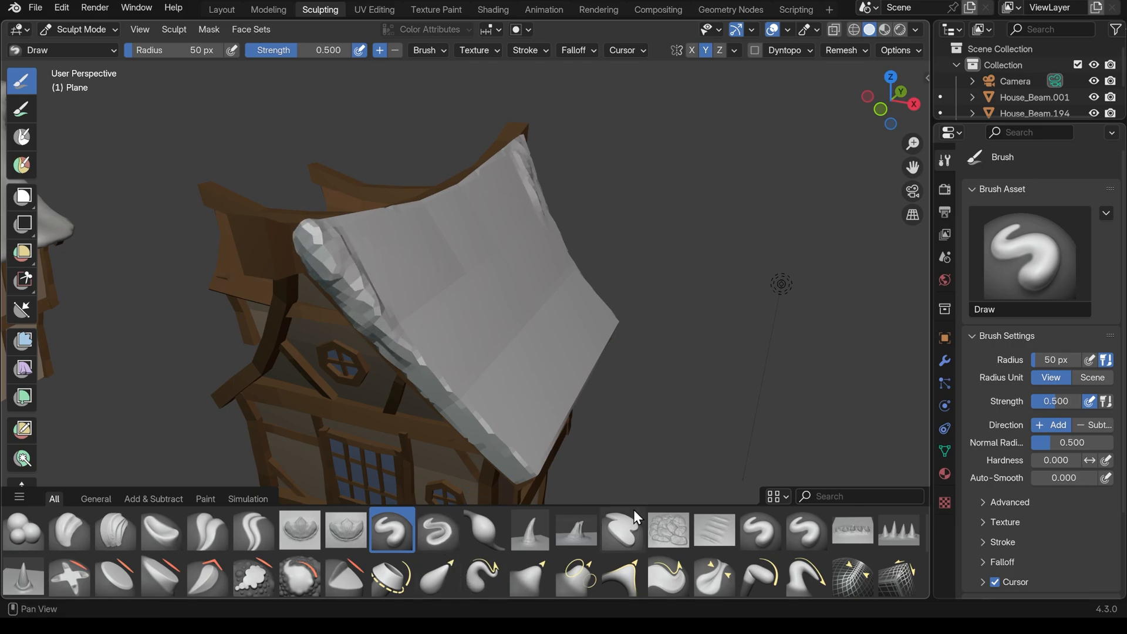
pyautogui.moveTo(531, 572)
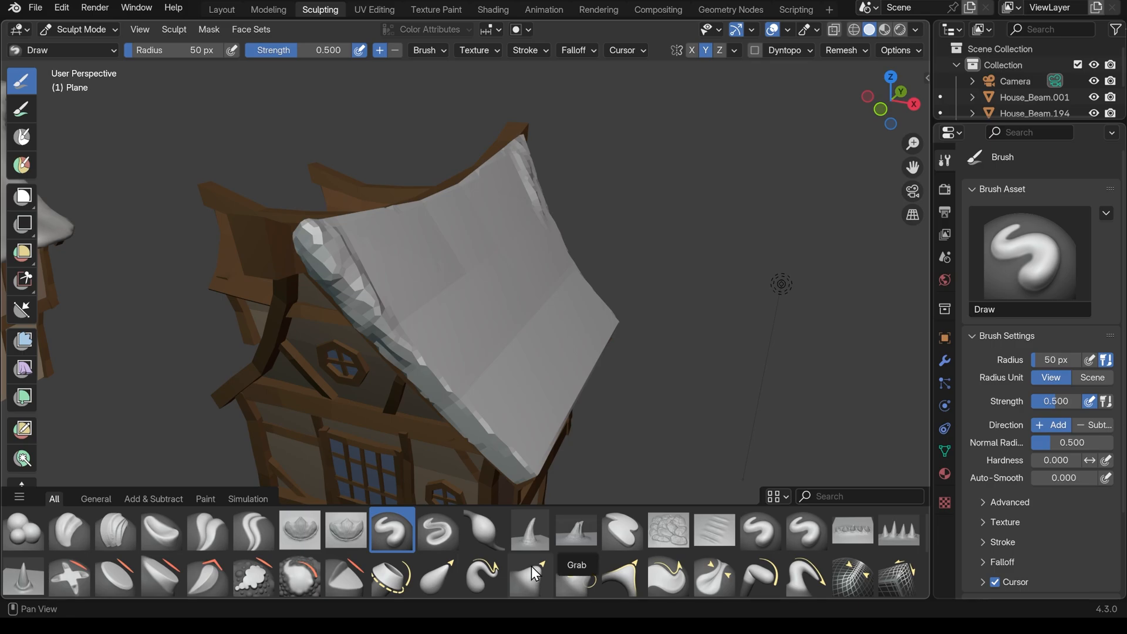
pyautogui.click(529, 575)
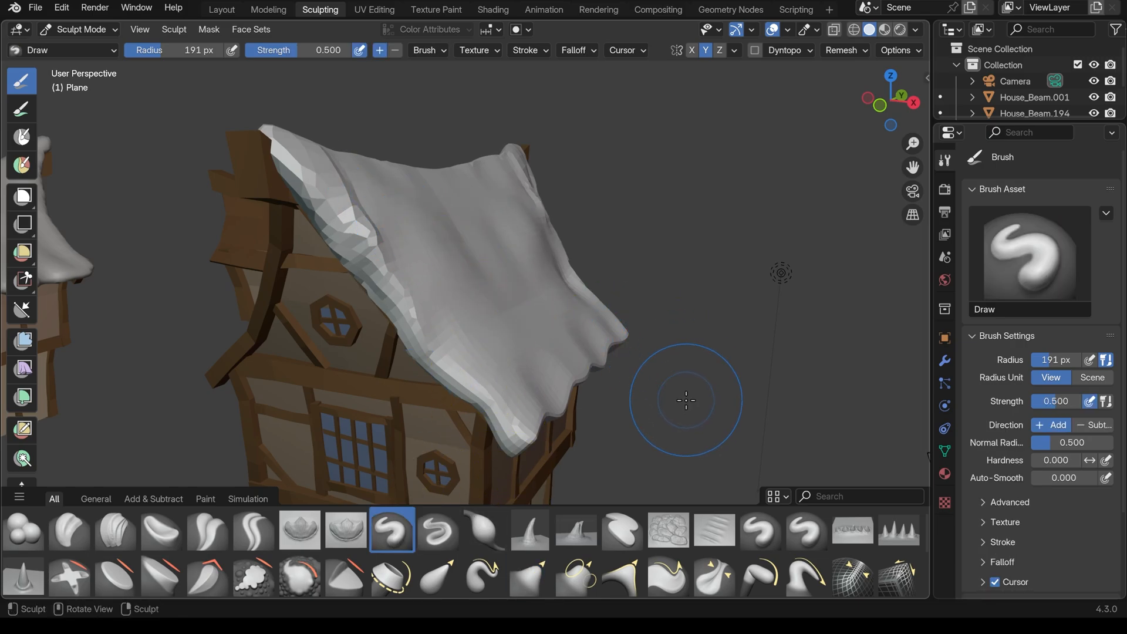
pyautogui.moveTo(687, 403)
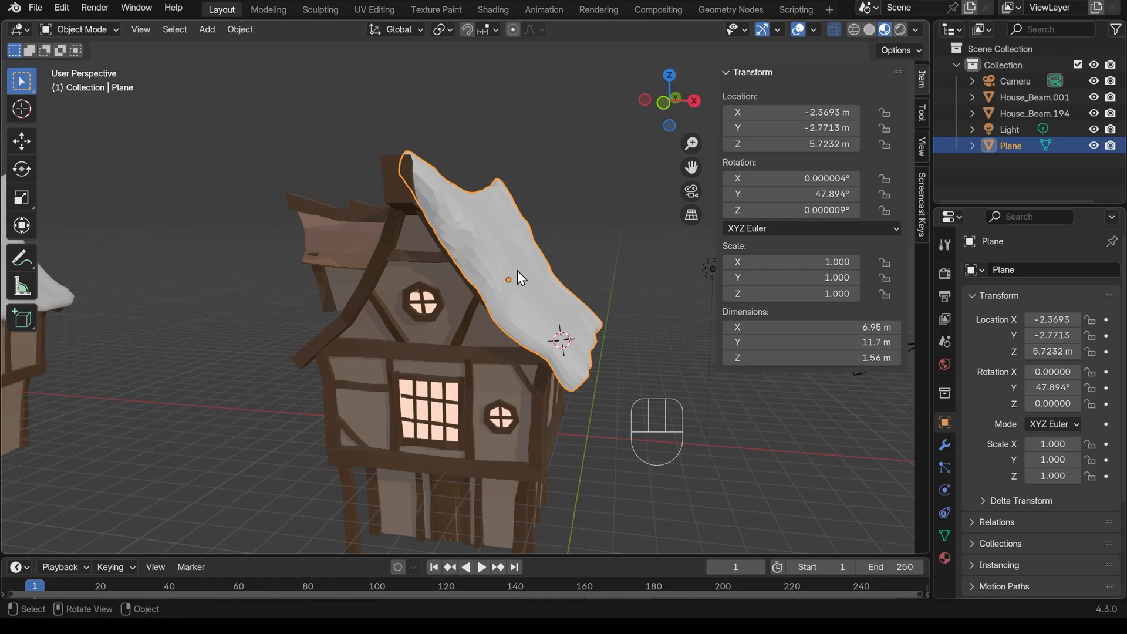
# Step: Shade the sculpted snow roof smooth from its object context menu
pyautogui.rightClick(518, 279)
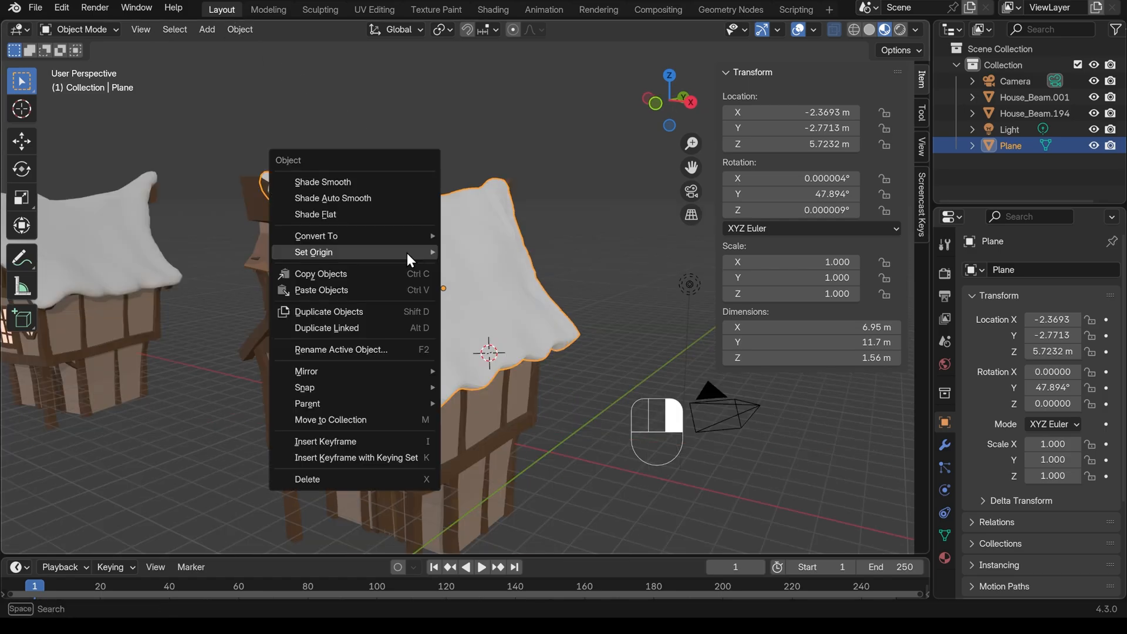
pyautogui.moveTo(385, 182)
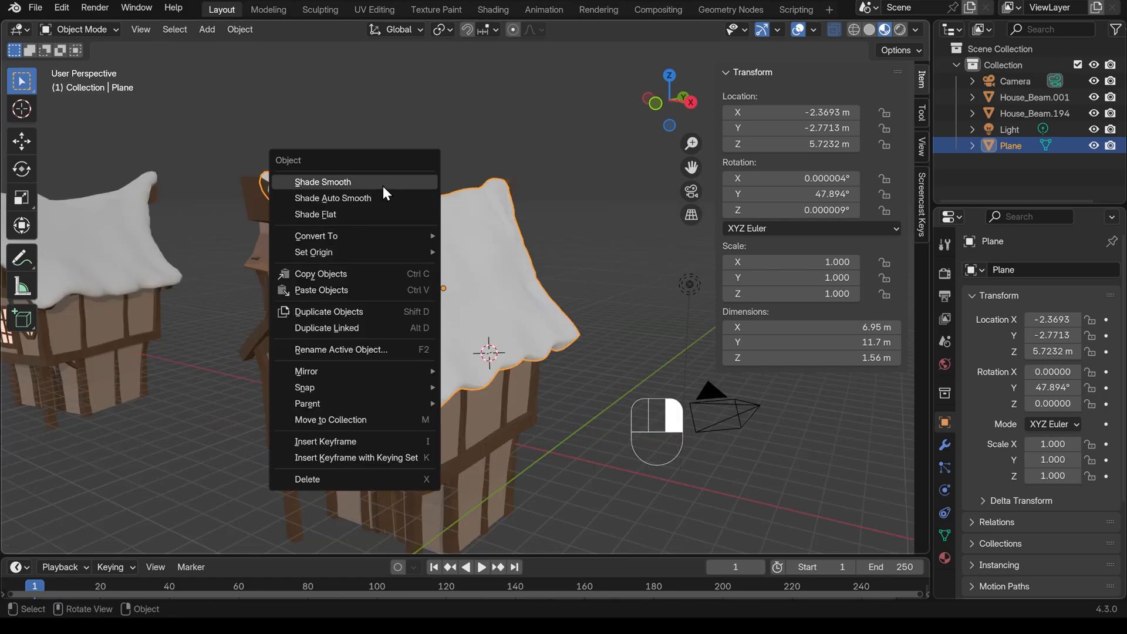